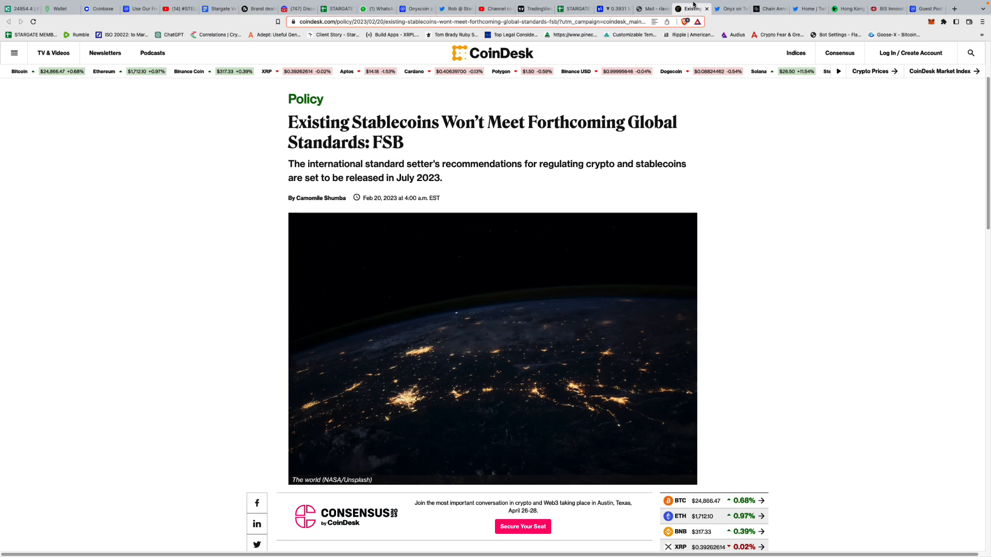
mouse_move(692, 7)
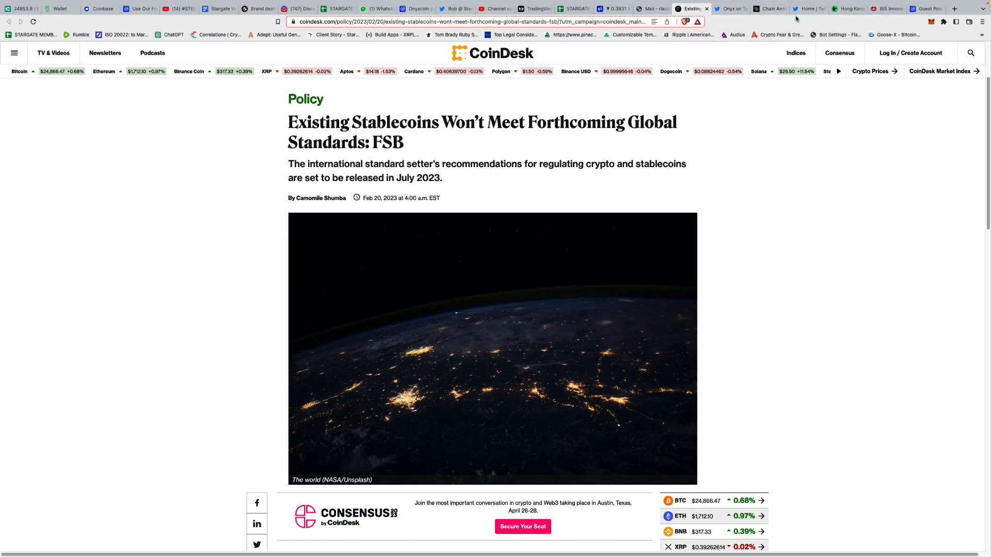
mouse_move(808, 8)
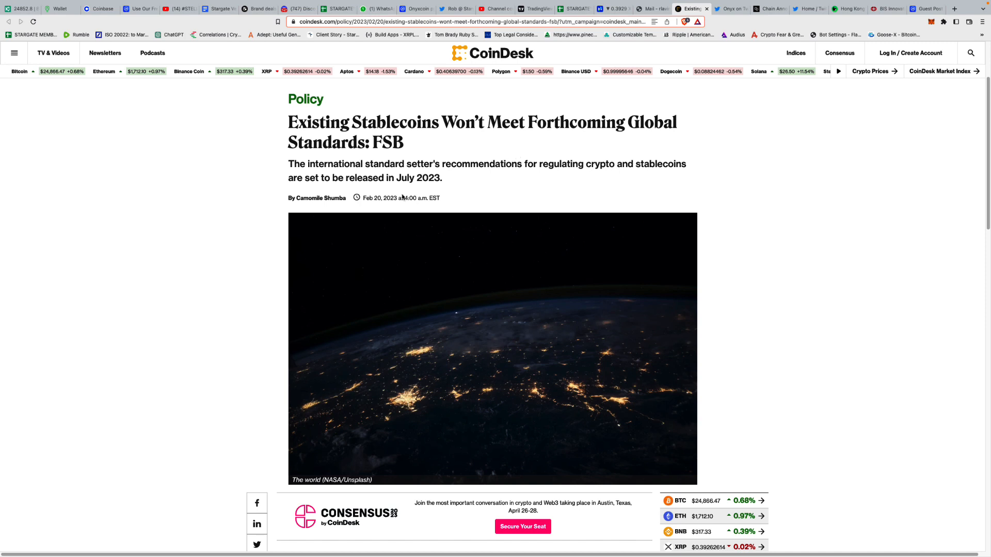
Move the CoinDesk FSB stablecoin article down past its header image to the opening paragraphs.
scroll(down, 3)
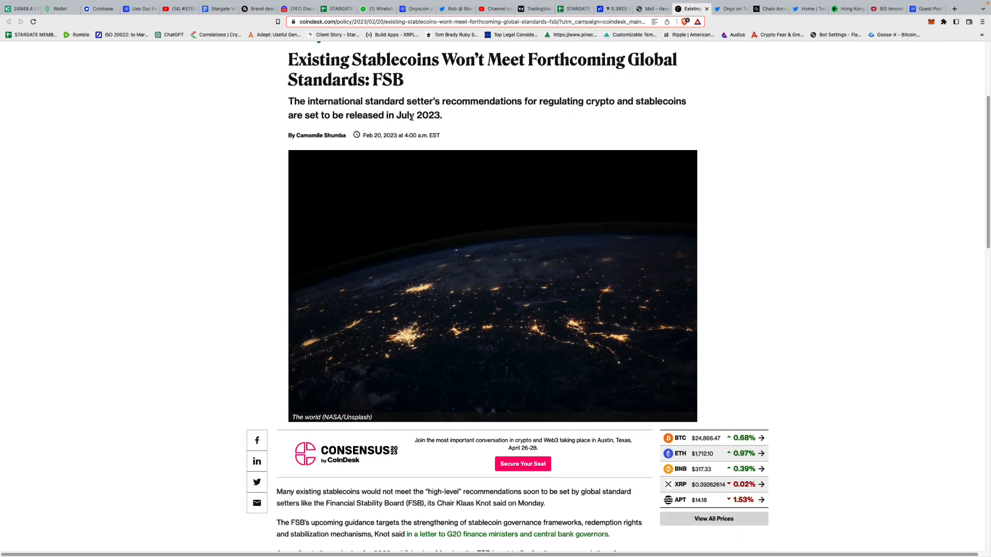
mouse_move(505, 118)
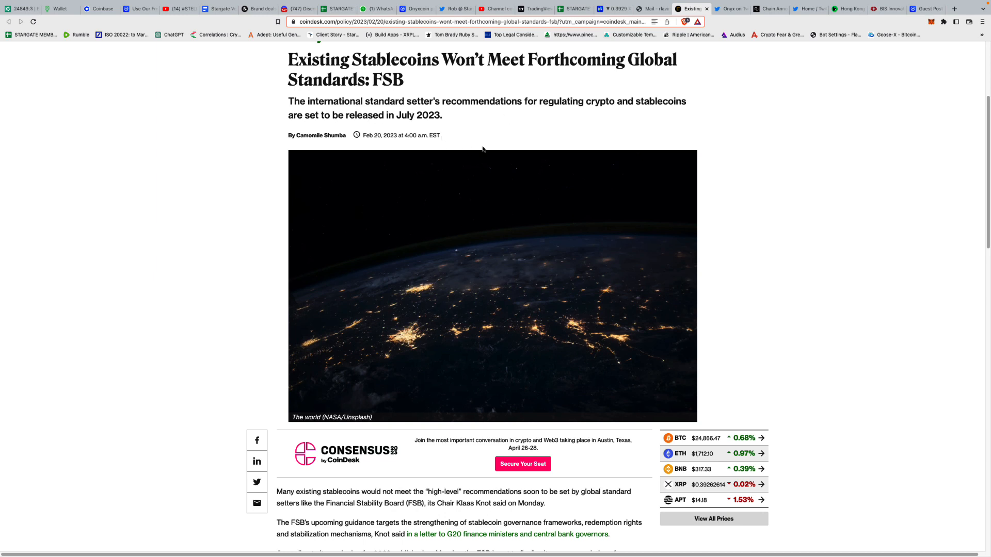
scroll(down, 3)
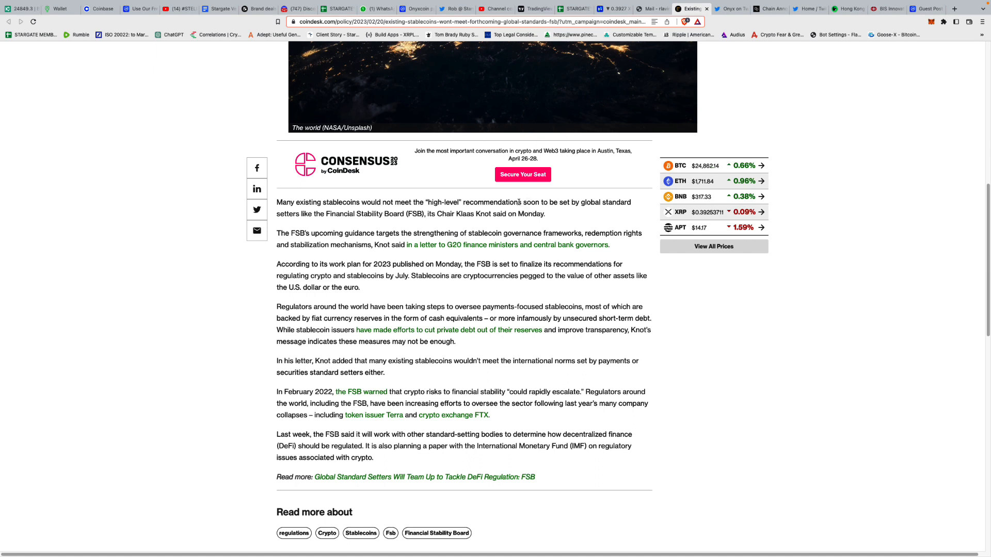
mouse_move(500, 224)
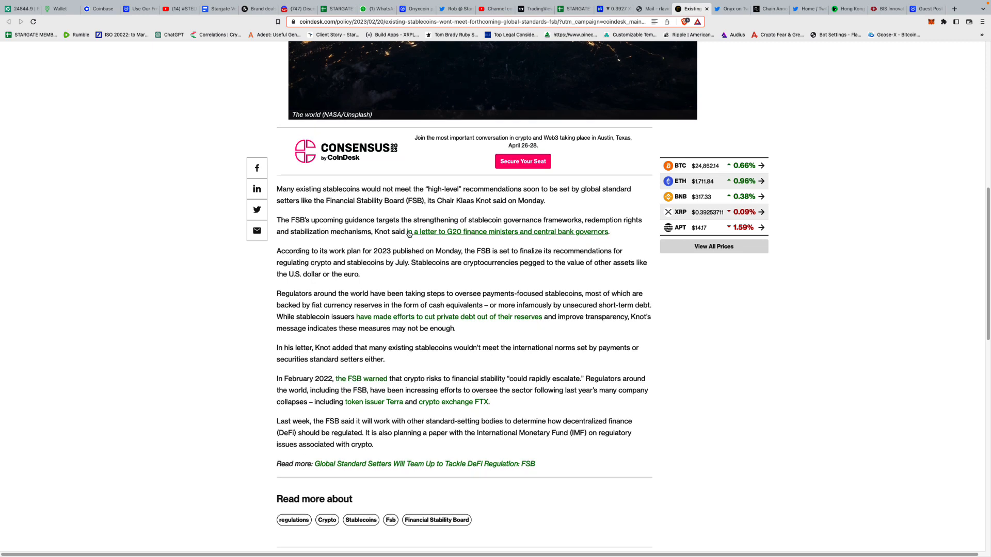
mouse_move(425, 232)
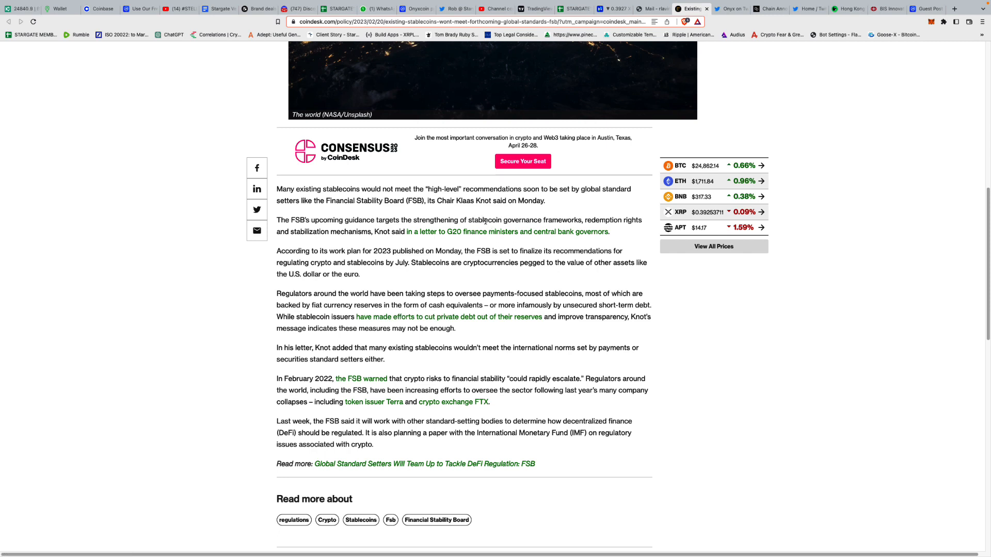
mouse_move(443, 231)
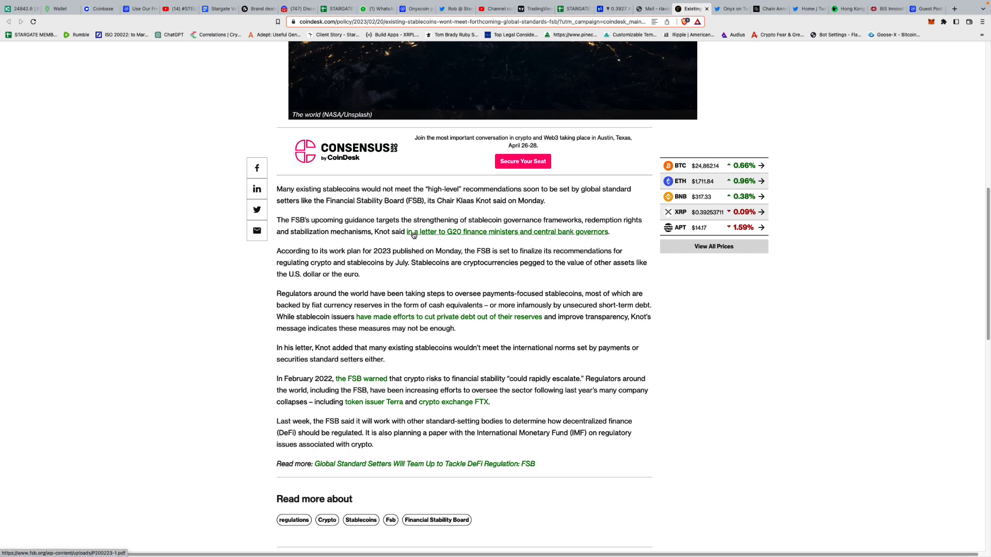
mouse_move(438, 229)
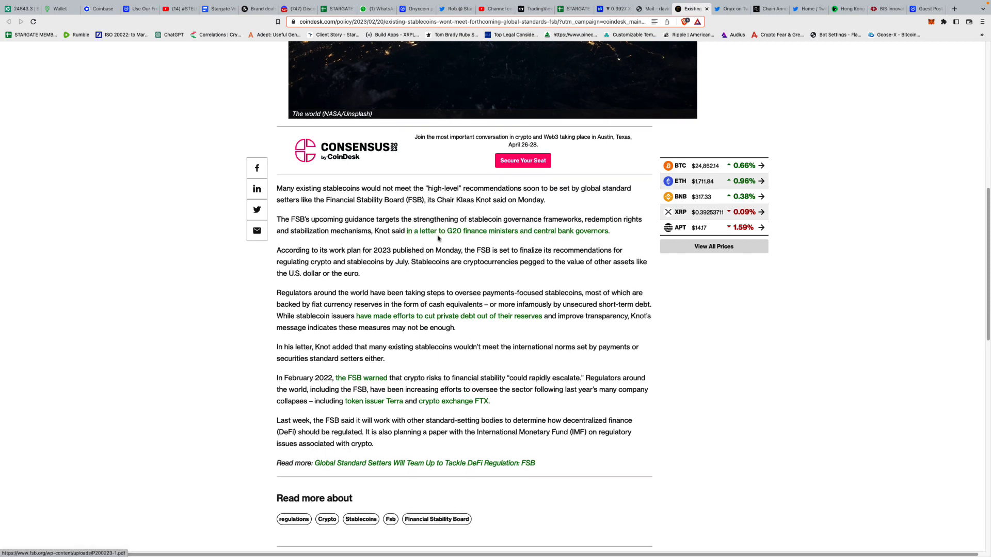
Read the article's middle, marking the phrase about overseeing payments-focused stablecoins.
scroll(down, 3)
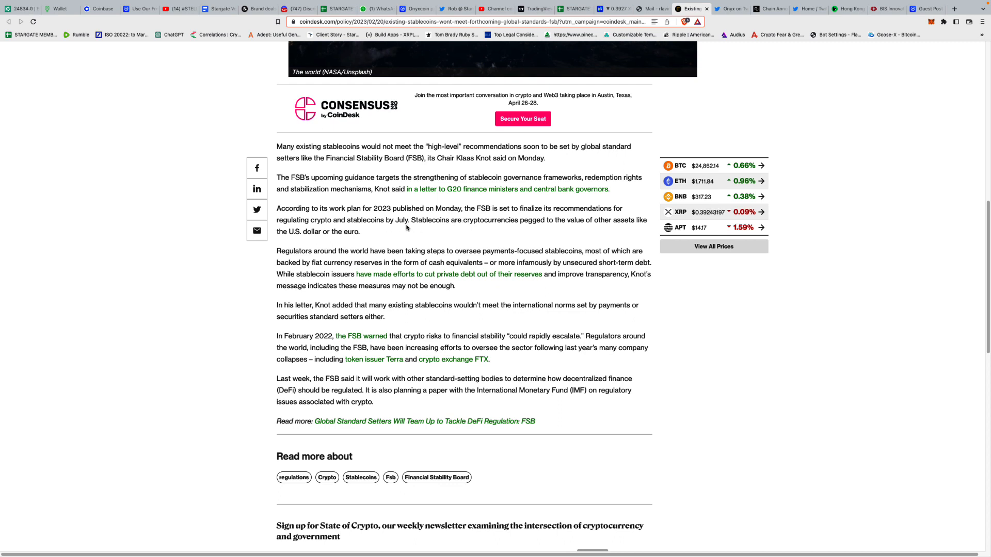
mouse_move(476, 216)
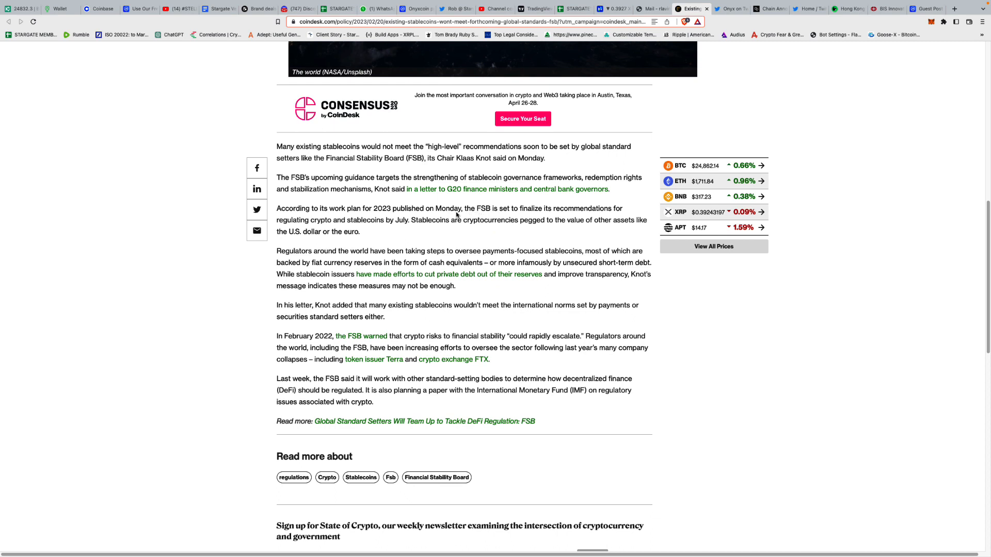
mouse_move(455, 211)
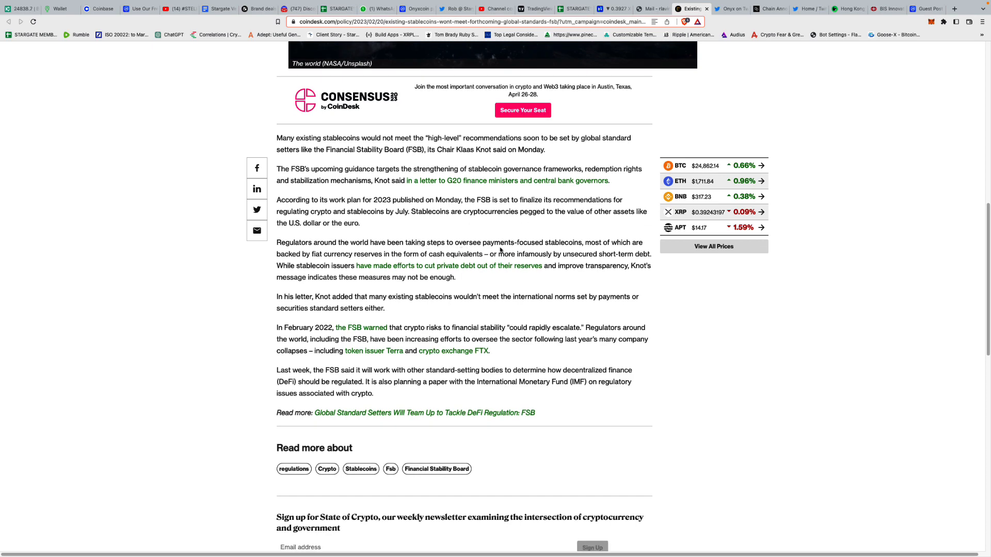
mouse_move(520, 253)
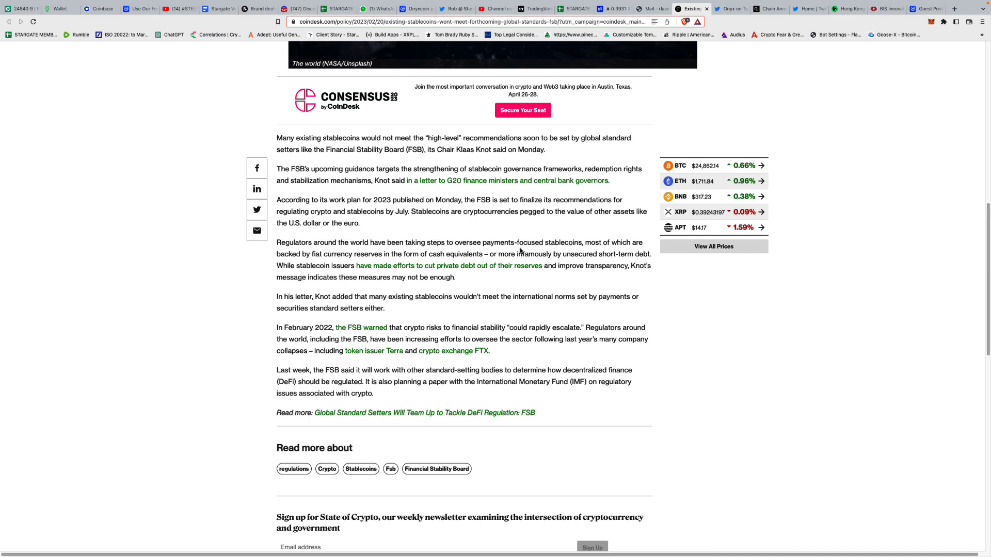
drag(455, 241, 553, 242)
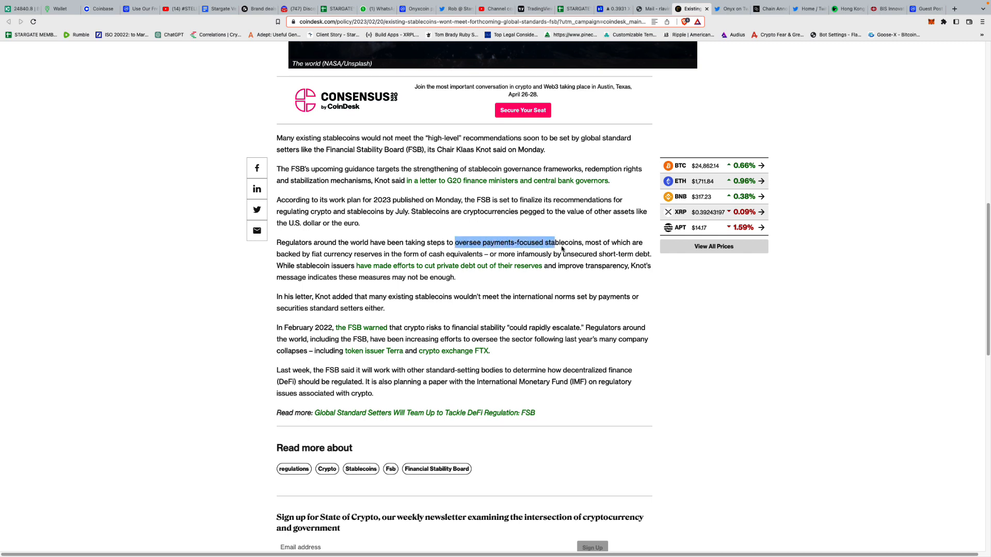
mouse_move(372, 274)
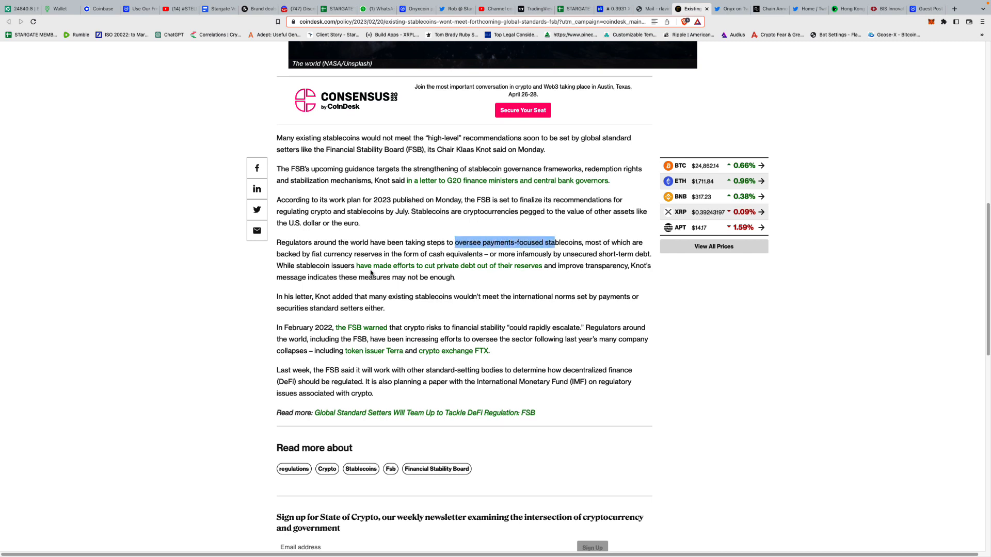
mouse_move(419, 262)
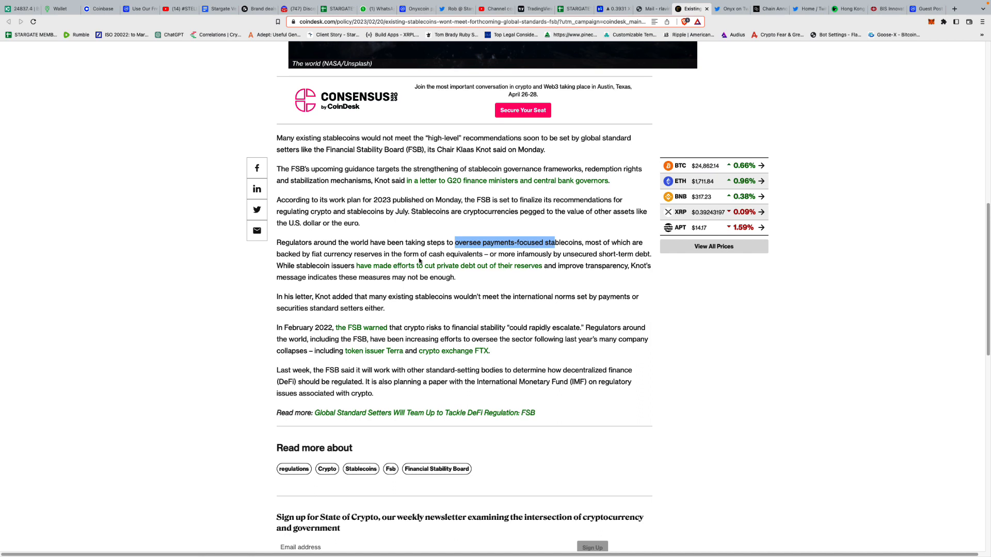
mouse_move(514, 262)
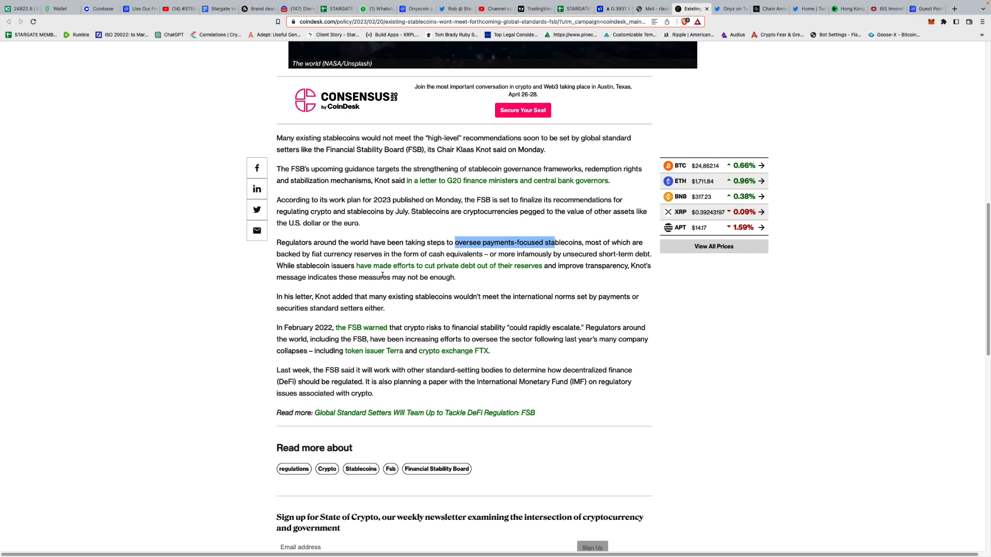
mouse_move(496, 274)
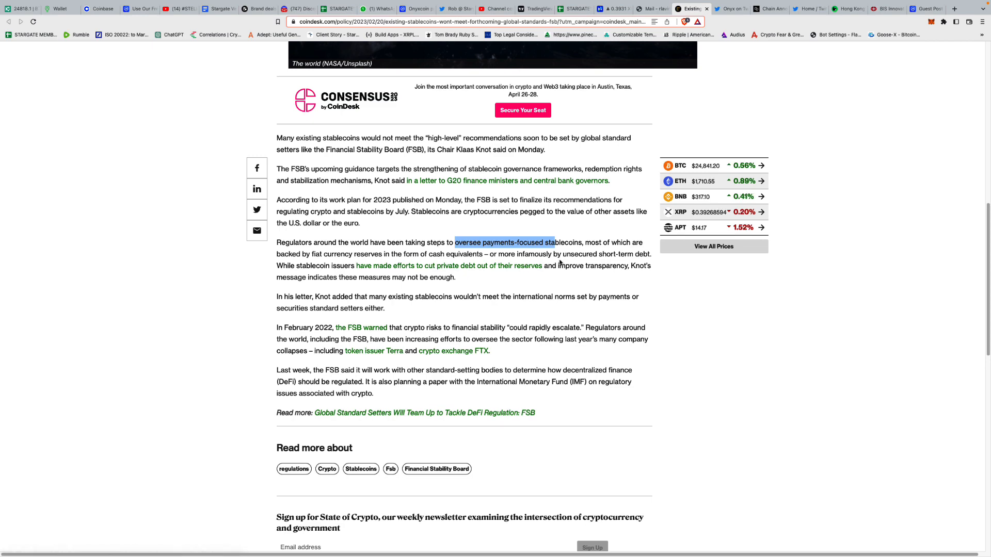
mouse_move(382, 286)
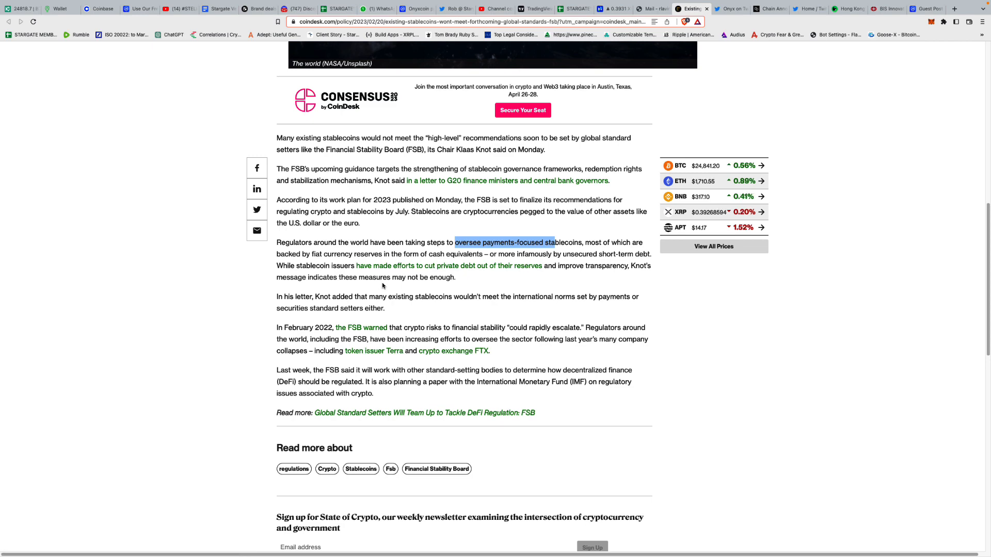
scroll(down, 3)
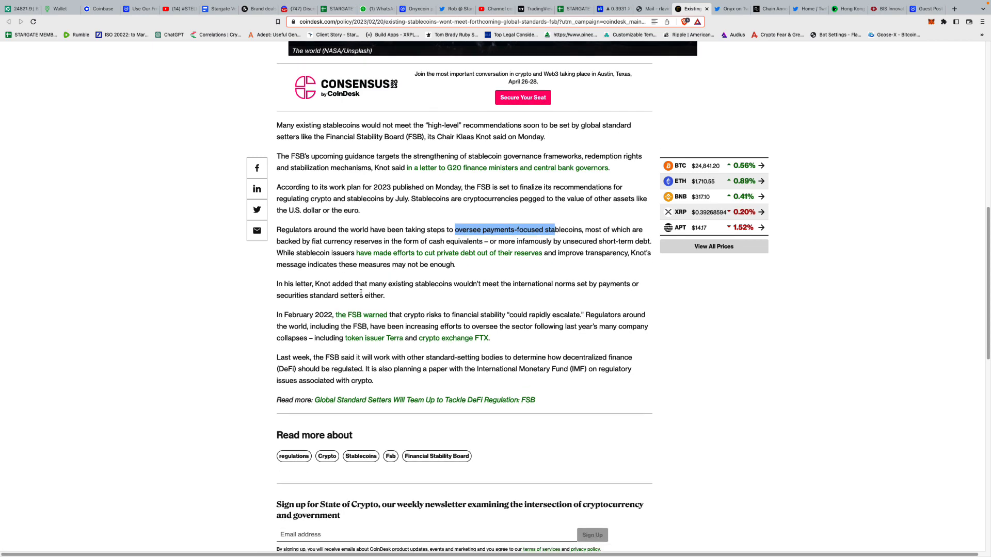
scroll(down, 3)
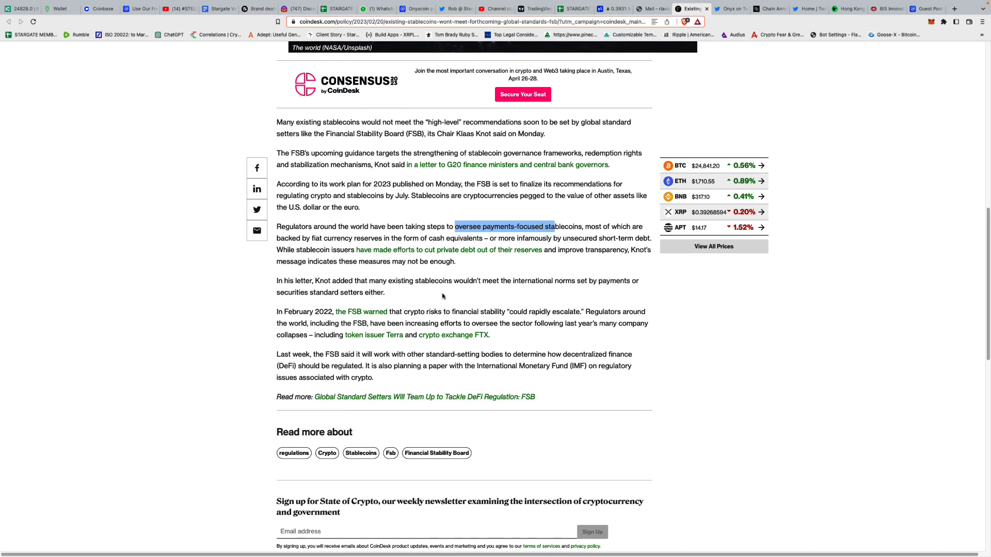
mouse_move(450, 294)
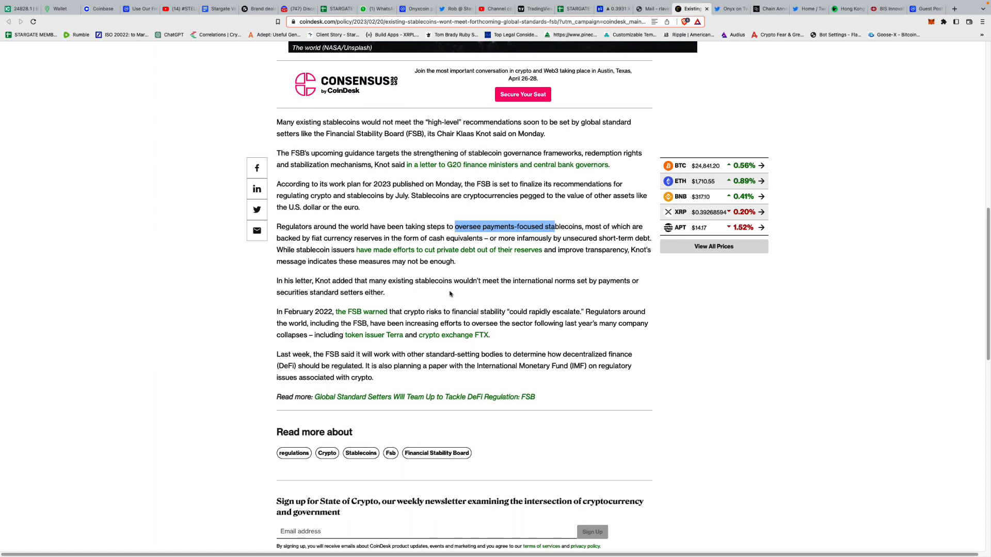
mouse_move(416, 294)
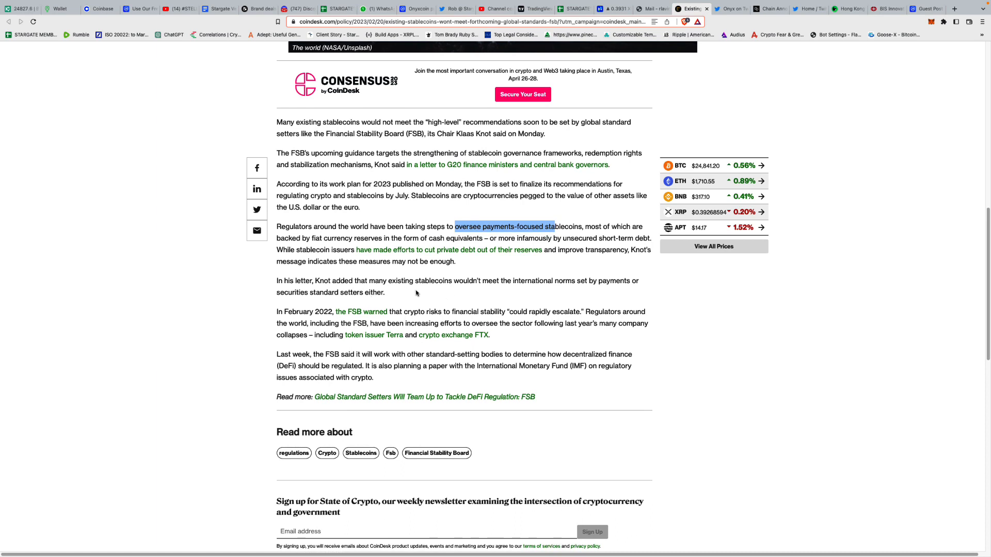
scroll(down, 3)
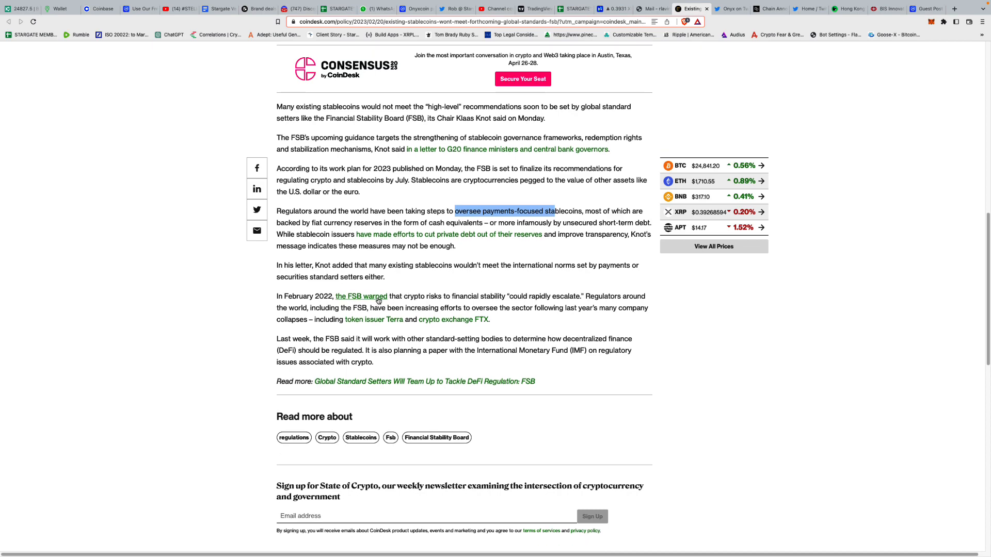
scroll(down, 3)
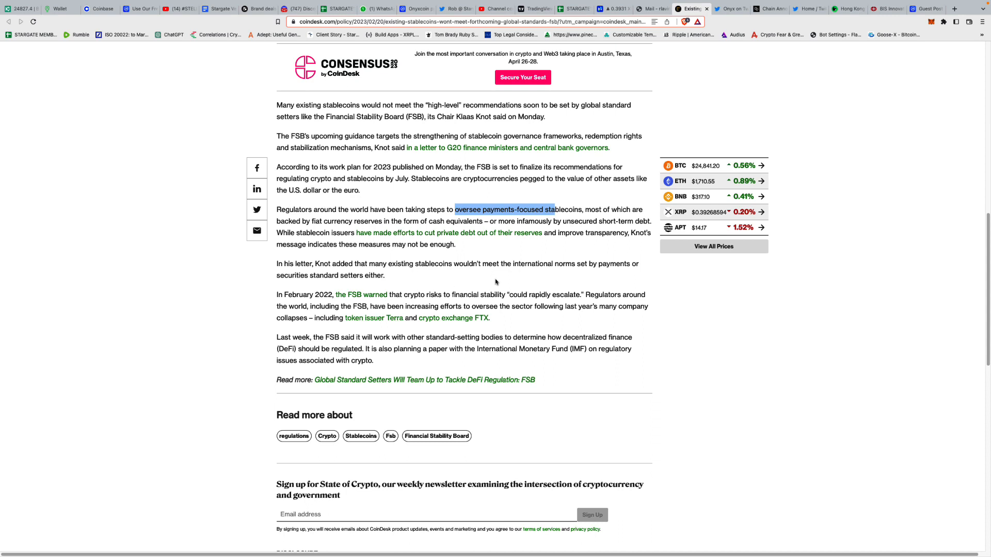
mouse_move(464, 291)
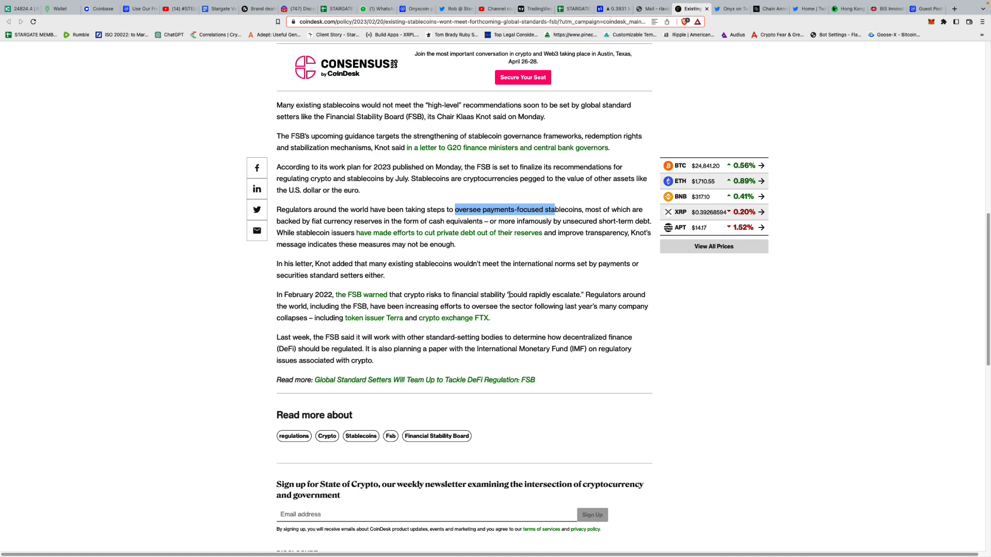
Continue to the closing paragraphs and tags, highlighting a word and a line while reading.
scroll(down, 3)
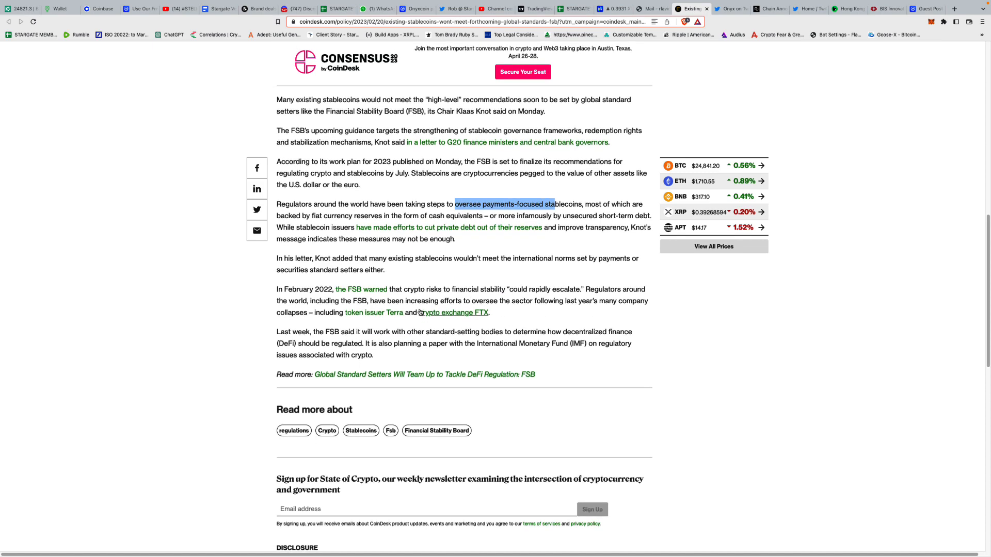
scroll(down, 3)
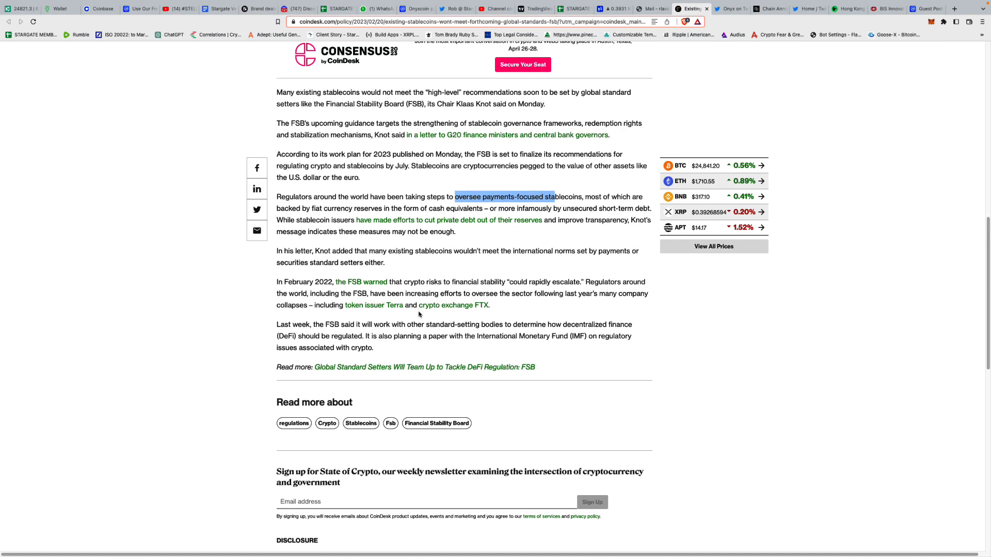
scroll(down, 3)
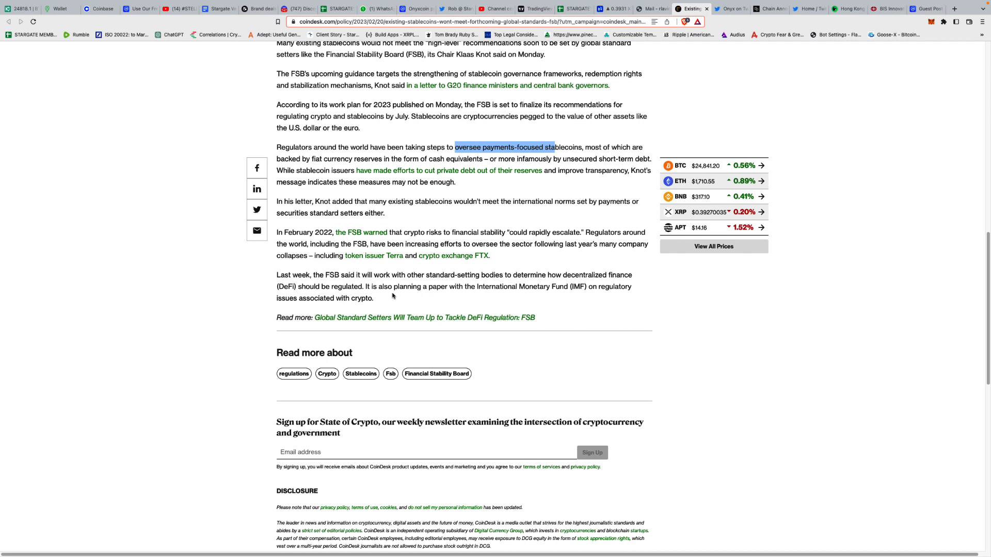
double_click(406, 286)
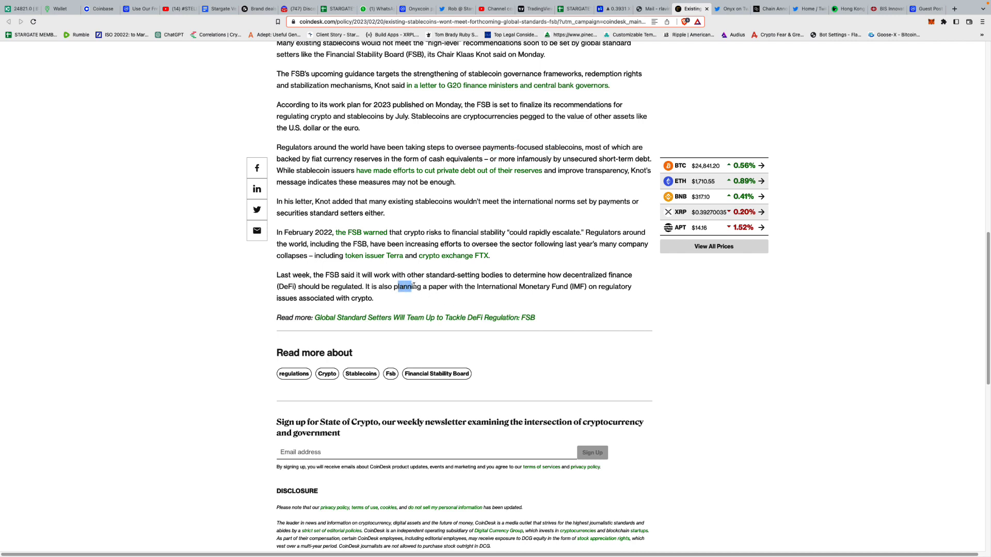
drag(400, 285, 584, 286)
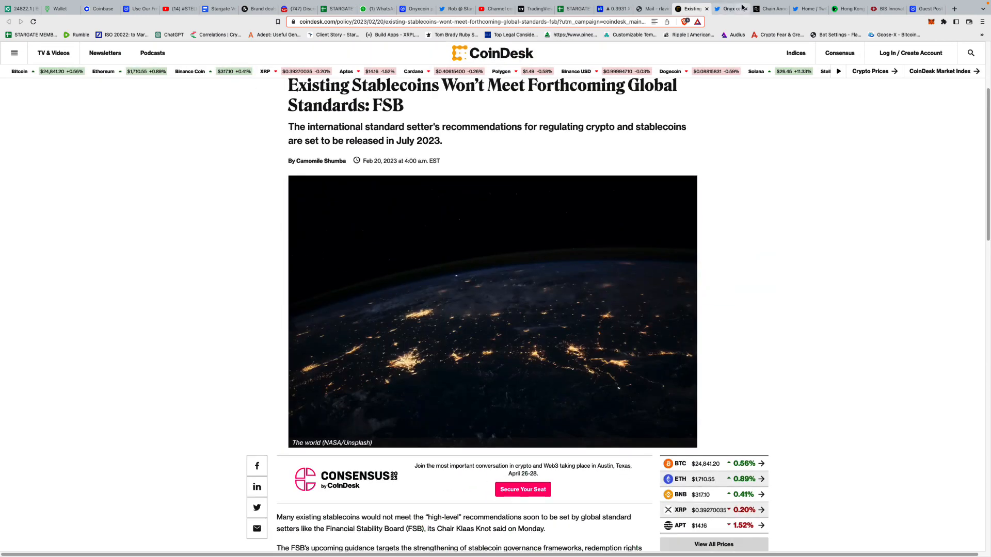
Bring up the Watcher.Guru Hong Kong SFC retail trading article and skim down through it.
click(843, 8)
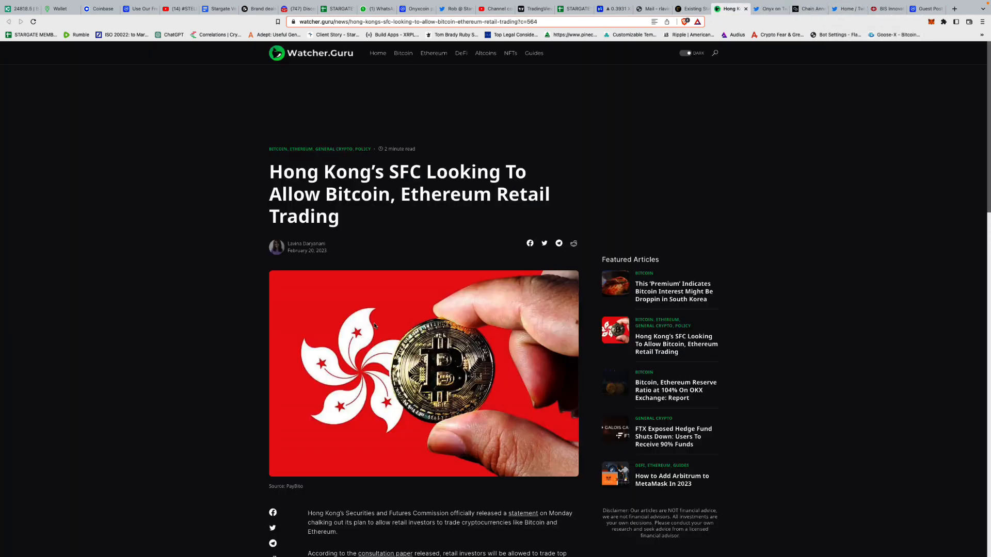
mouse_move(387, 215)
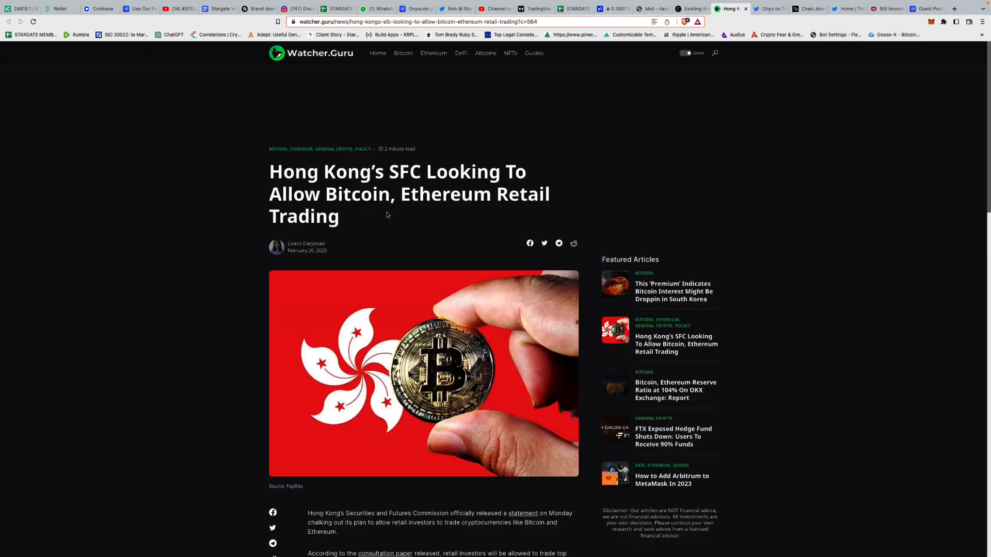
scroll(down, 3)
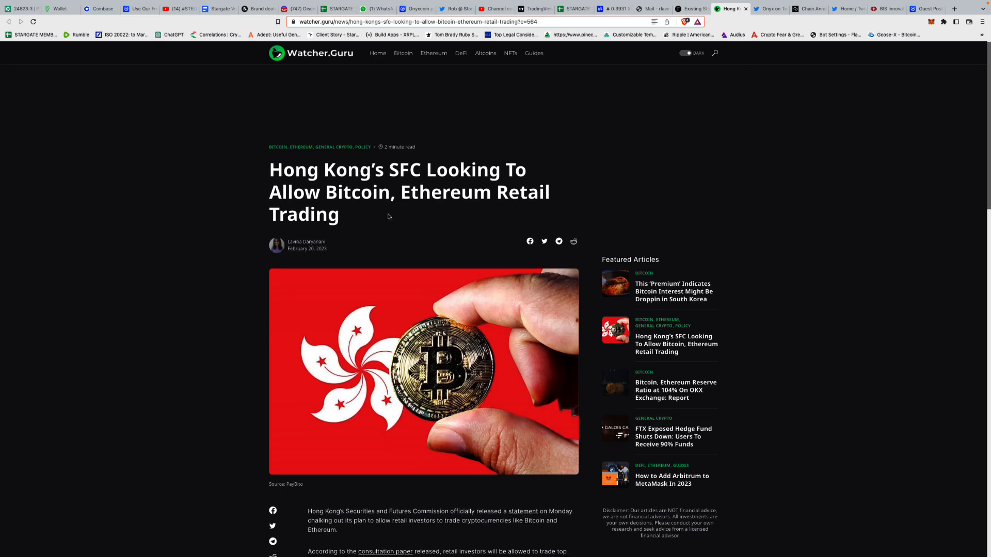
scroll(down, 3)
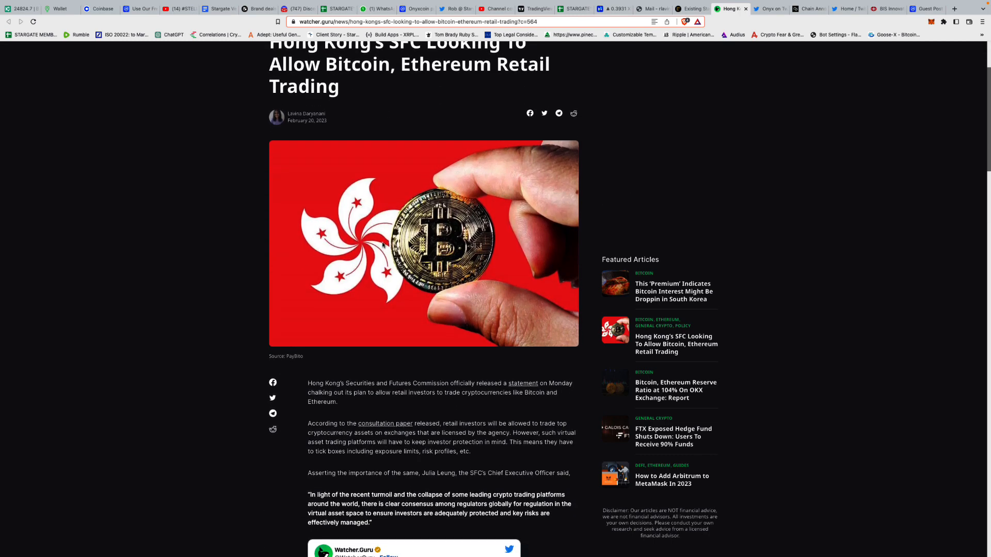
scroll(down, 3)
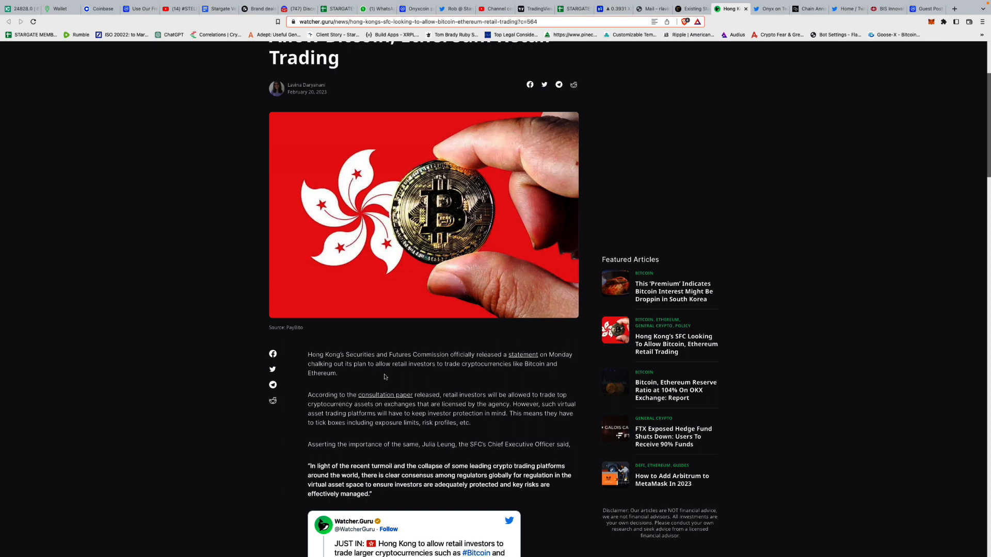
scroll(down, 3)
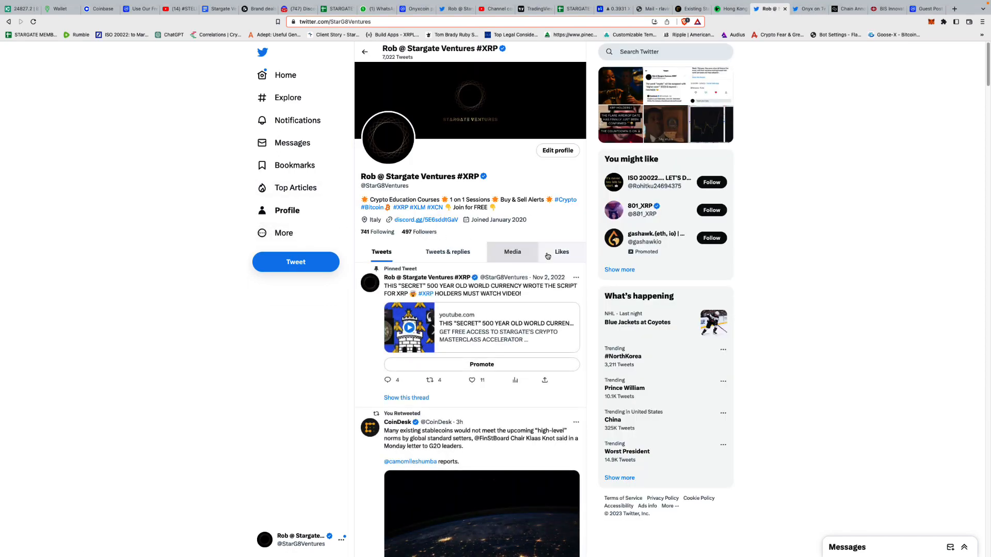
Open the Cameron Winklevoss thread on the next bull run starting in the East and read its replies.
click(560, 252)
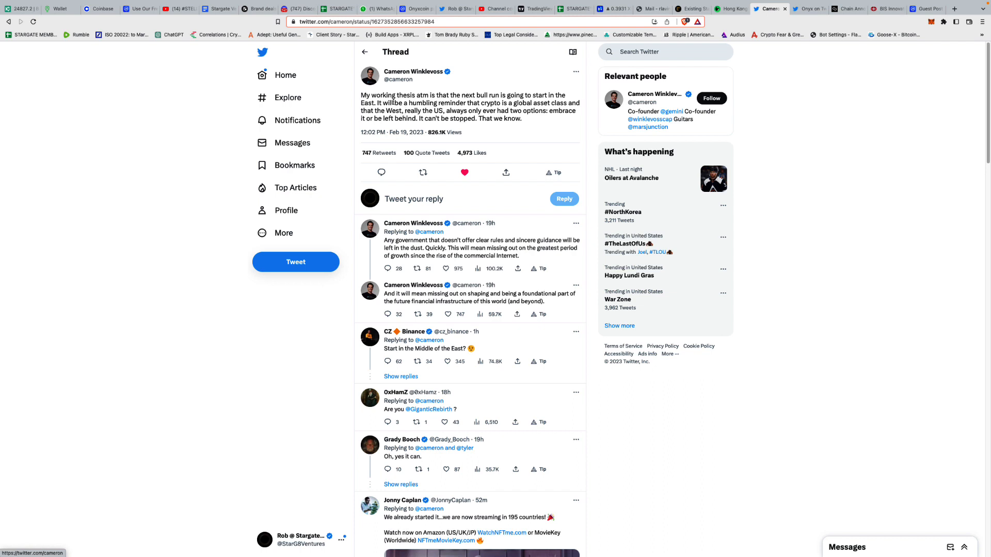
click(423, 172)
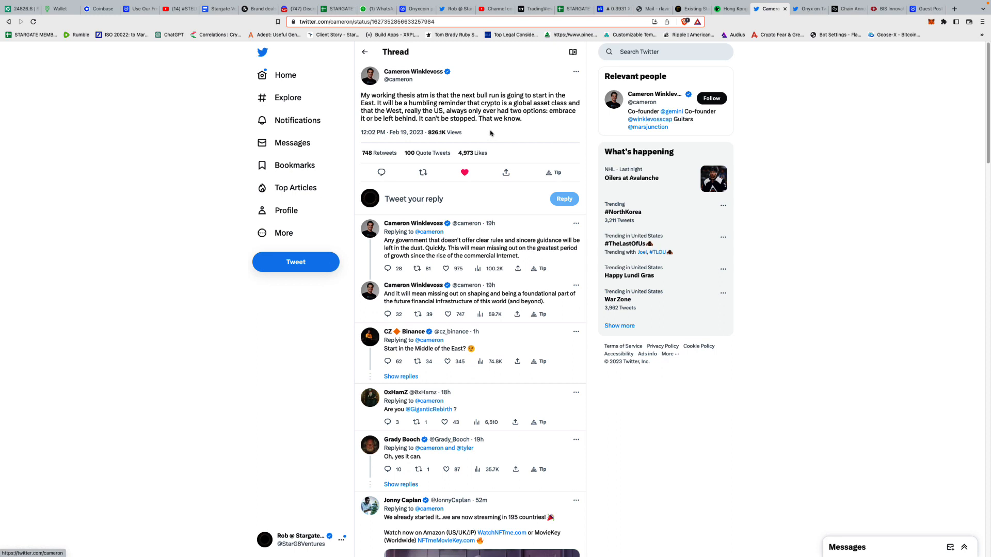
mouse_move(518, 122)
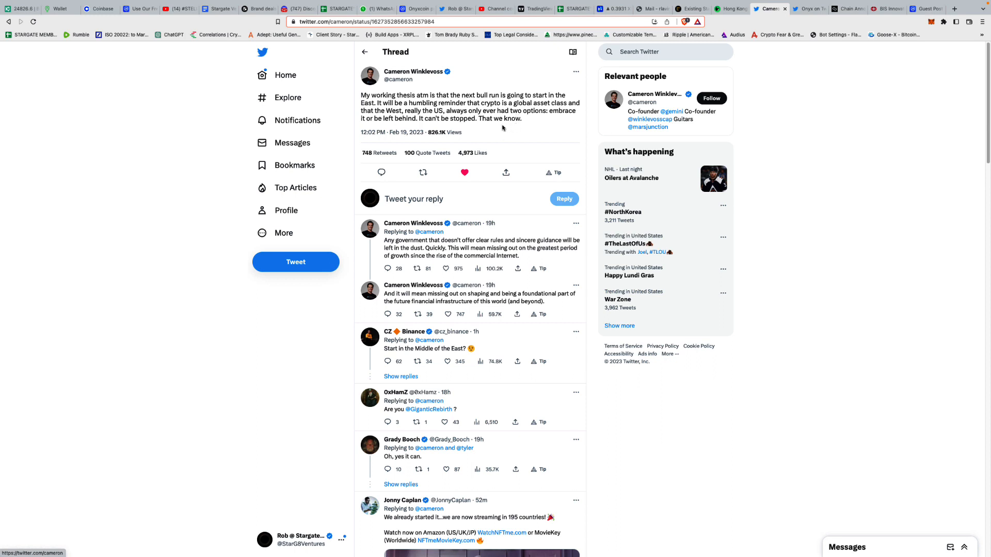
mouse_move(411, 198)
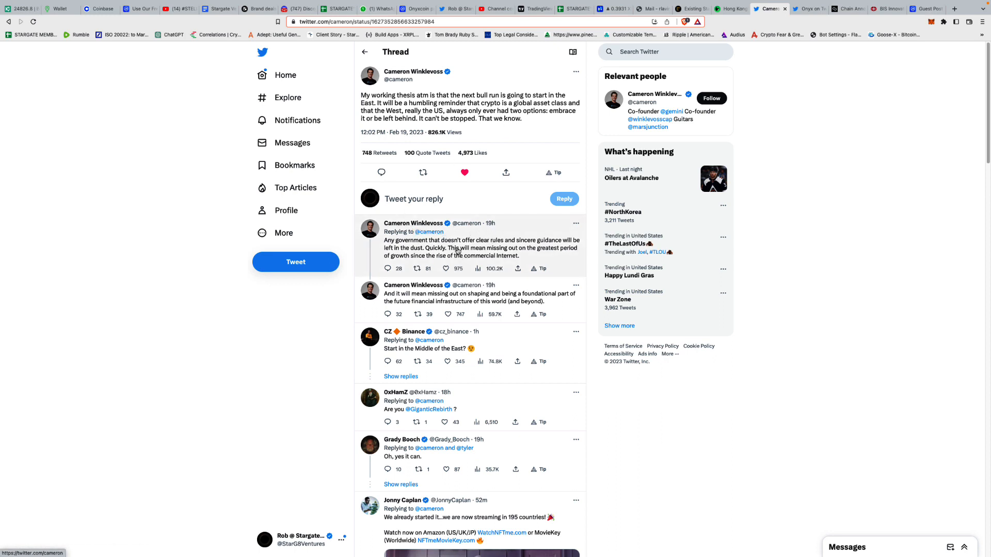
mouse_move(515, 257)
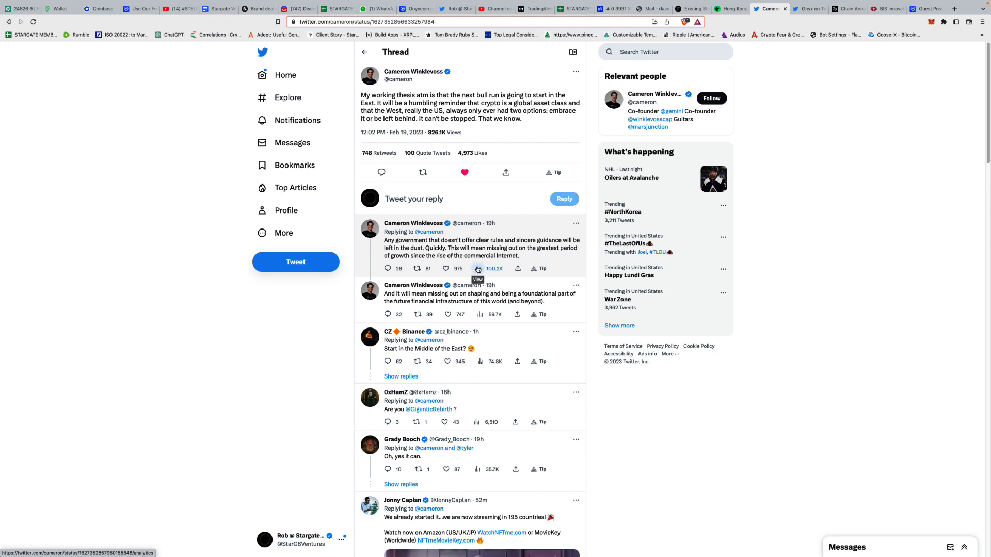
scroll(down, 3)
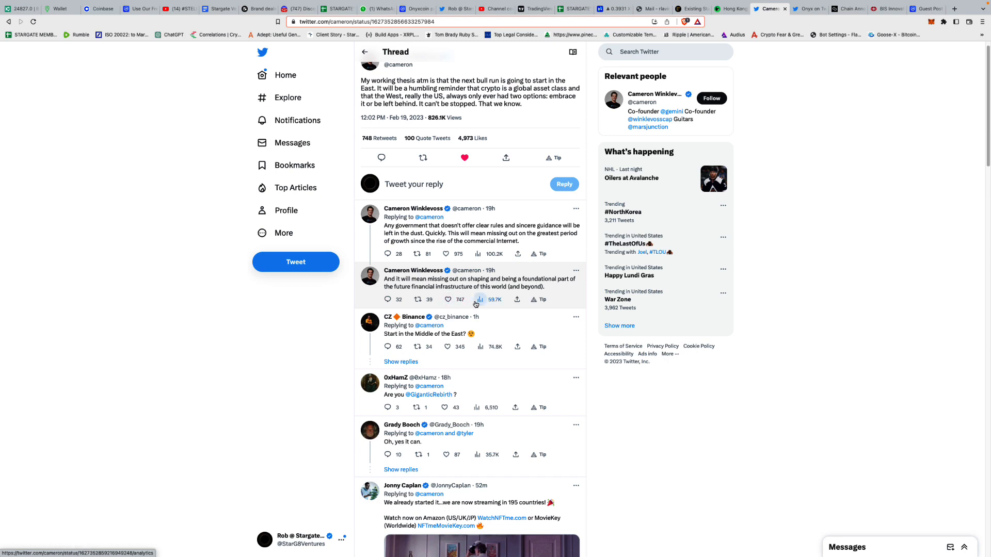
mouse_move(480, 299)
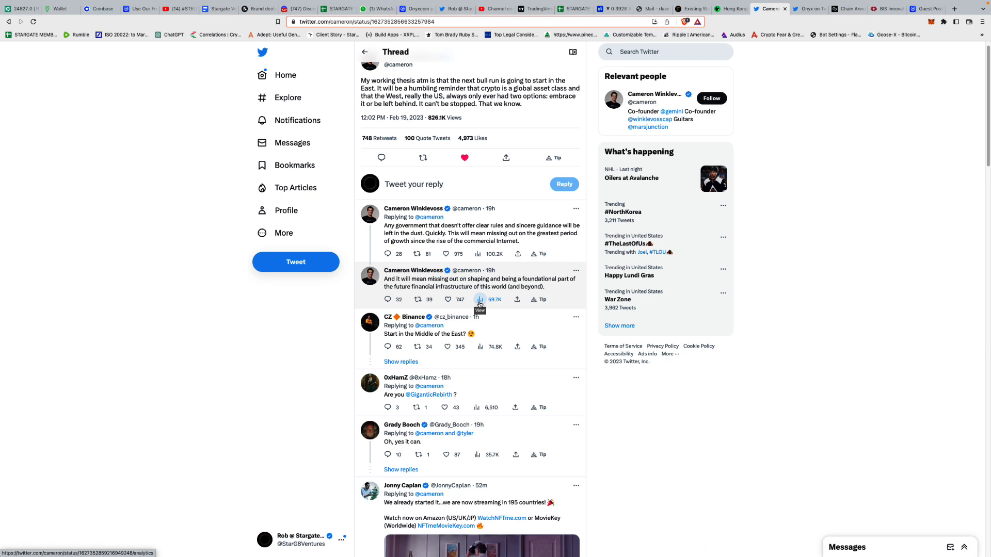
mouse_move(471, 309)
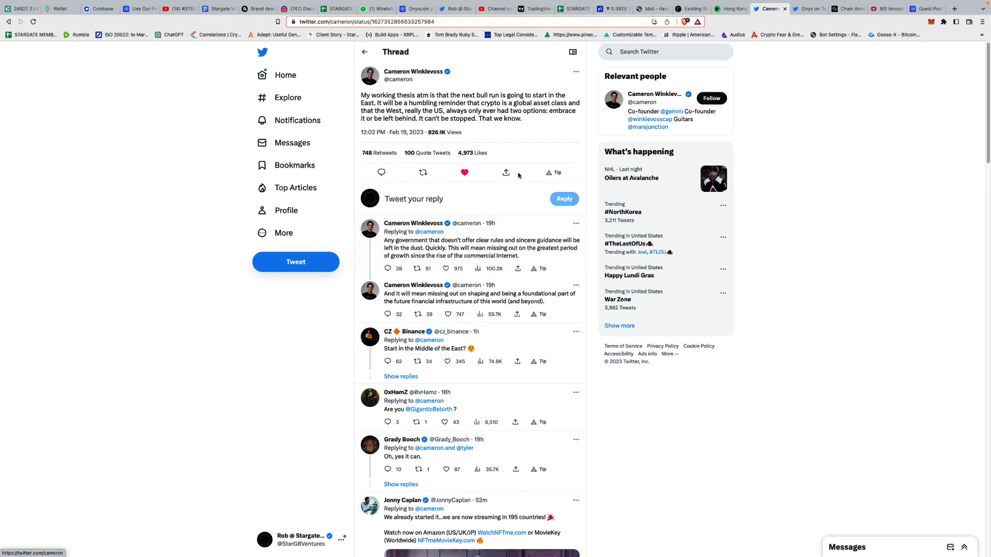
mouse_move(513, 192)
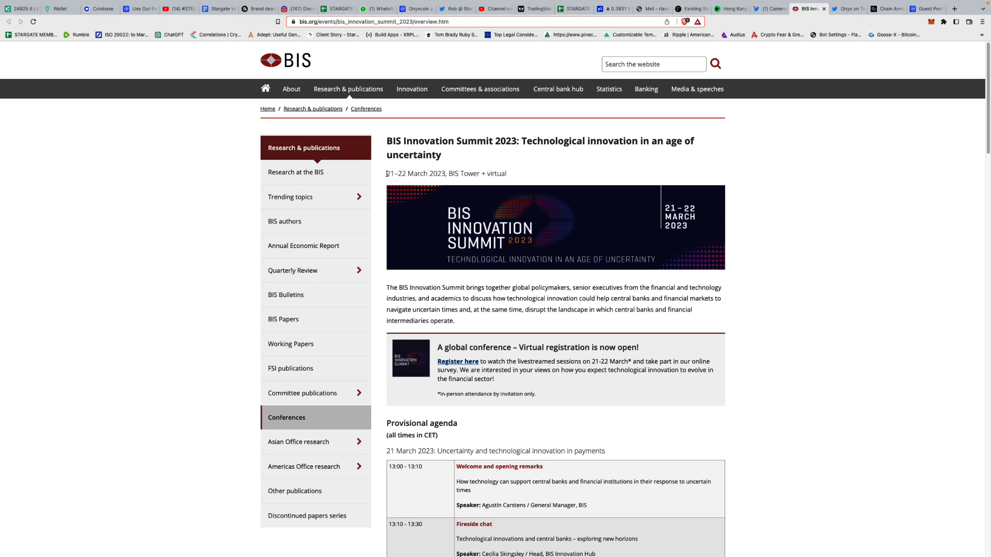
Highlight the summit dates 21–22 March 2023 and move down into the overview.
drag(386, 173, 444, 174)
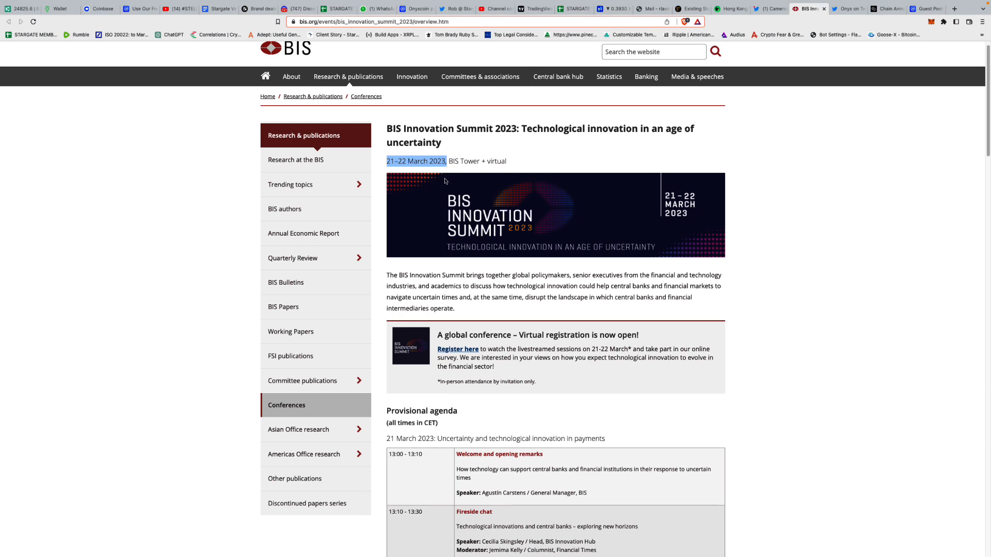
mouse_move(487, 192)
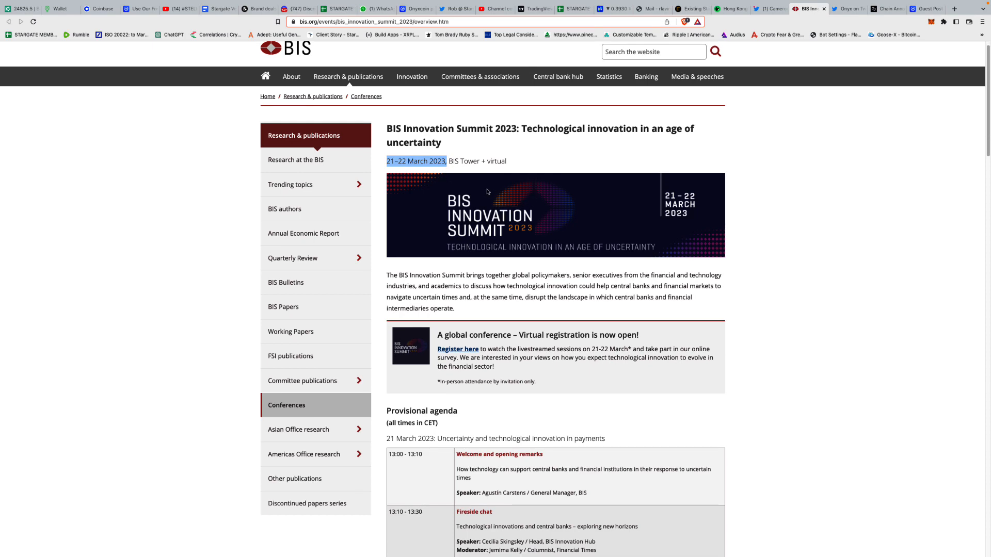
scroll(down, 3)
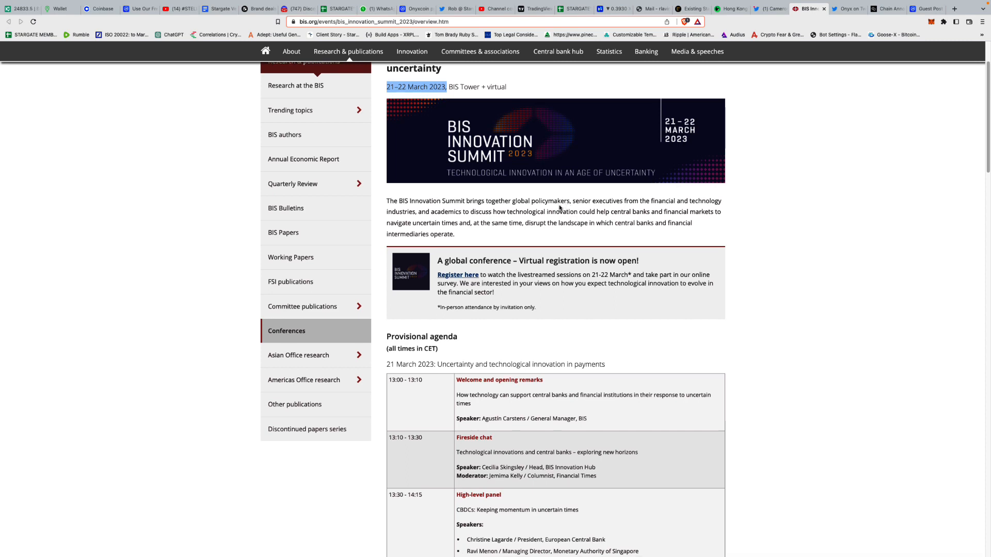
mouse_move(571, 221)
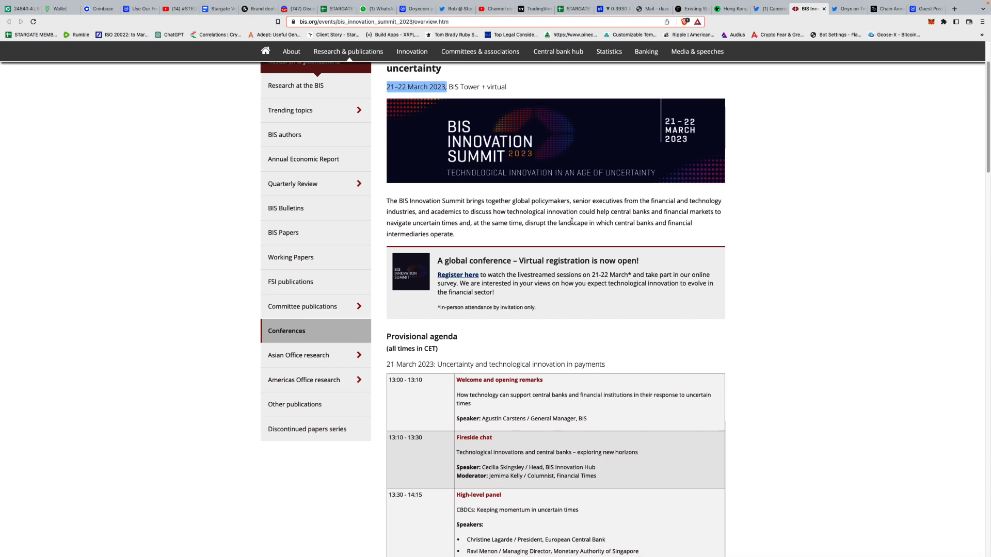
mouse_move(621, 219)
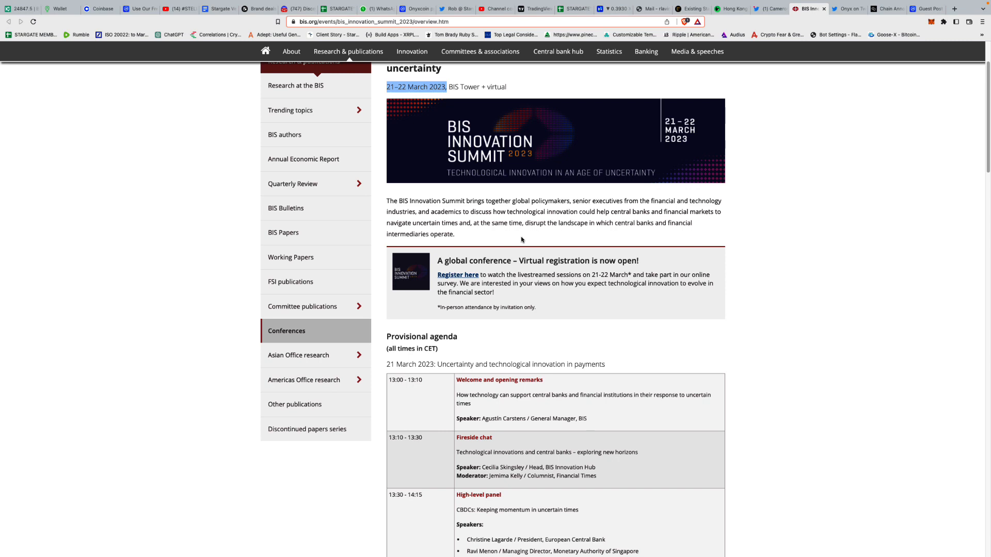
scroll(down, 3)
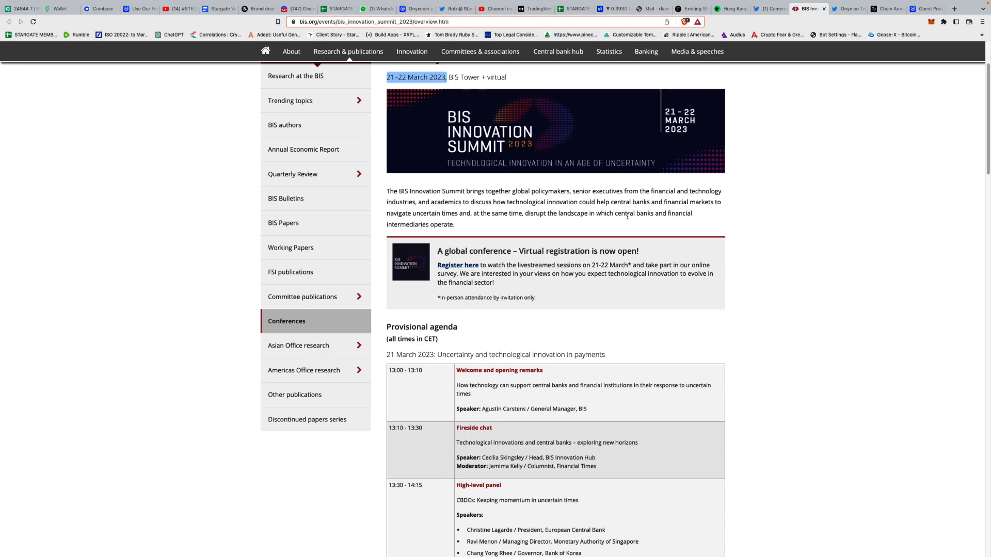
Read down the 21 March programme through the morning and early afternoon sessions.
scroll(down, 3)
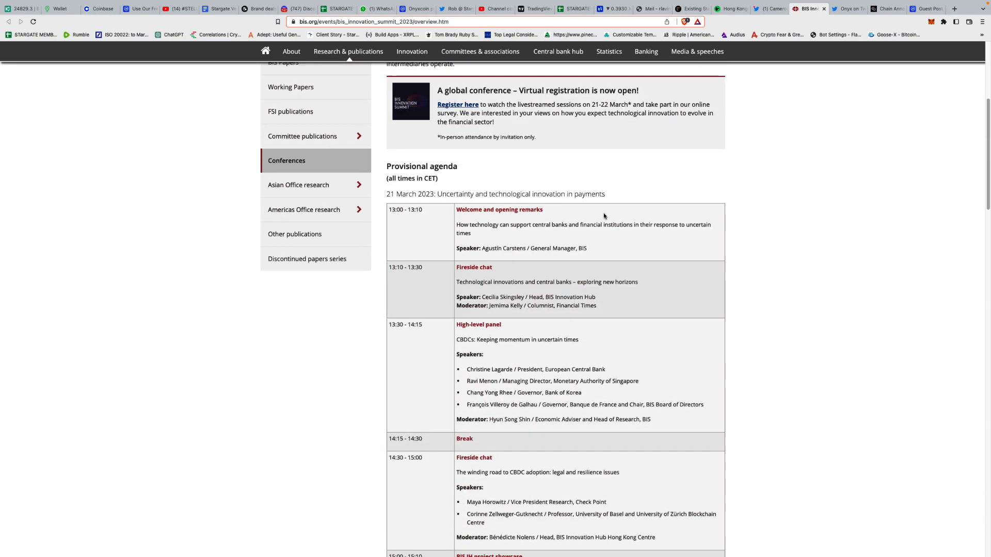
scroll(down, 3)
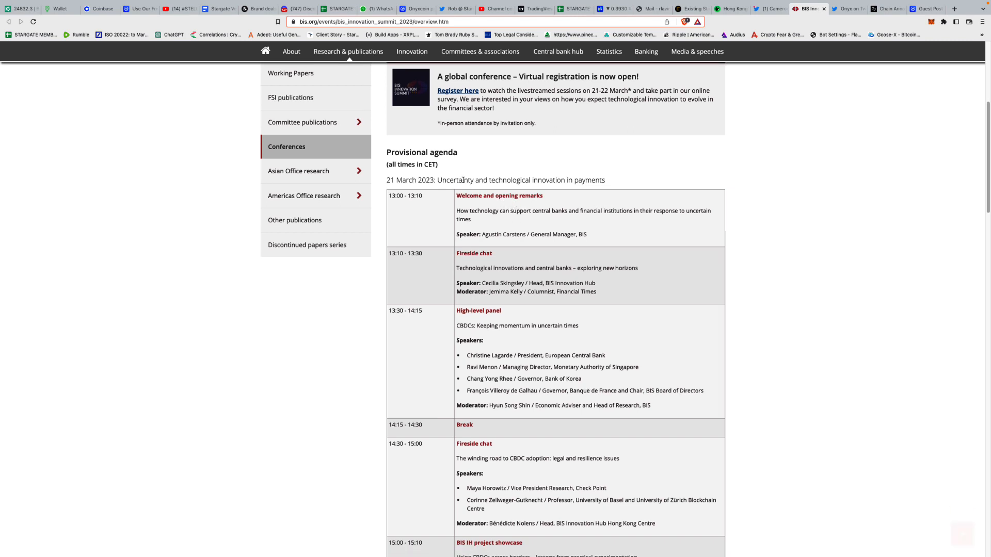
scroll(down, 3)
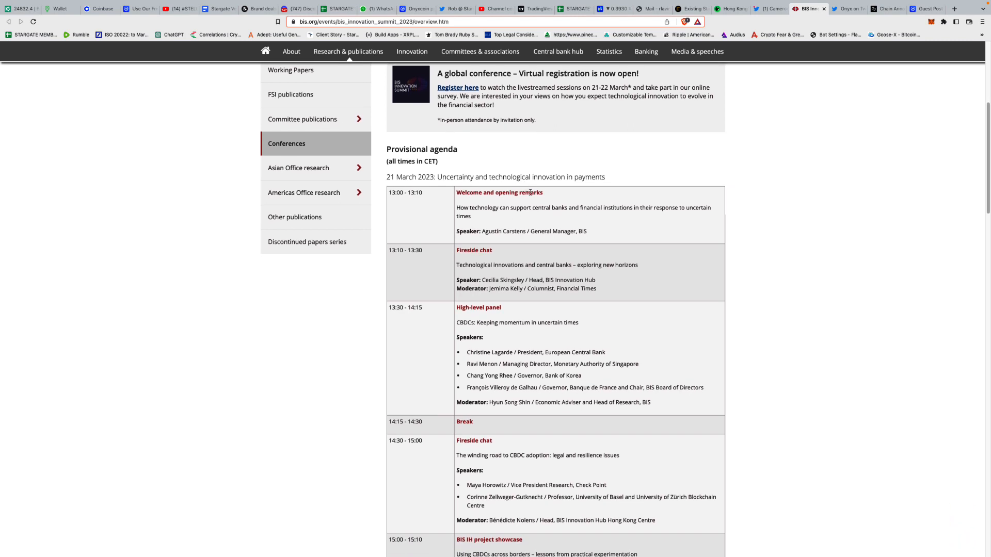
scroll(down, 3)
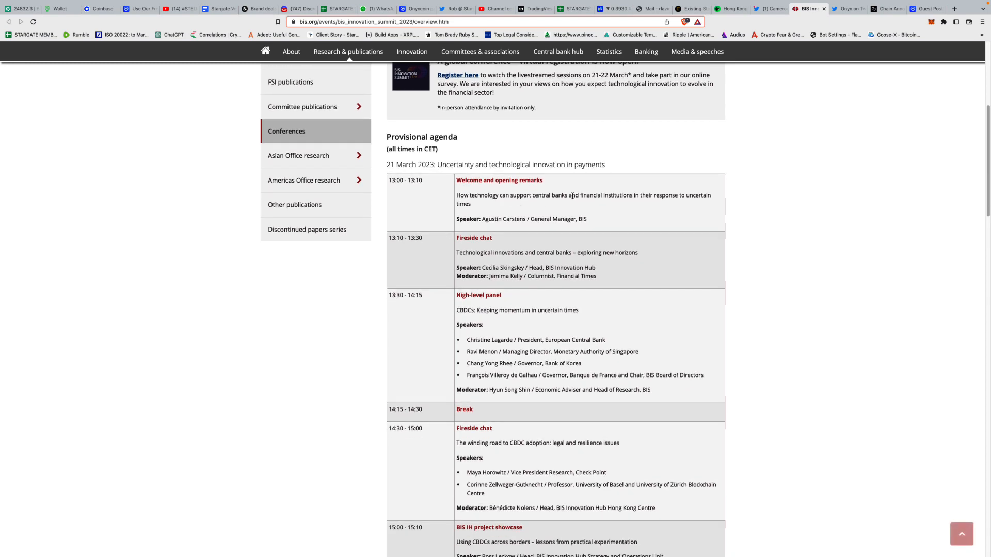
mouse_move(636, 204)
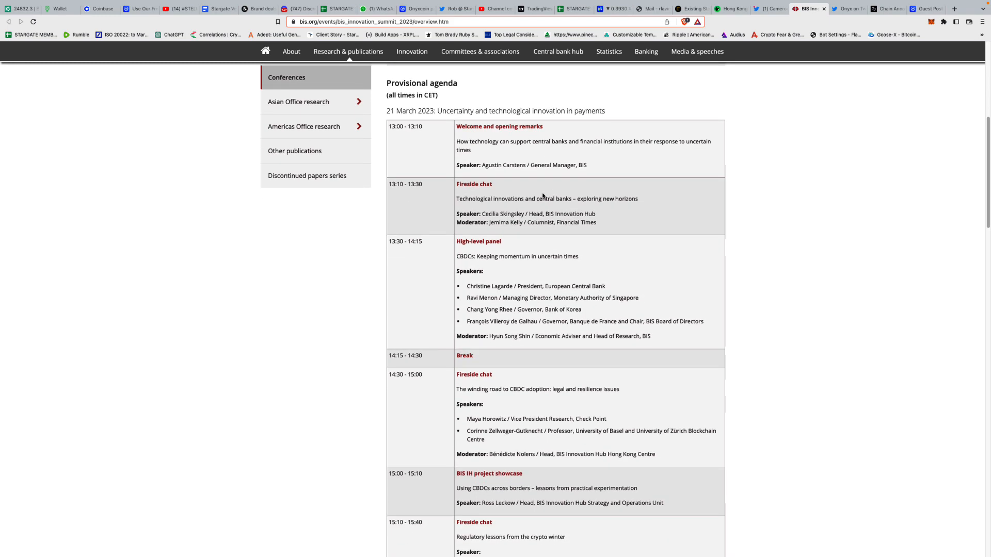
scroll(down, 3)
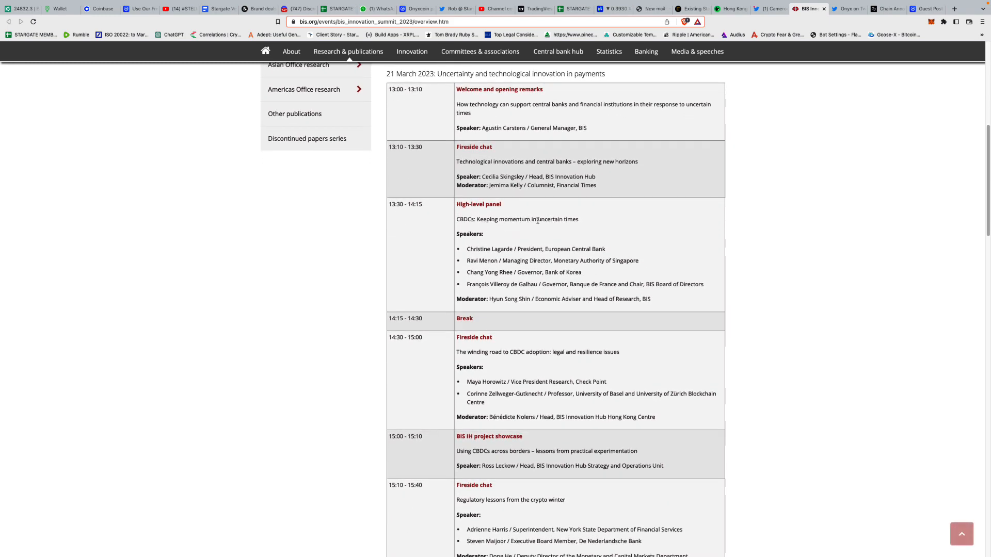
scroll(down, 3)
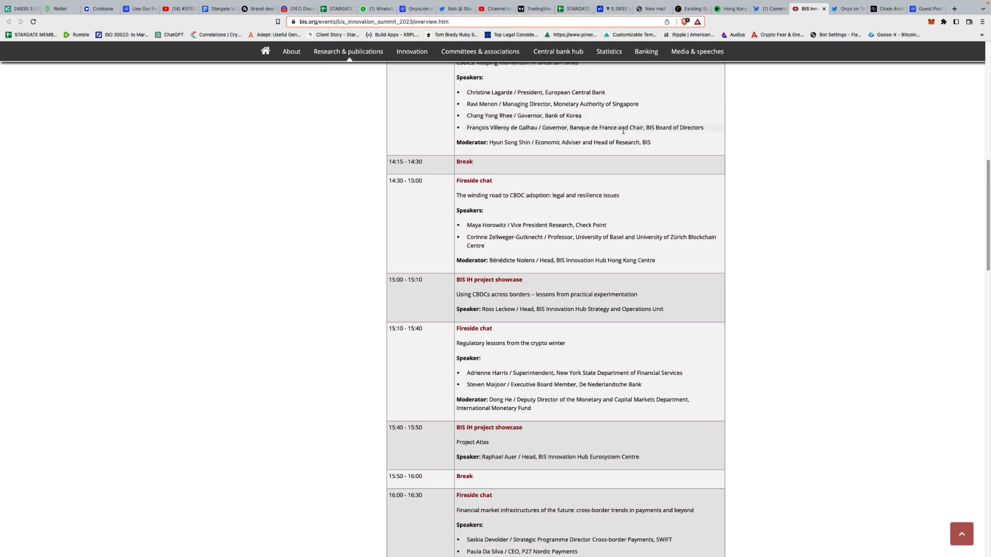
scroll(down, 3)
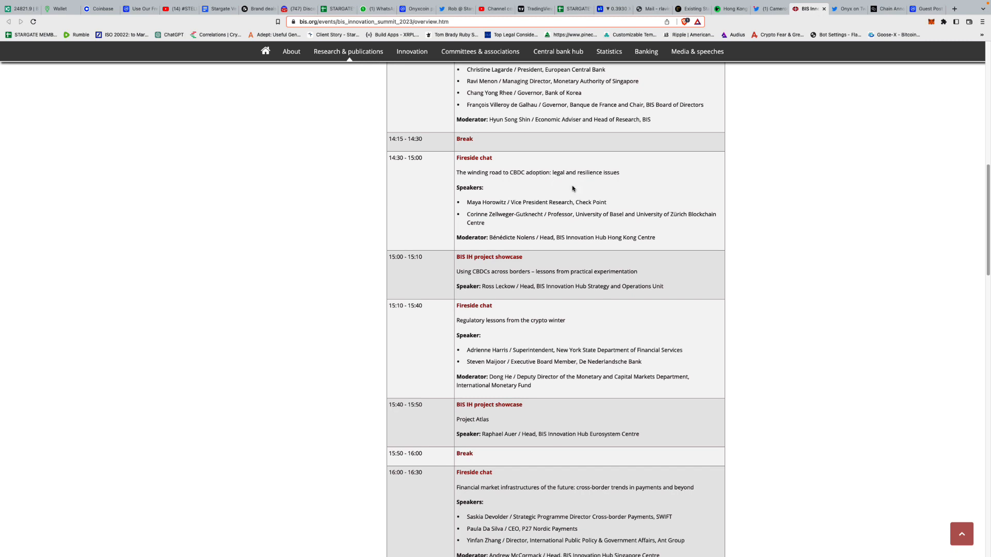
scroll(down, 3)
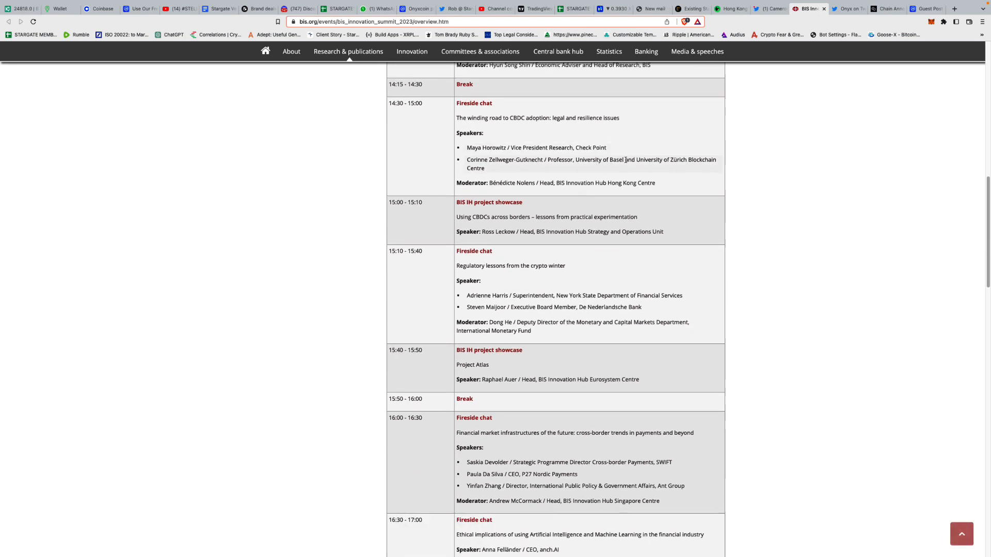
scroll(down, 3)
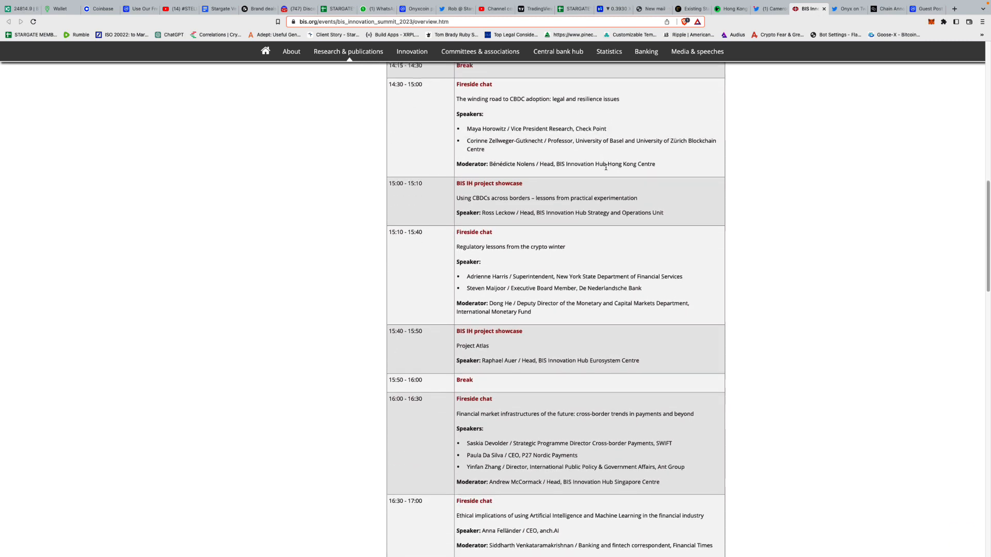
Continue through the 21 March afternoon fireside chats into the evening workshops.
scroll(down, 3)
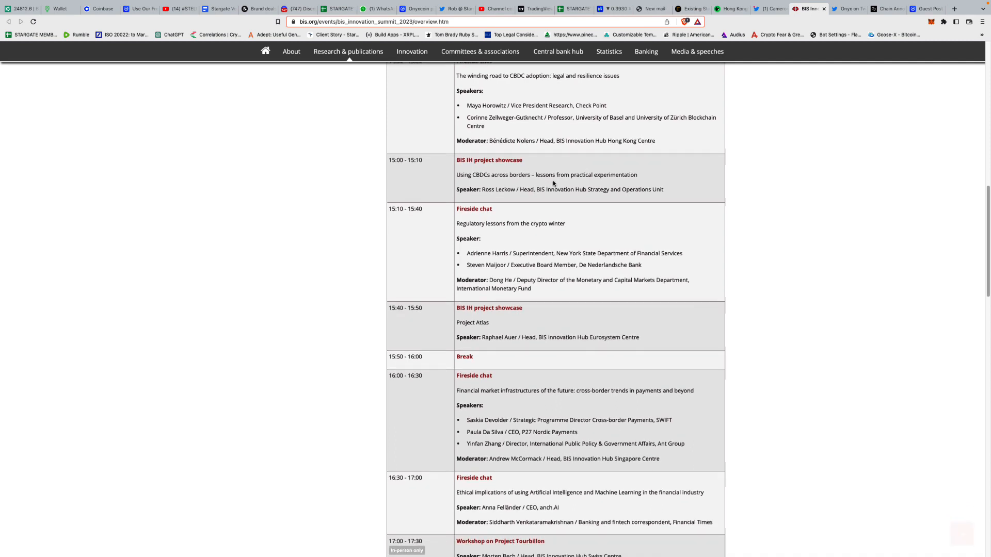
scroll(down, 3)
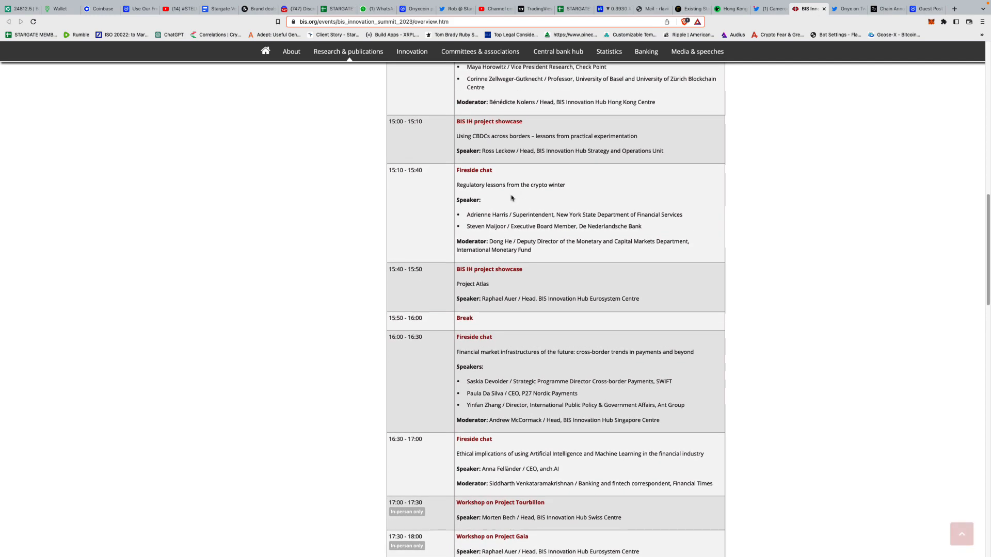
scroll(down, 3)
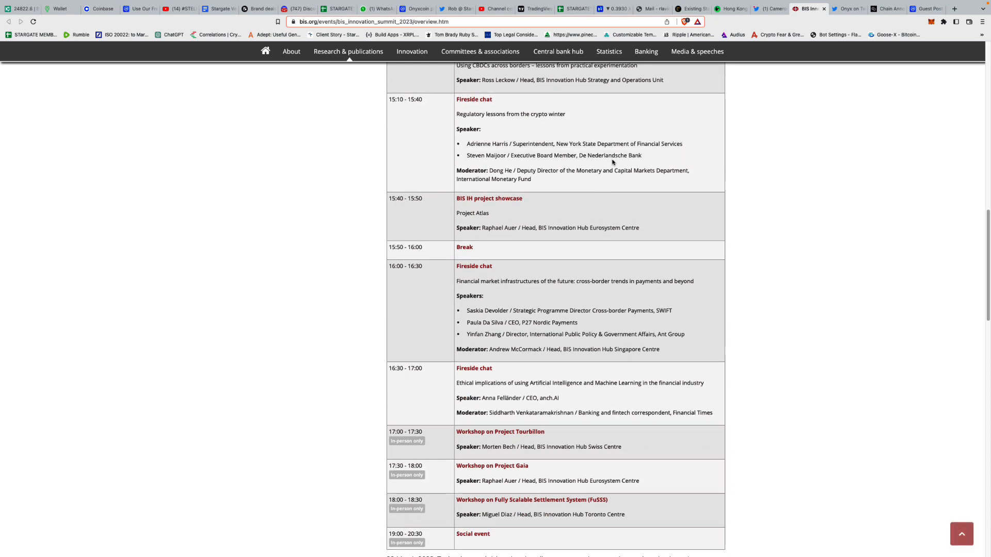
scroll(down, 3)
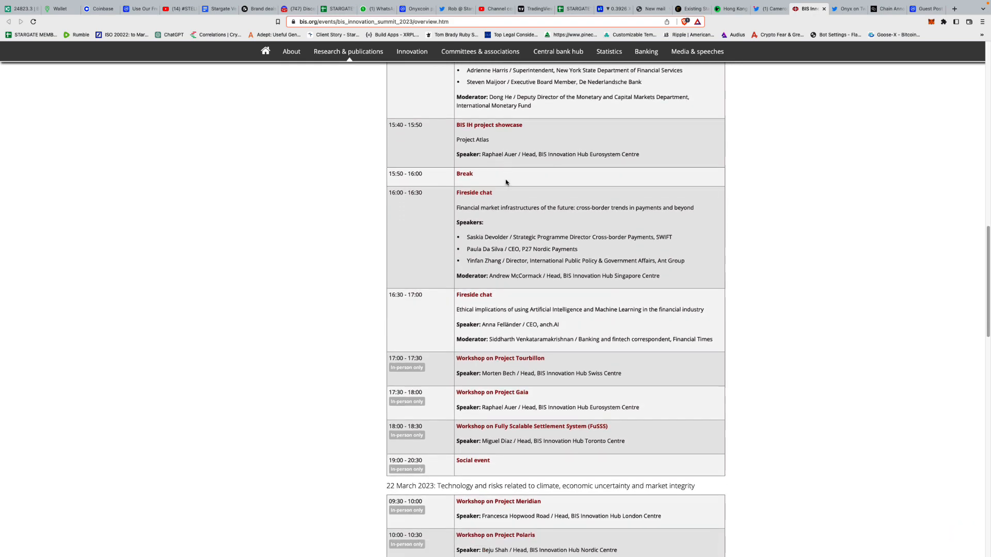
scroll(down, 3)
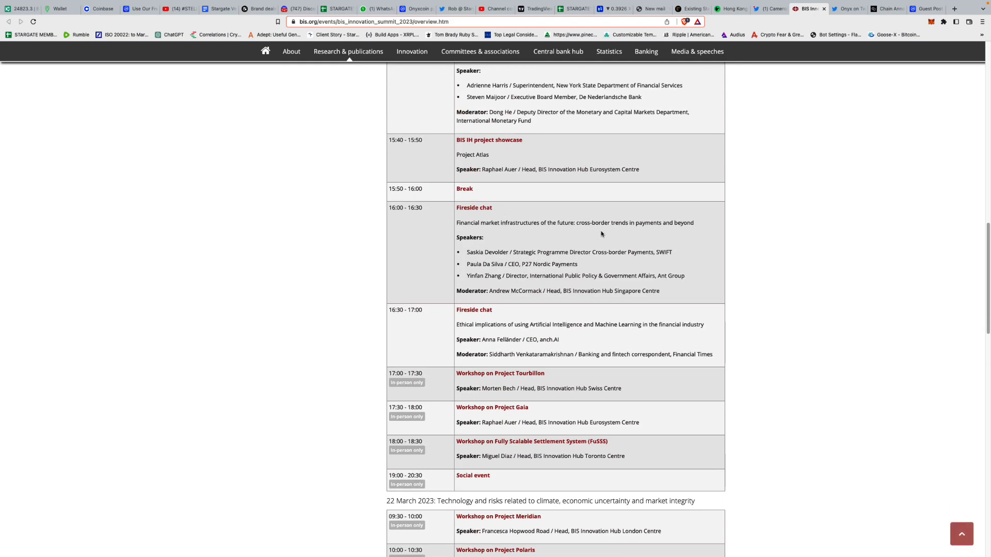
scroll(down, 3)
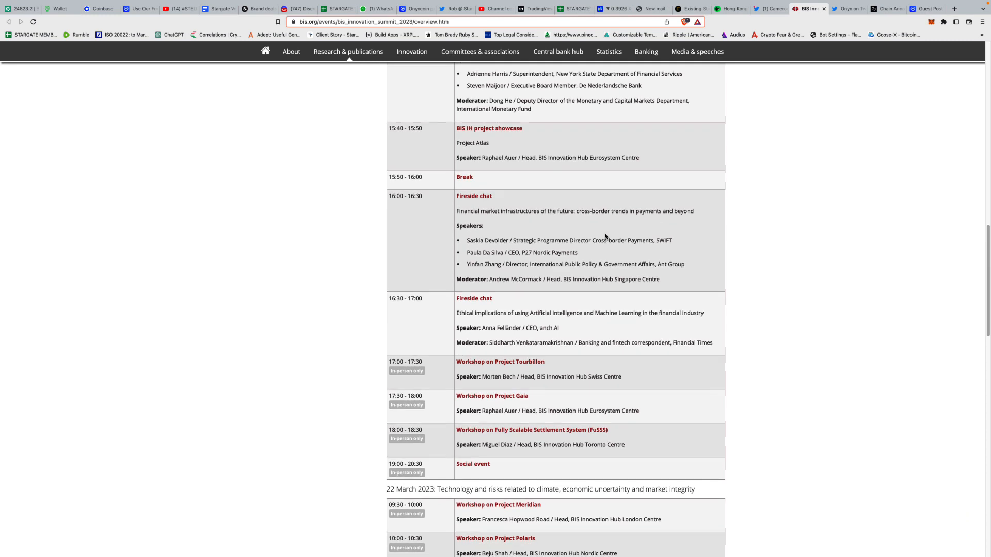
scroll(down, 3)
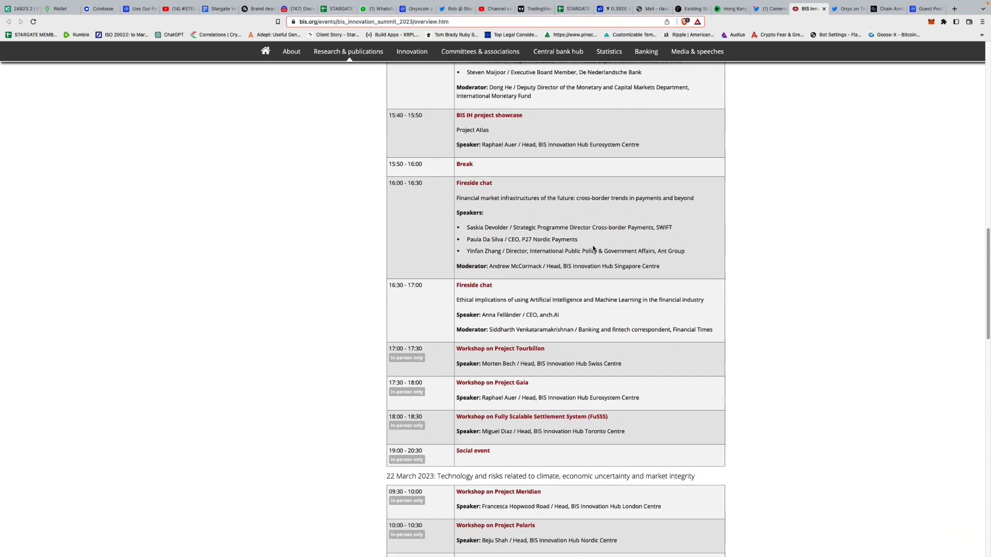
scroll(down, 3)
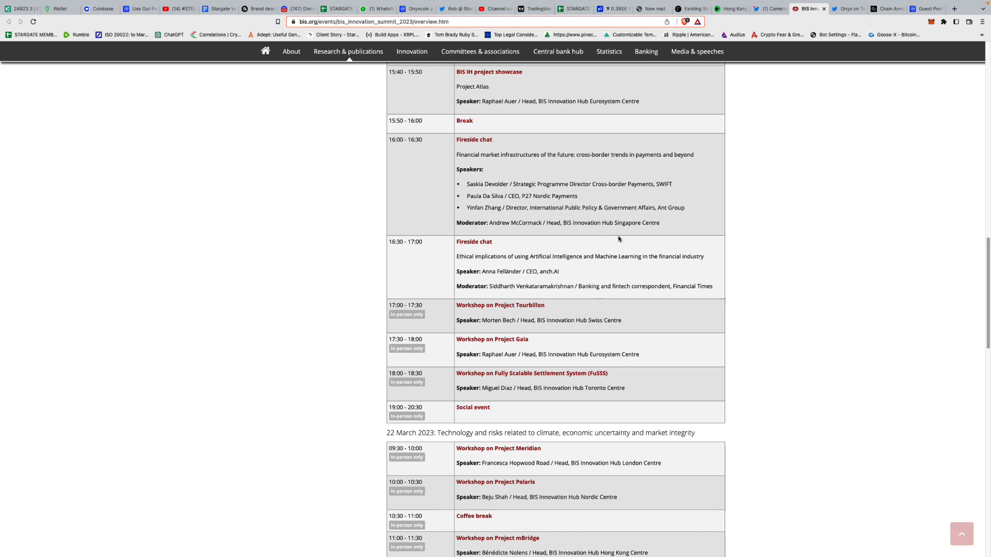
scroll(down, 3)
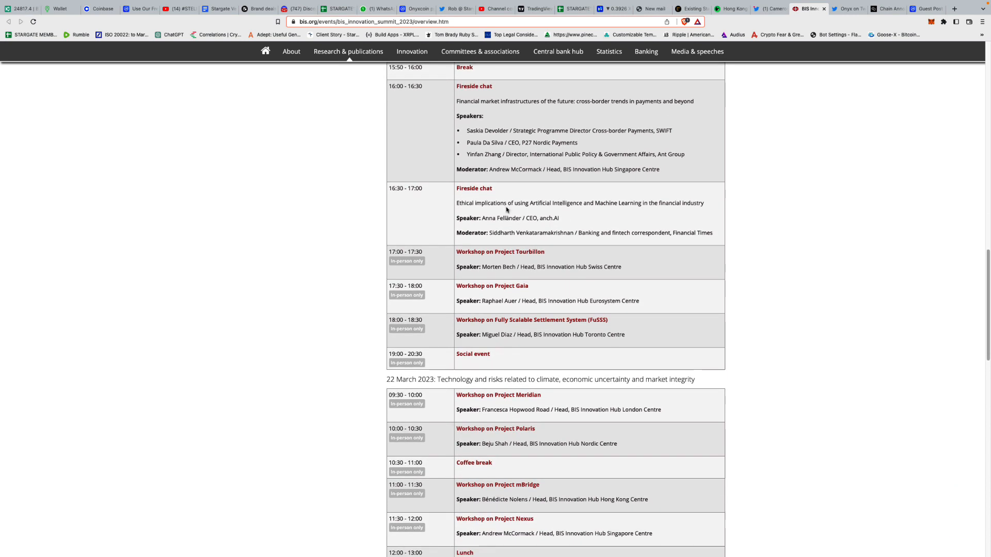
Mark the ethical implications session title and bring the 22 March workshops, lunch and keynote into view.
double_click(539, 204)
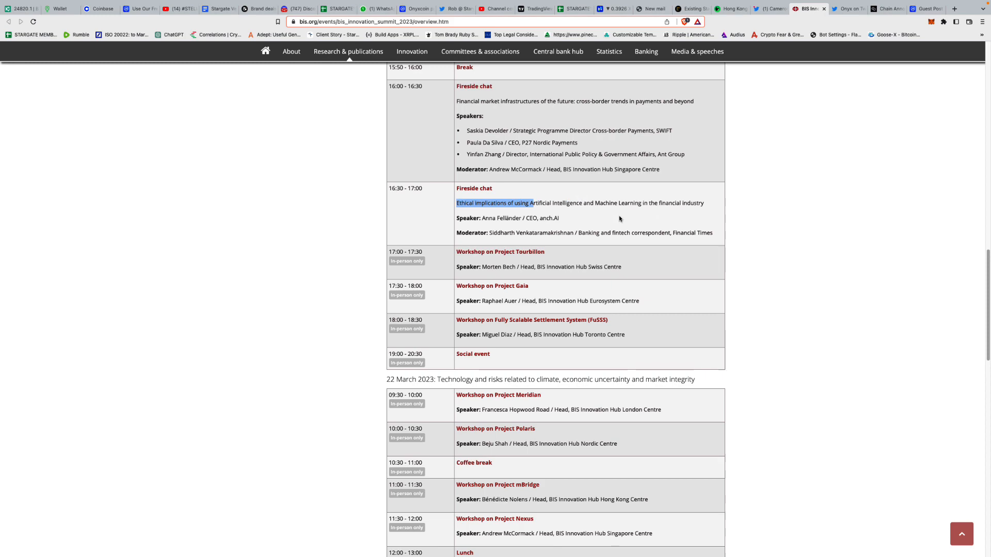
scroll(down, 3)
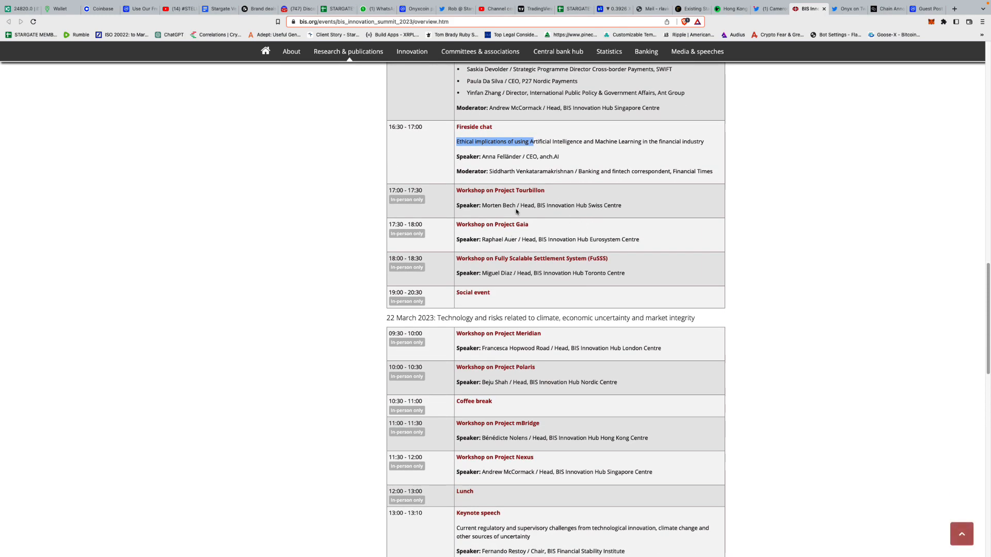
scroll(down, 3)
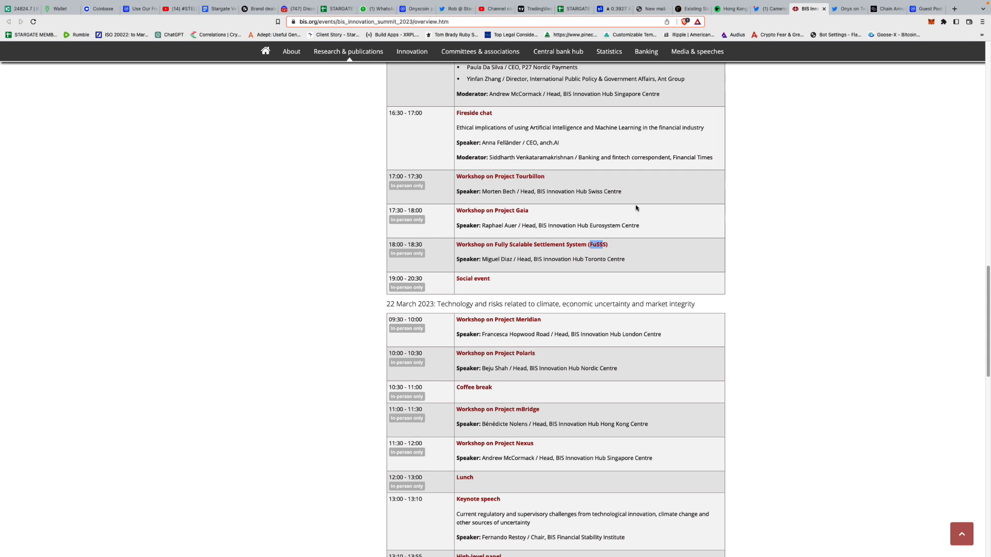
mouse_move(644, 196)
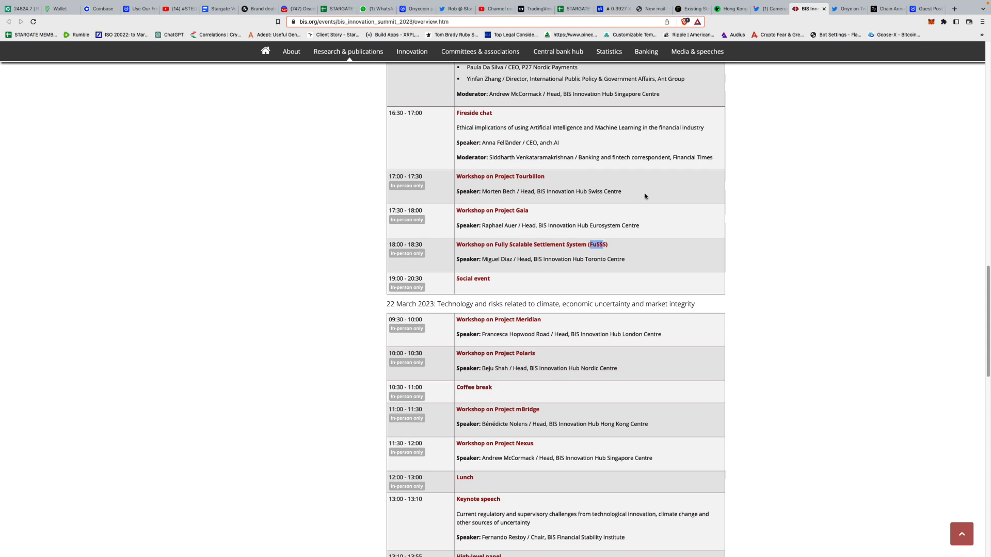
mouse_move(637, 199)
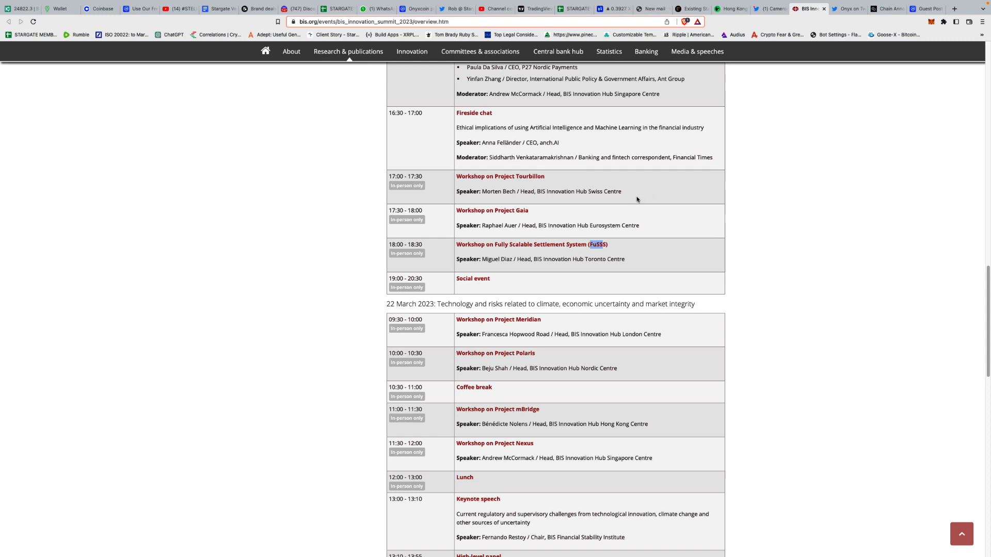
scroll(down, 3)
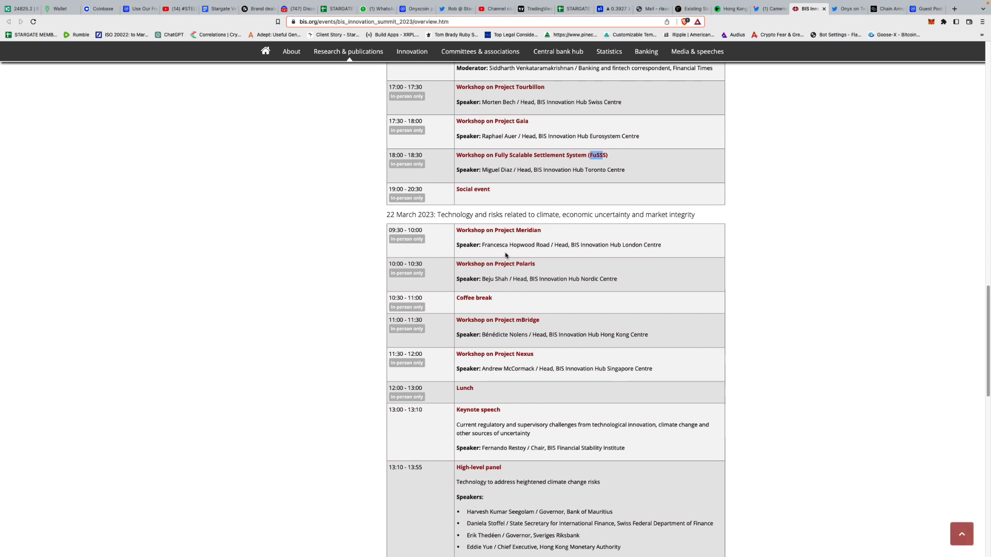
Read down the 22 March agenda through its panels and afternoon sessions.
scroll(down, 3)
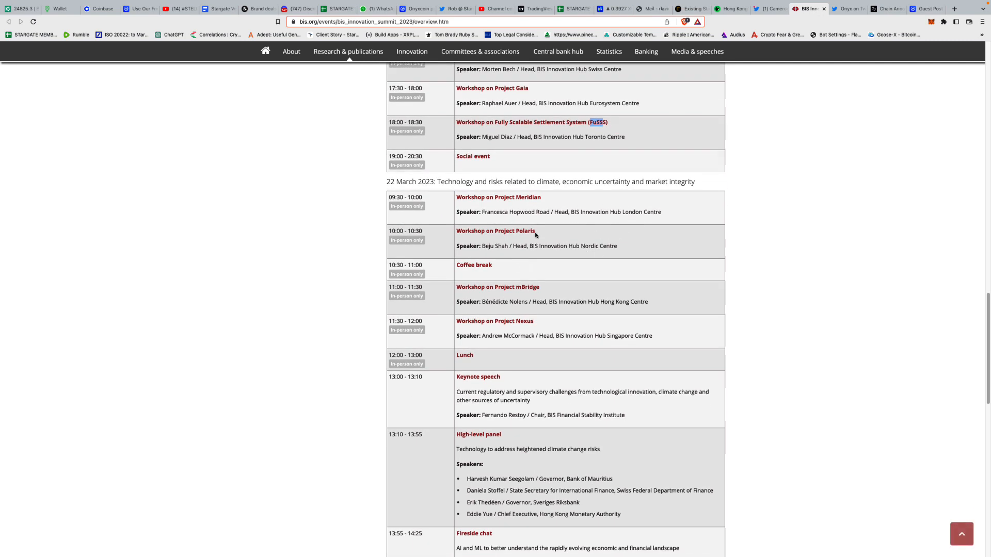
scroll(down, 3)
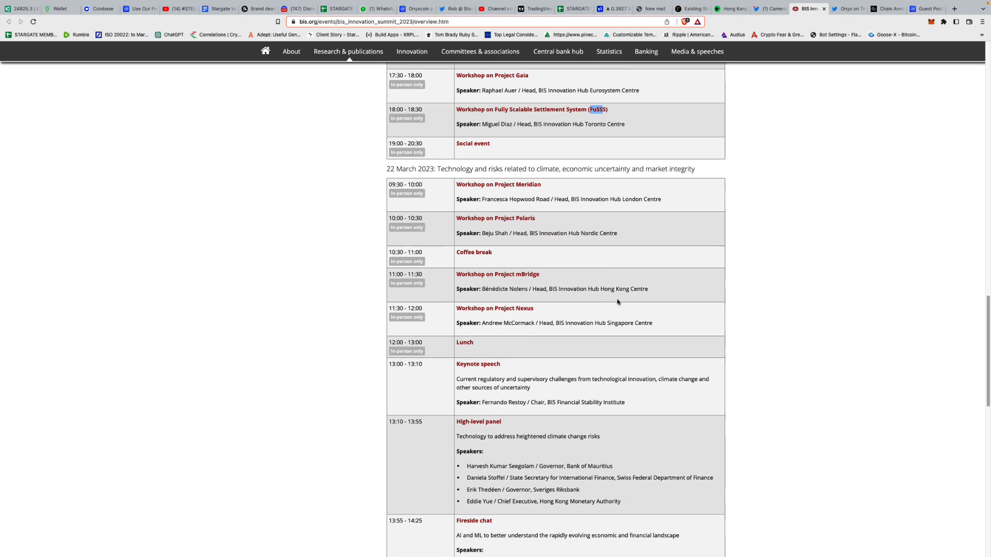
scroll(down, 3)
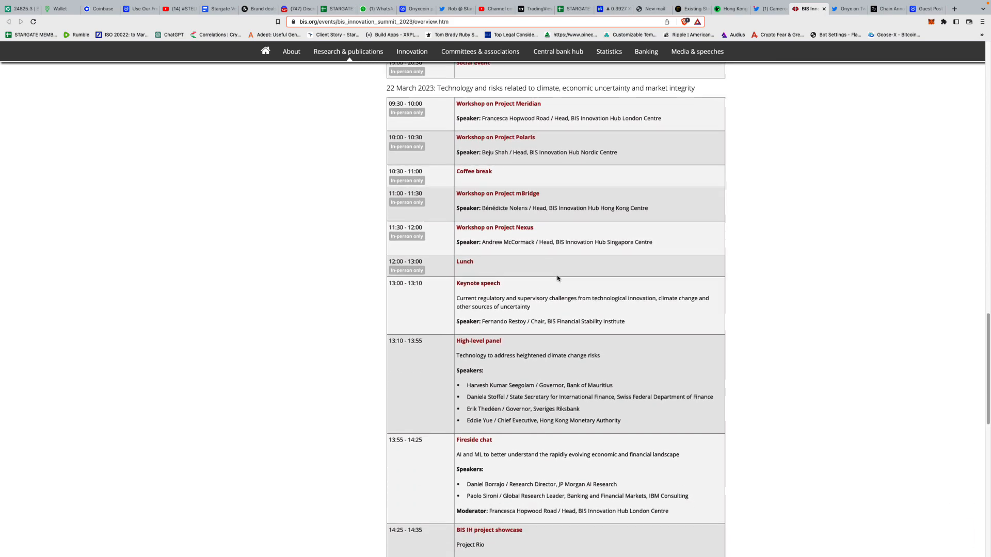
scroll(down, 3)
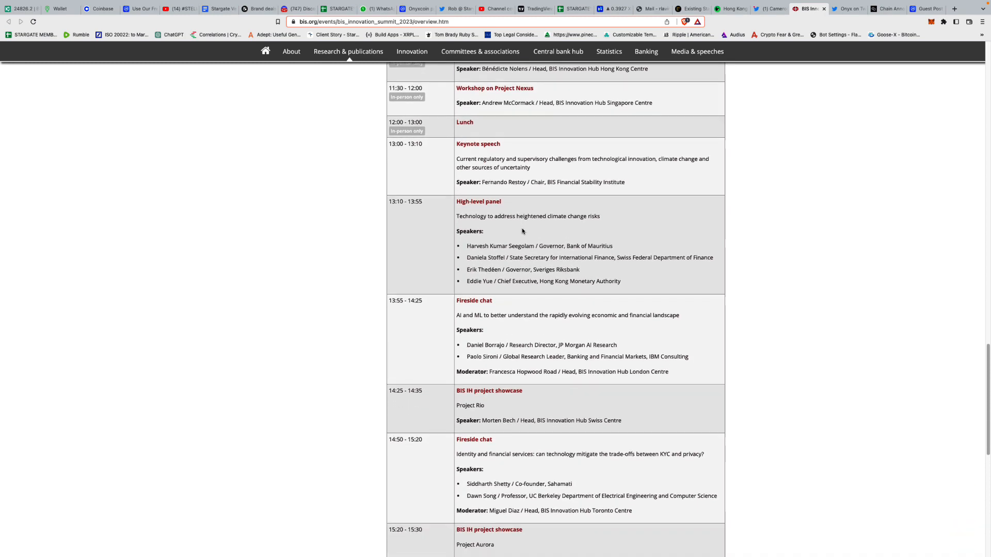
scroll(down, 3)
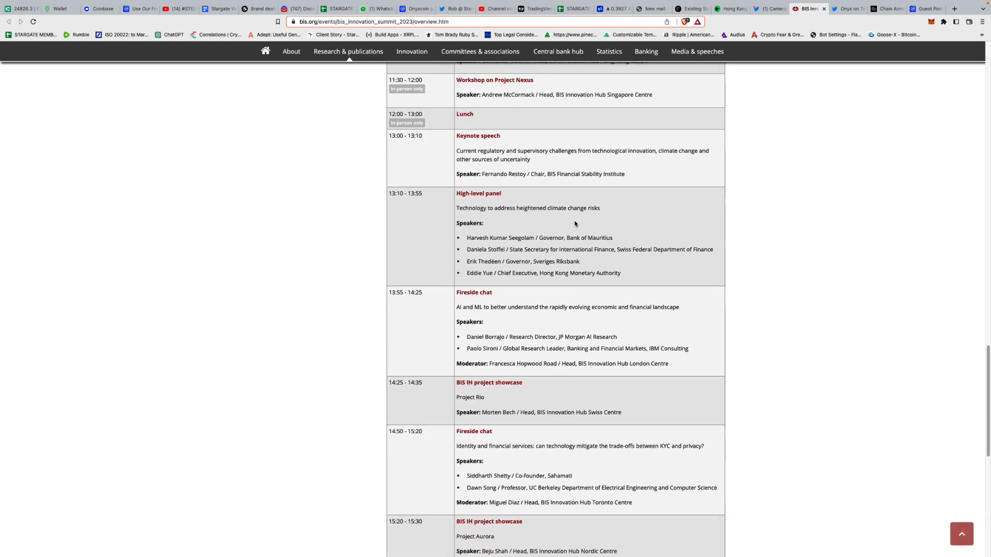
scroll(down, 3)
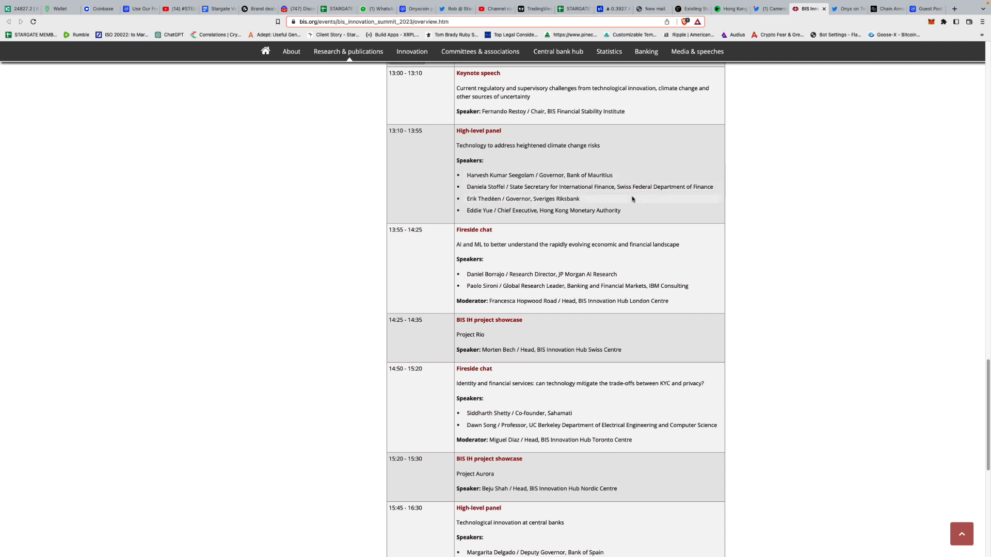
mouse_move(555, 195)
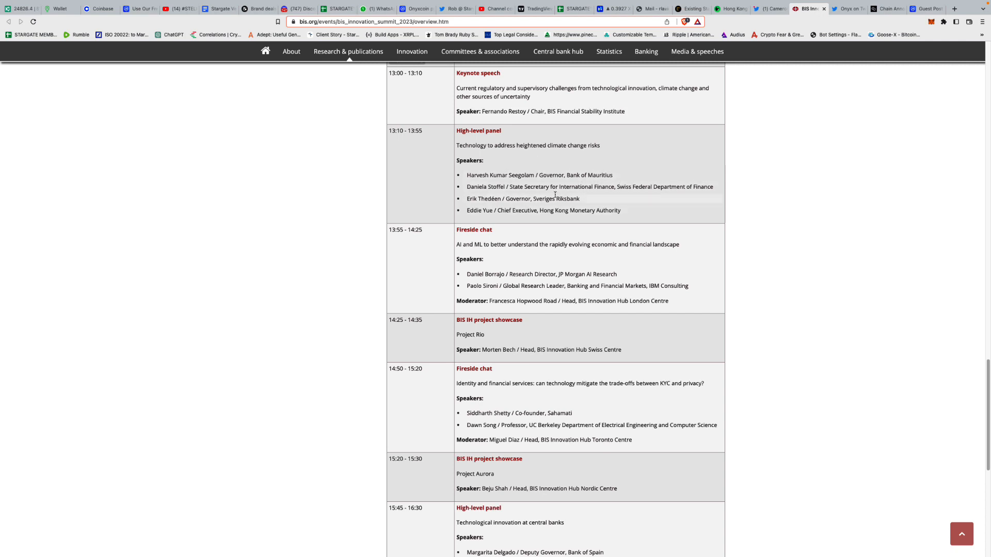
scroll(down, 3)
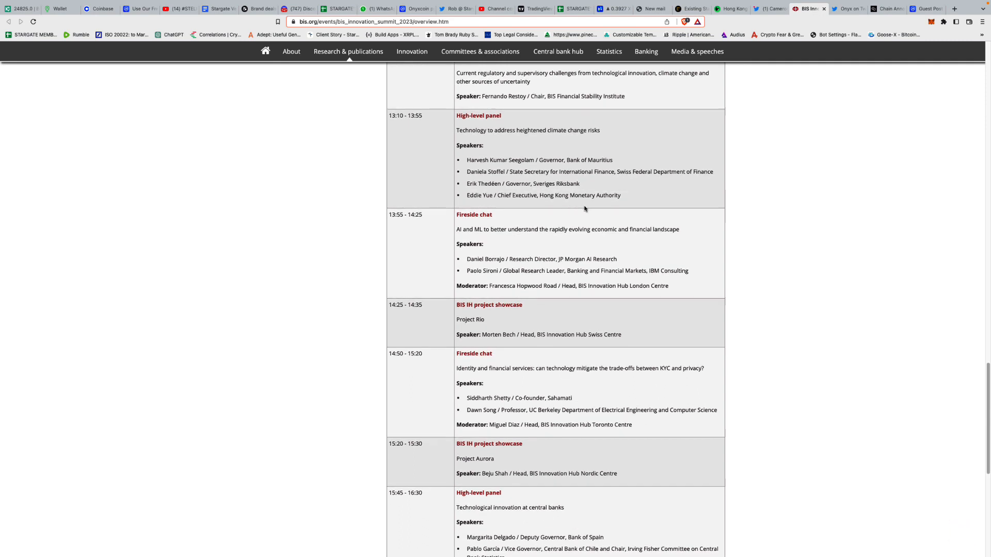
scroll(down, 3)
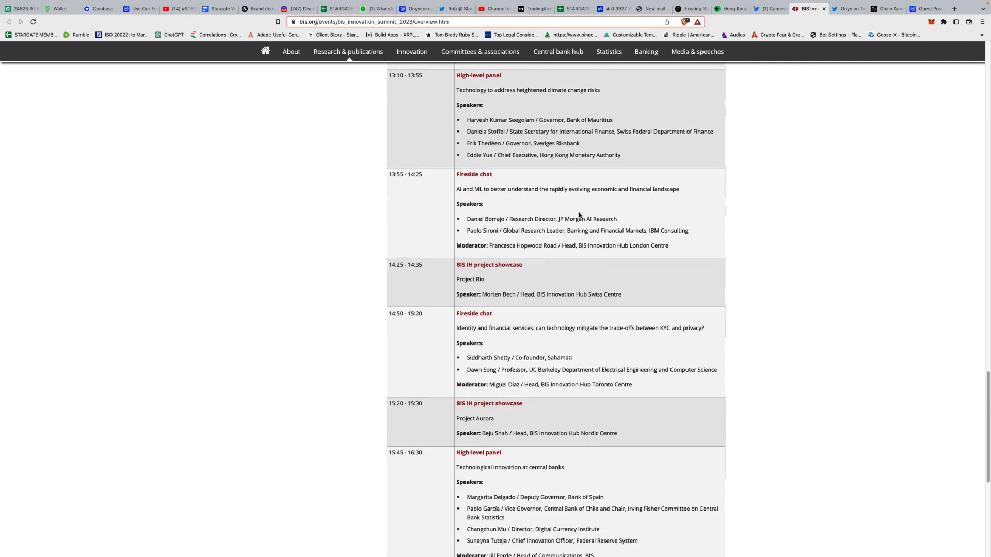
scroll(down, 3)
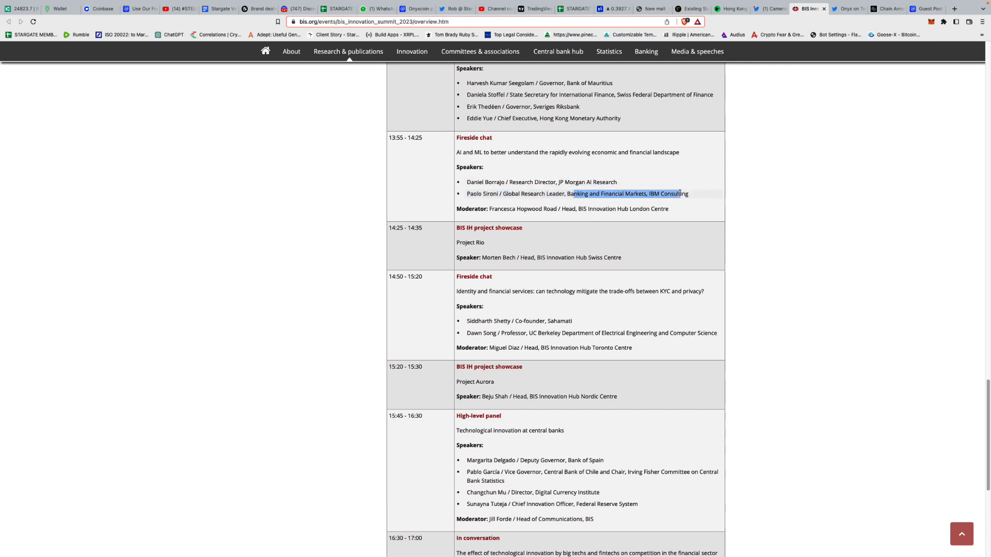
scroll(down, 3)
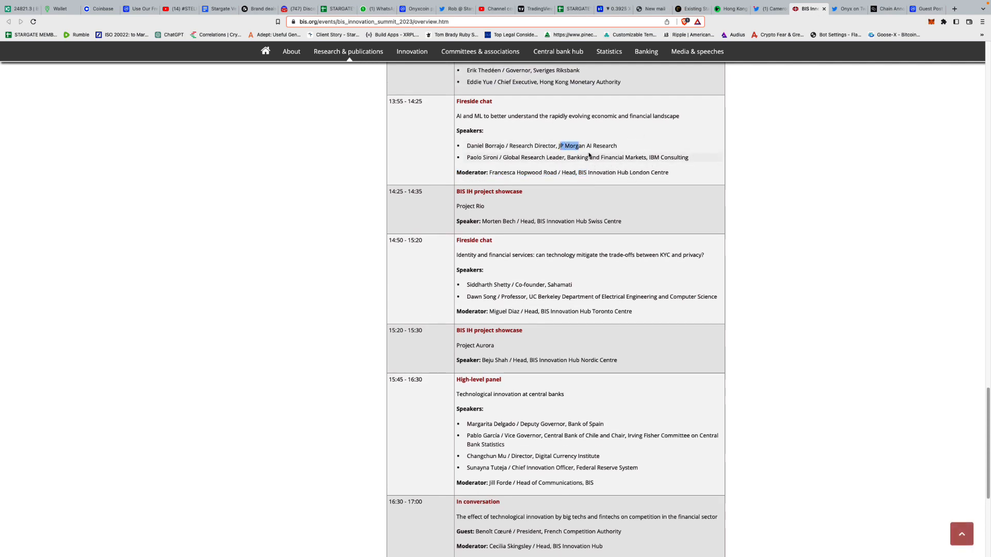
mouse_move(648, 156)
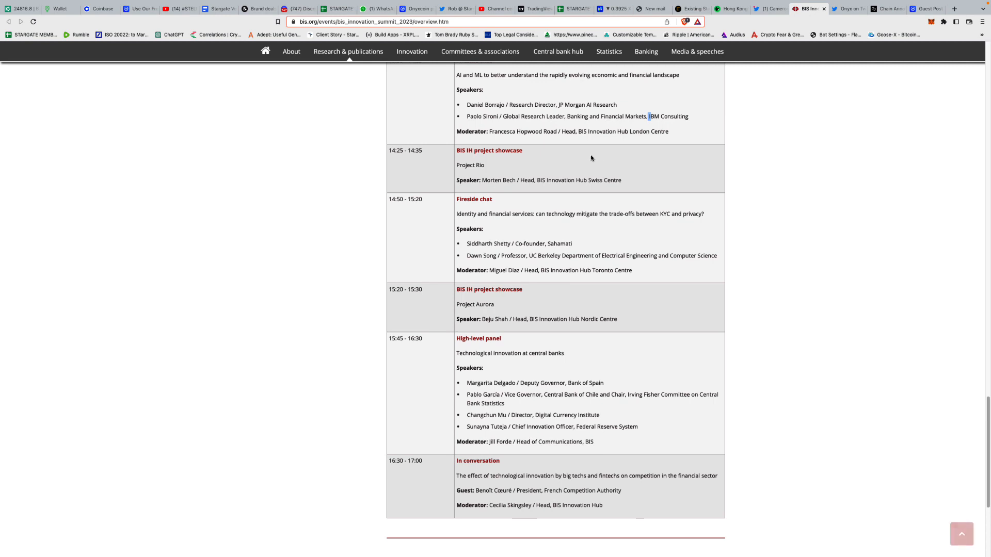
mouse_move(560, 166)
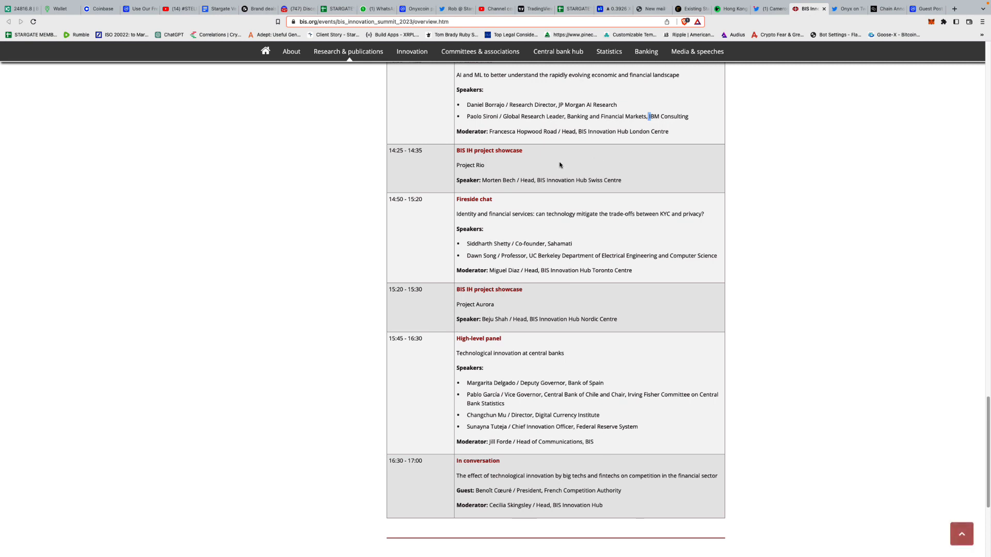
Highlight the start of the KYC fireside chat topic and continue to the final sessions and related links.
scroll(down, 3)
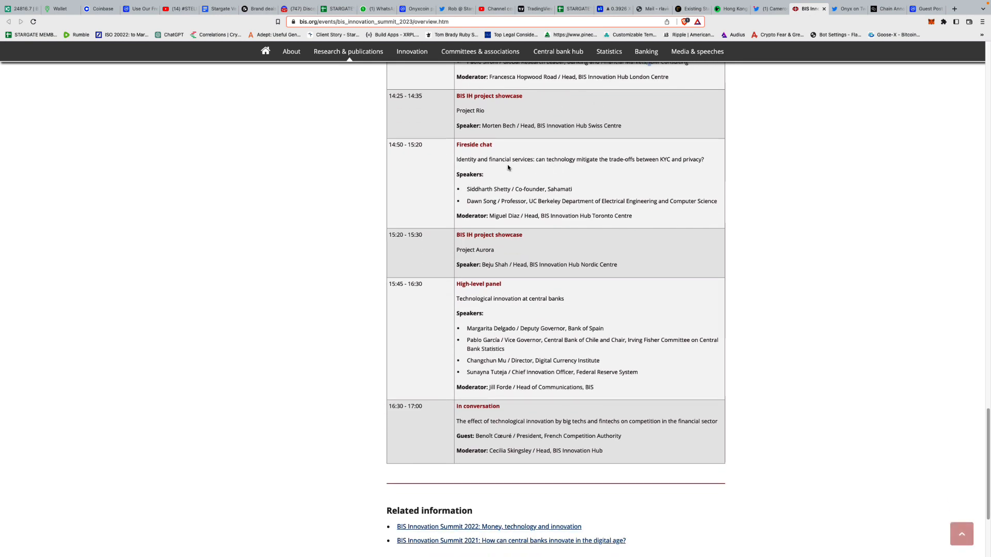
drag(457, 159, 500, 159)
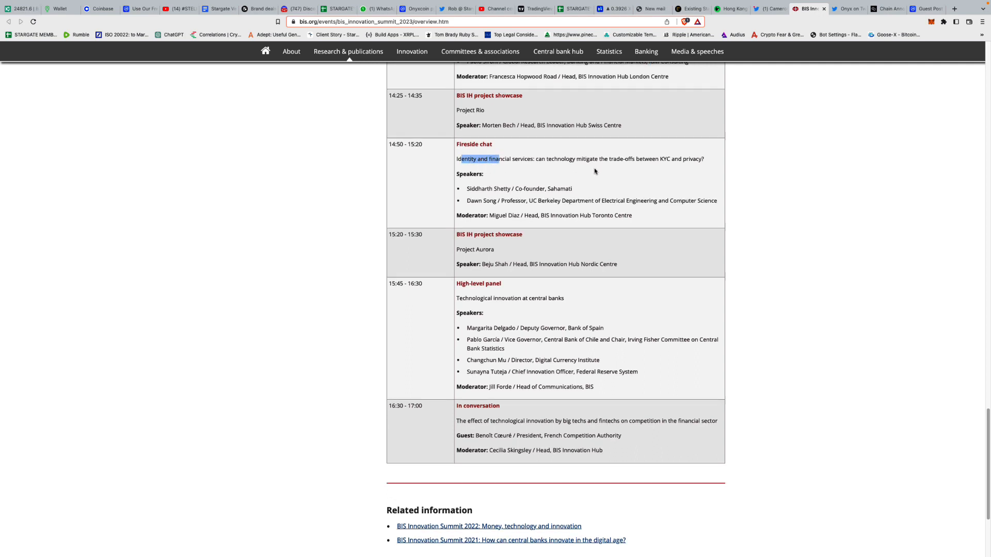
scroll(down, 3)
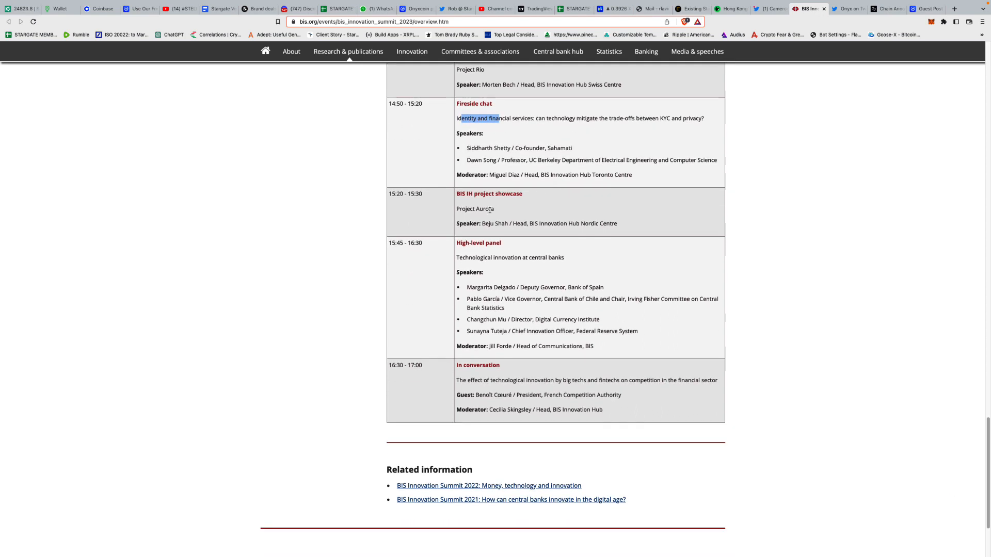
scroll(down, 3)
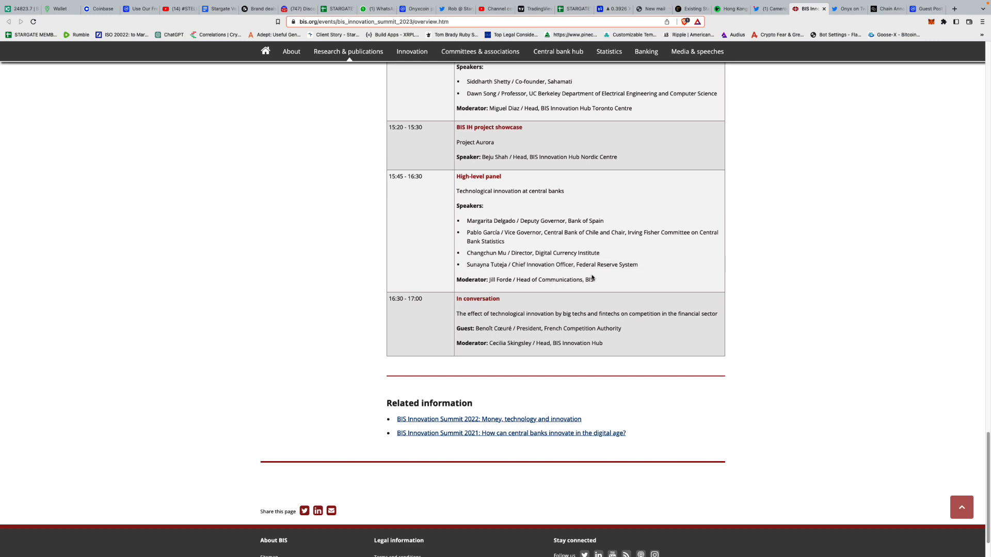
scroll(down, 3)
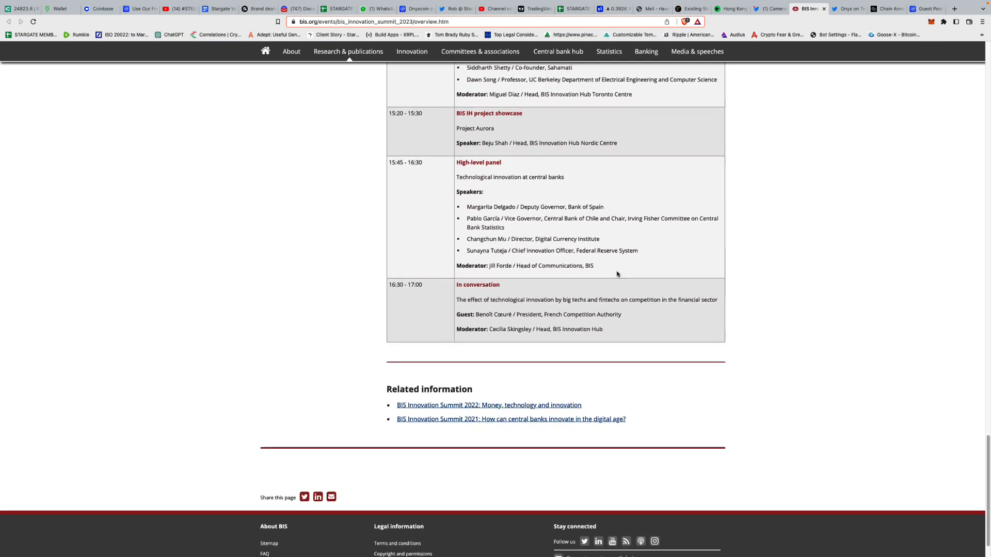
scroll(down, 3)
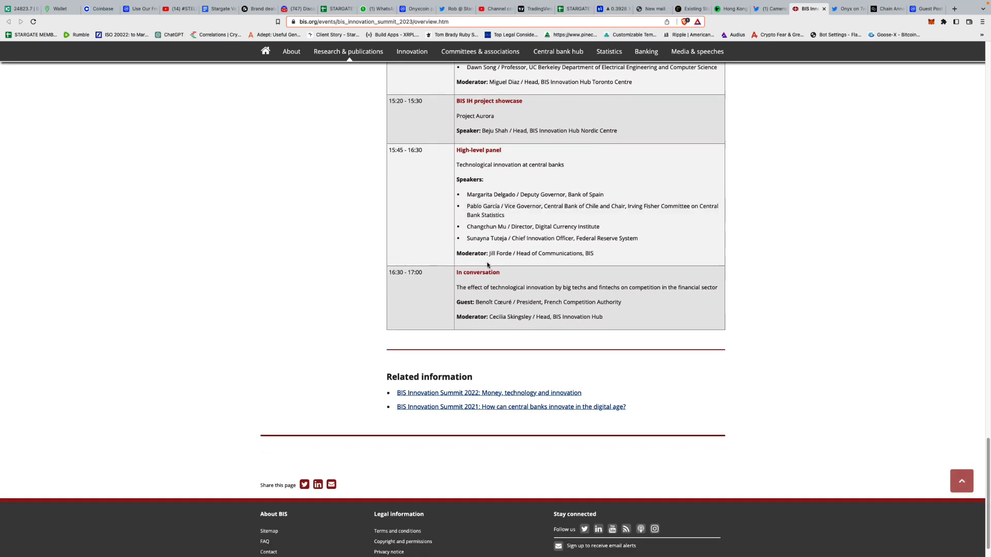
scroll(down, 3)
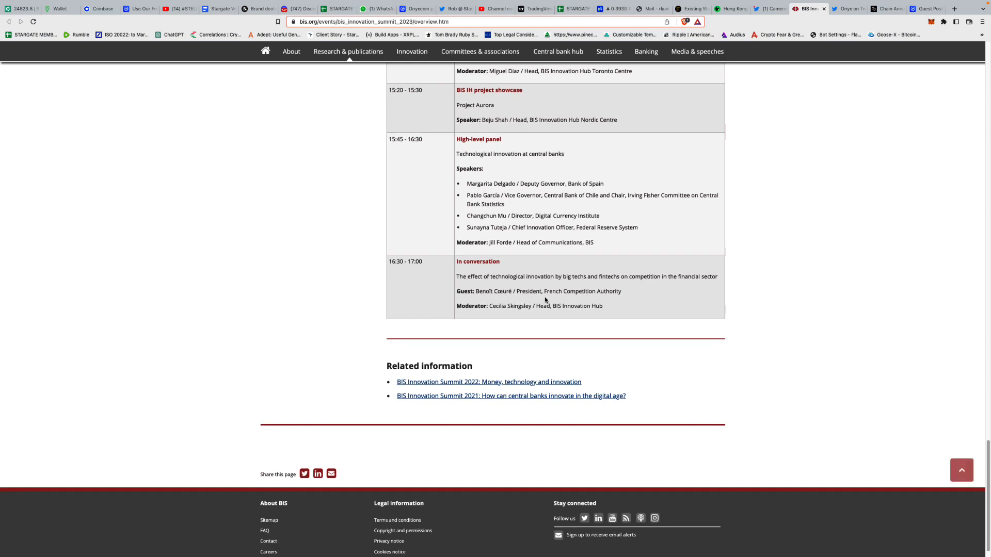
mouse_move(596, 277)
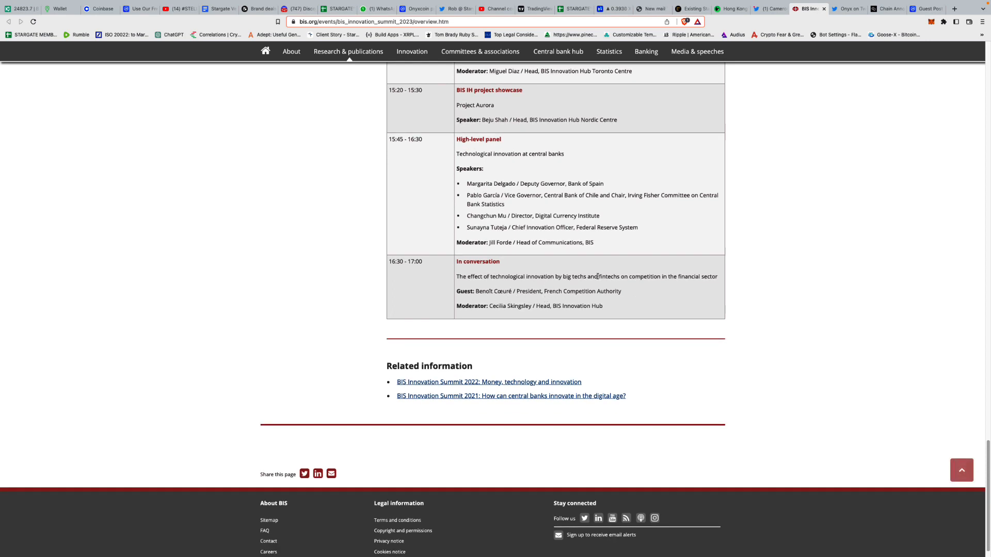
mouse_move(672, 269)
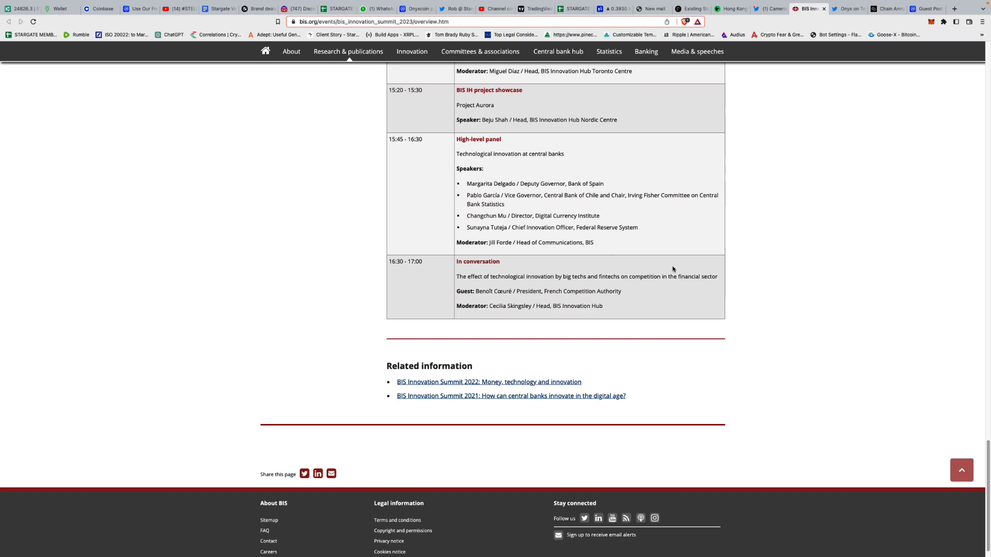
scroll(down, 3)
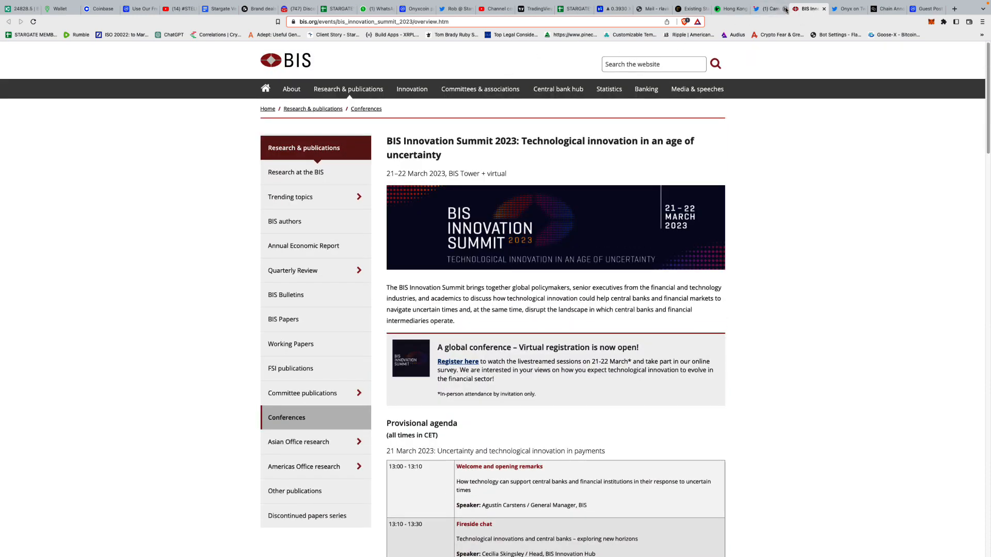
From the CoinDesk article, bring up the FSB Chair's G20 letter PDF and enlarge it to 125%.
click(730, 9)
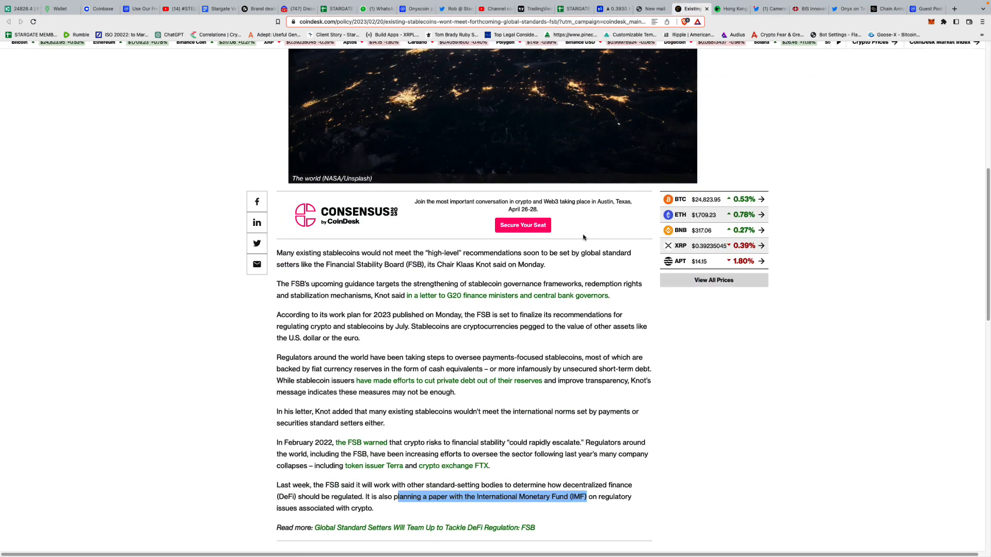
scroll(down, 3)
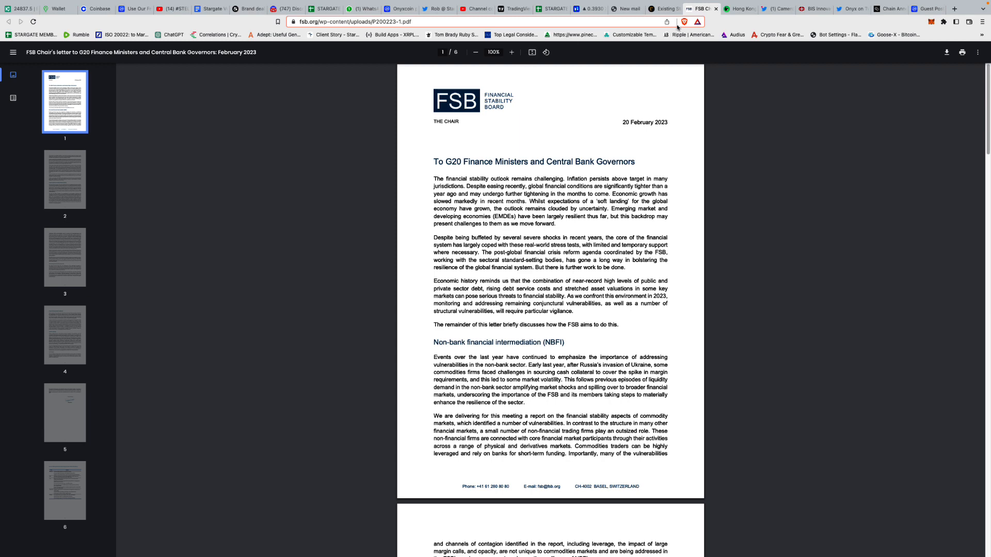
mouse_move(849, 9)
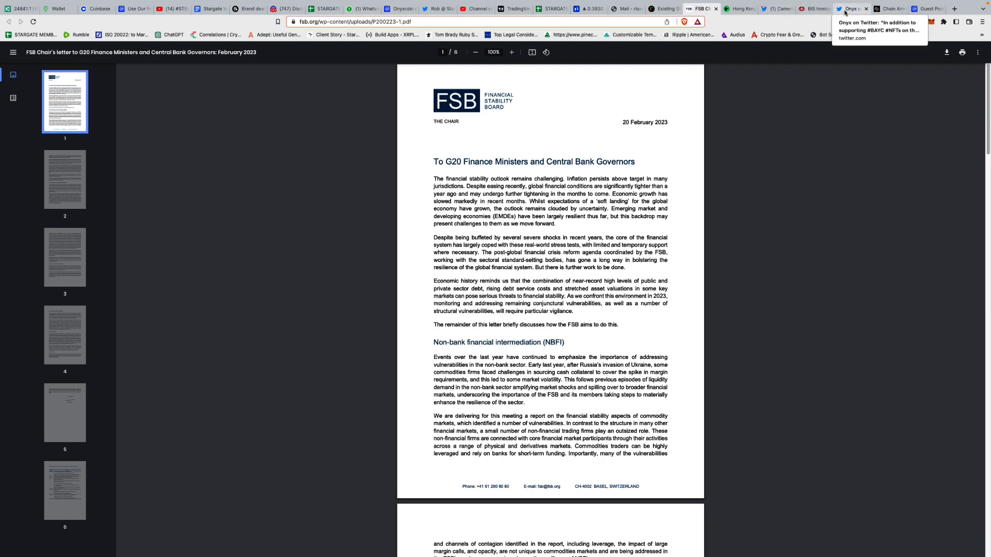
click(850, 8)
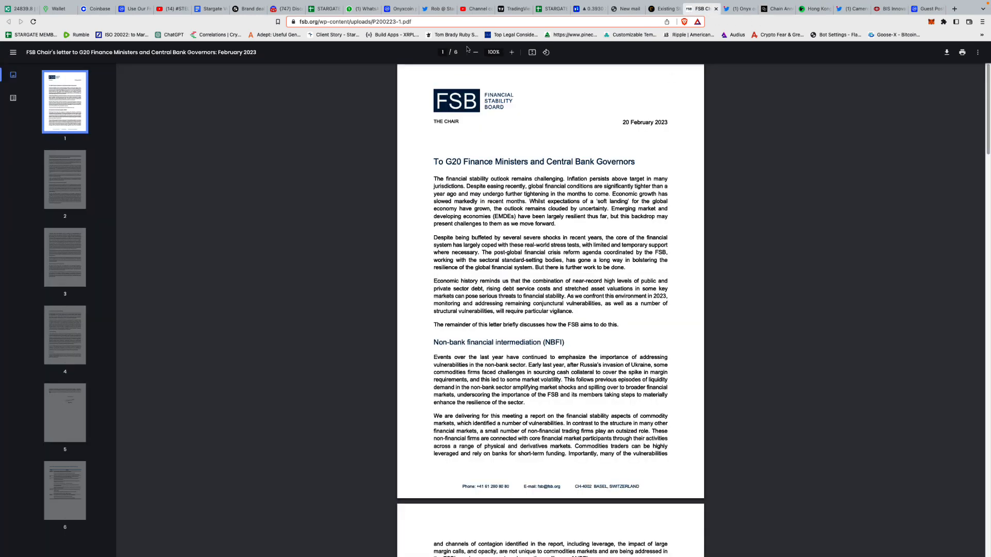
click(511, 52)
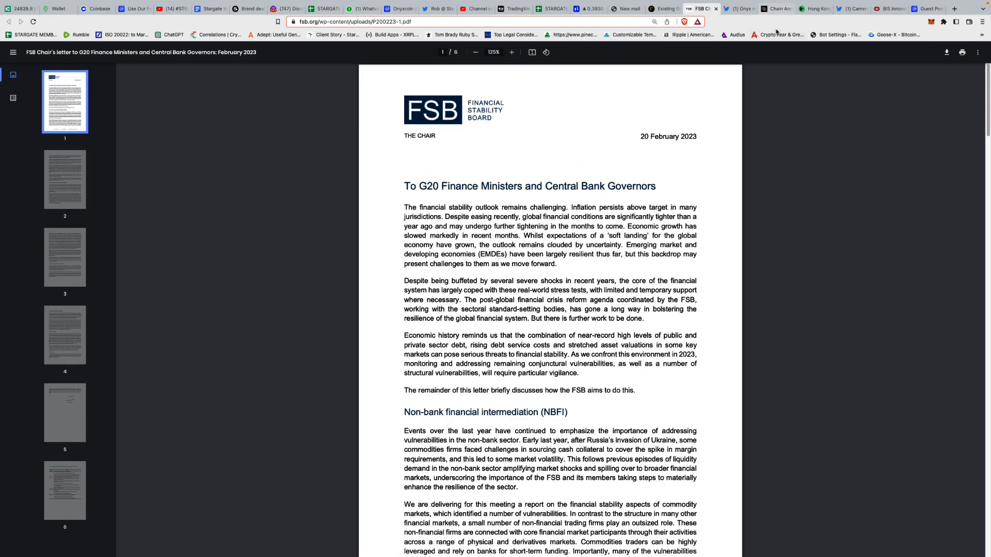
Bring up the Onyx Protocol tweet and highlight its March 1st mainnet launch mention.
click(738, 9)
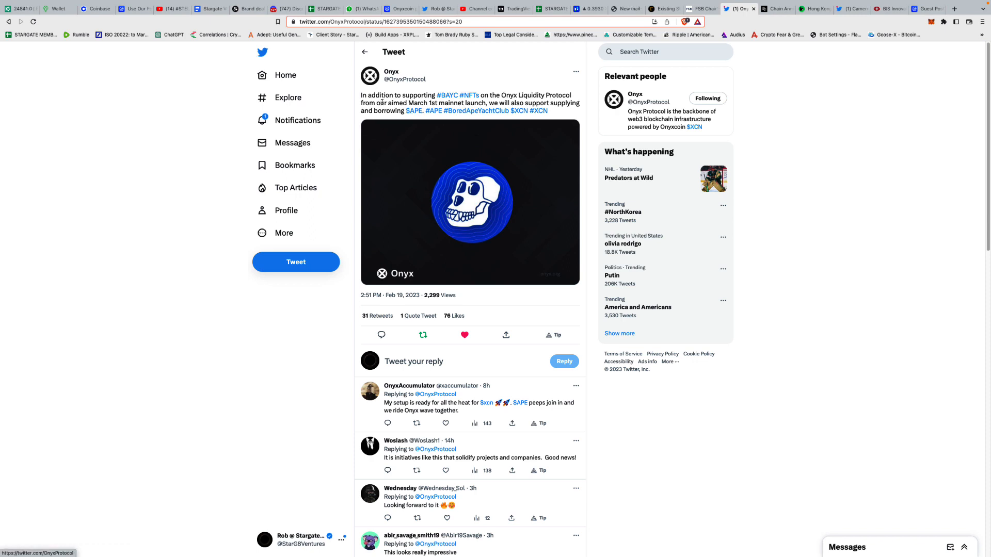
mouse_move(474, 110)
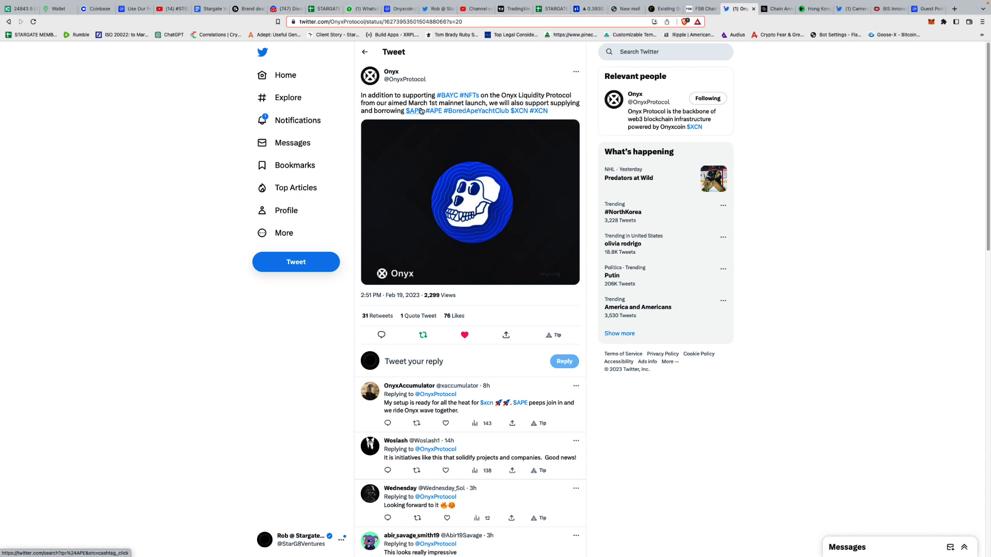
drag(413, 103, 486, 103)
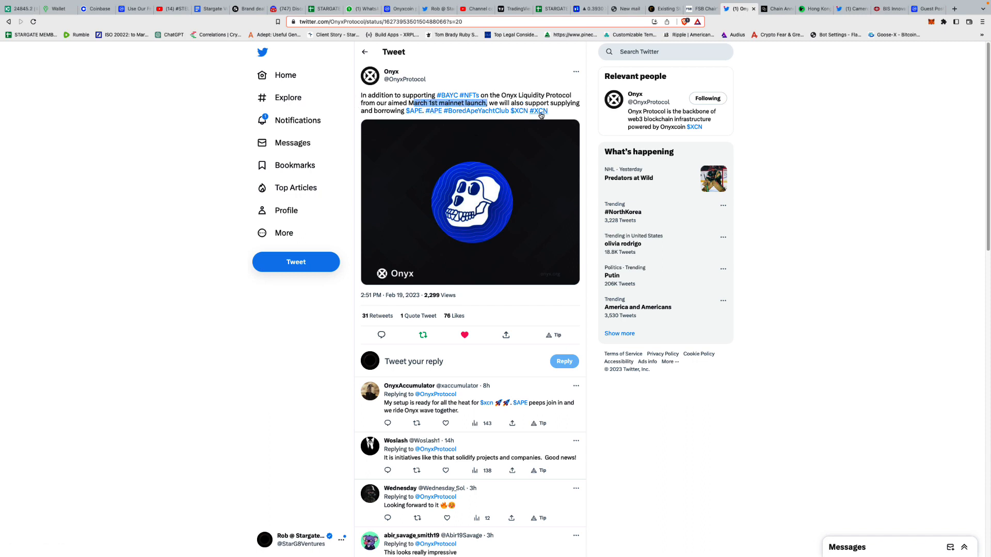
mouse_move(540, 110)
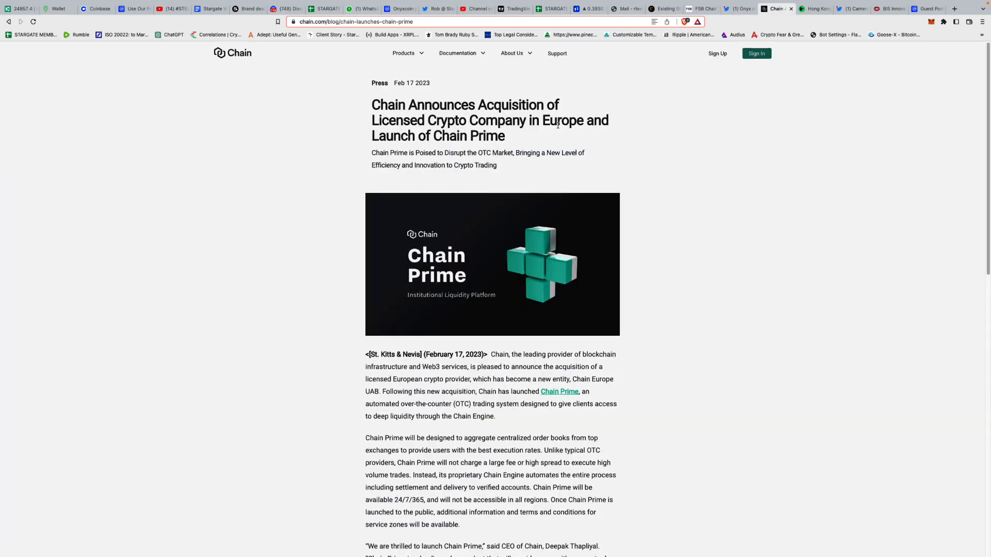
Scroll down the Chain press release on its European acquisition and Chain Prime launch.
scroll(down, 3)
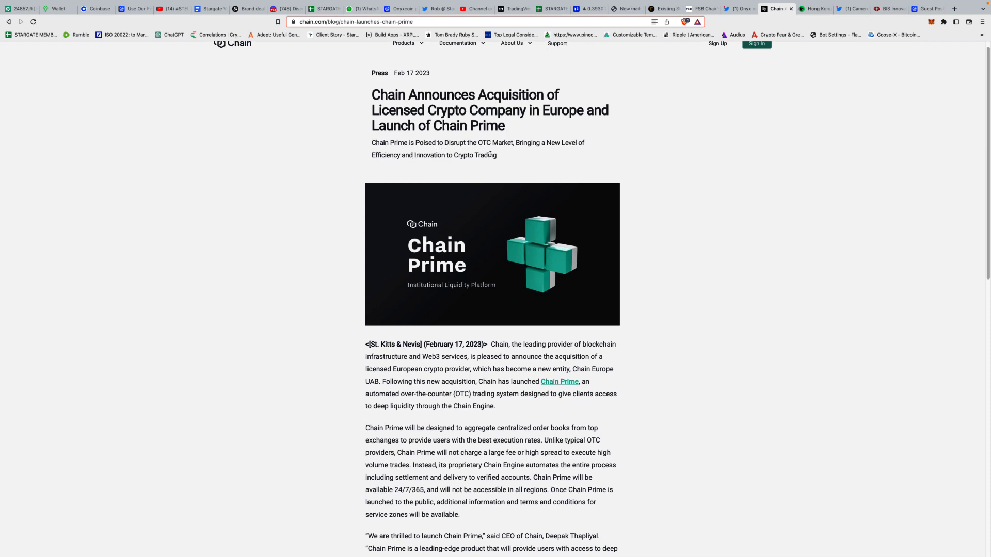
mouse_move(541, 151)
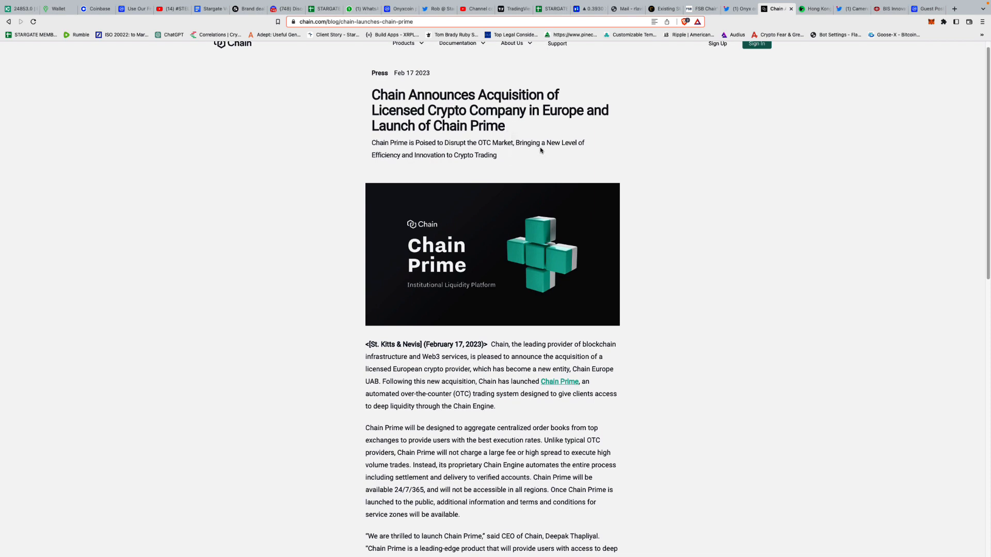
mouse_move(433, 176)
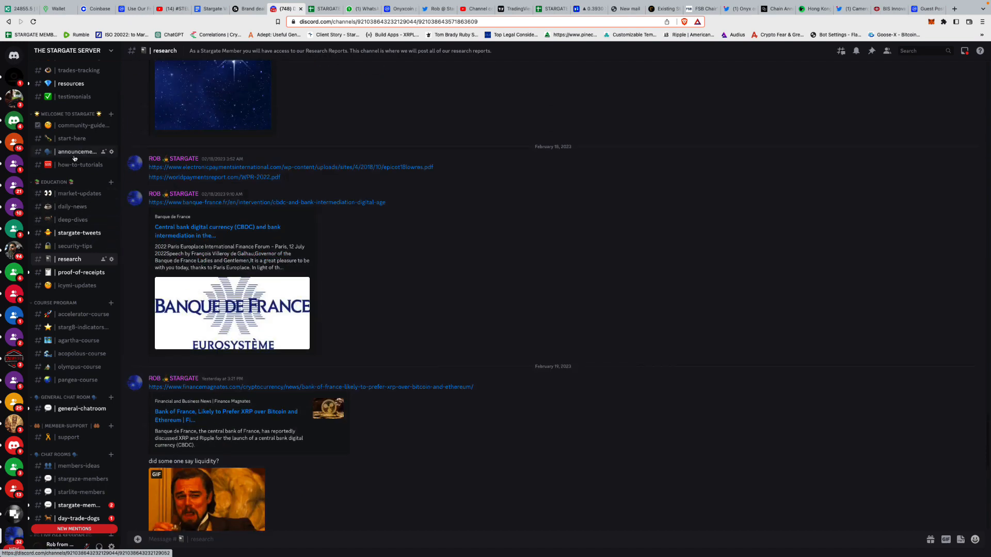
click(76, 152)
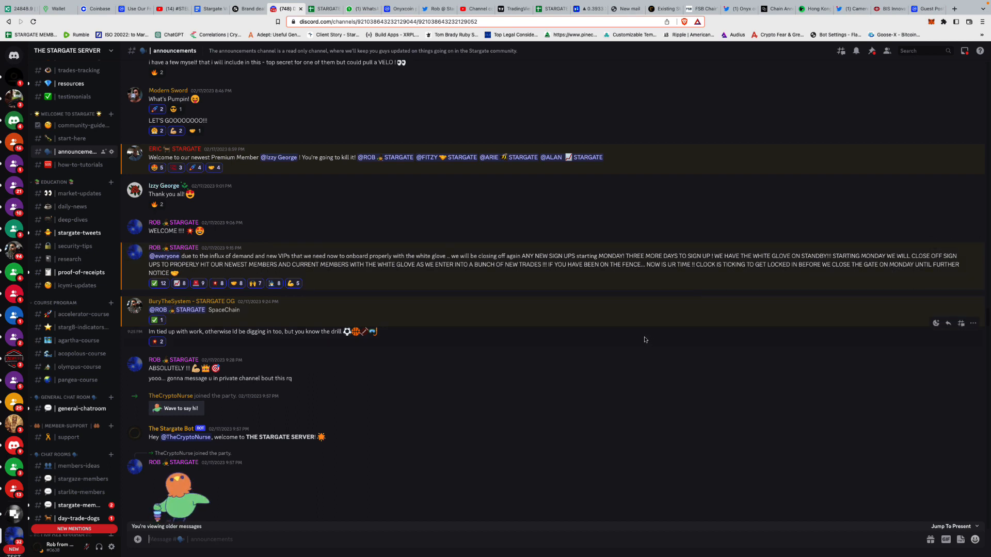
mouse_move(661, 338)
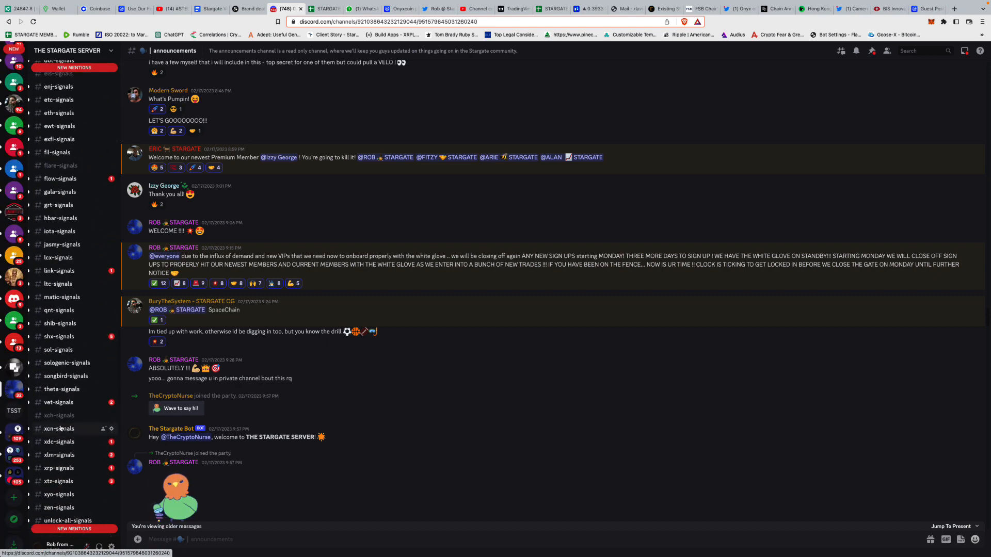
click(59, 429)
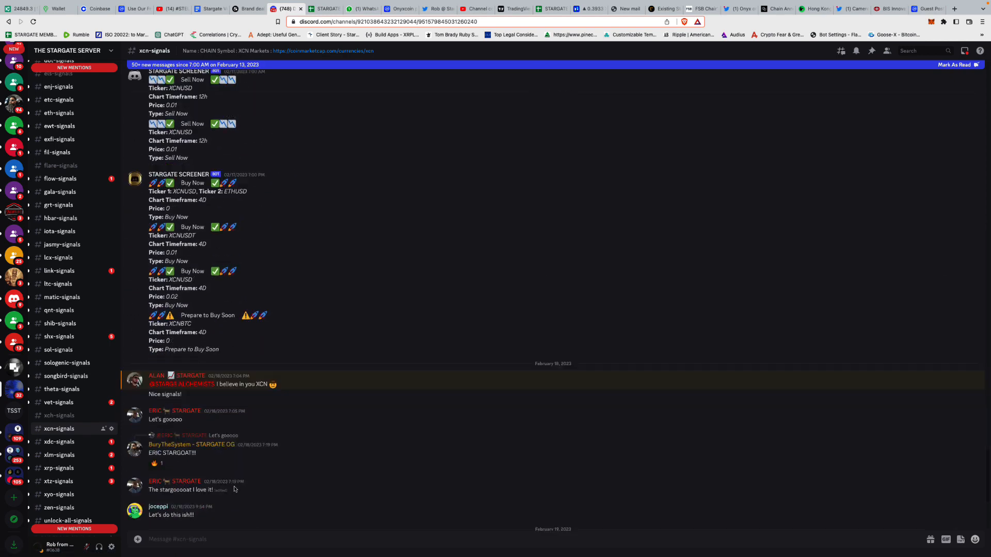
scroll(down, 3)
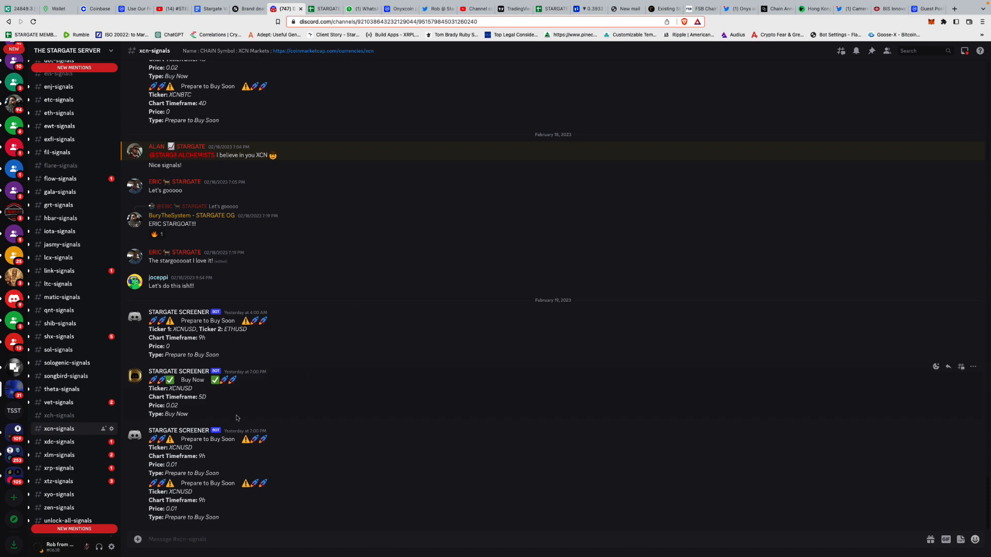
mouse_move(238, 433)
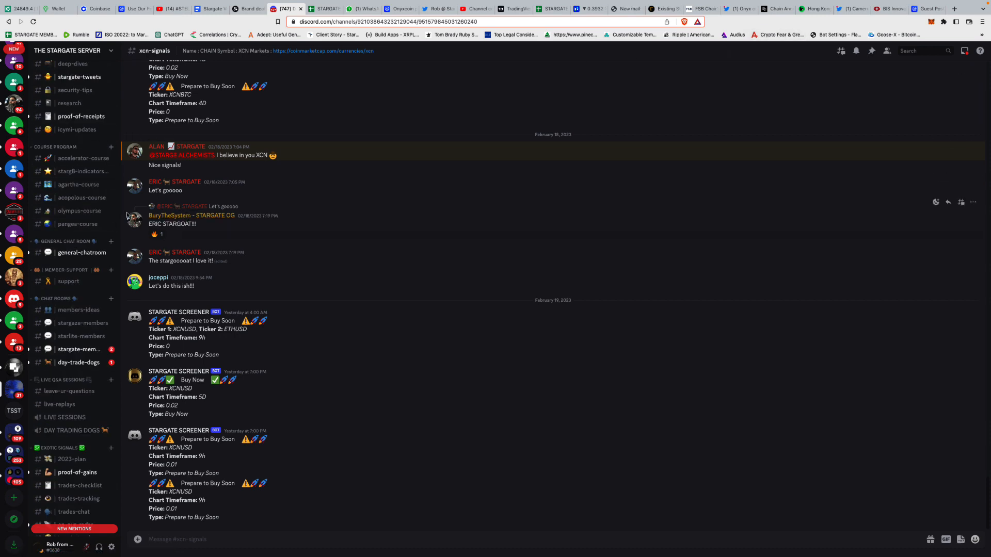
mouse_move(213, 187)
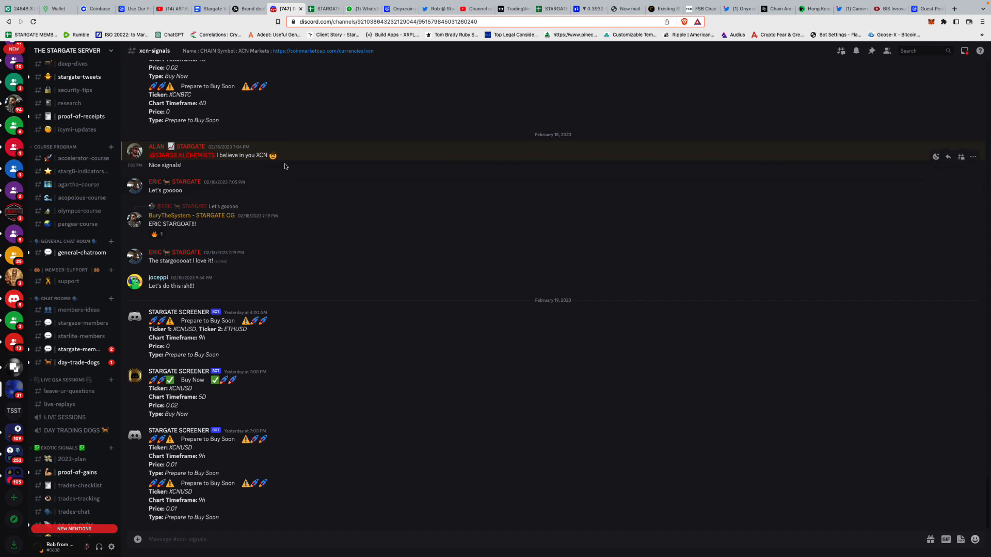
mouse_move(299, 167)
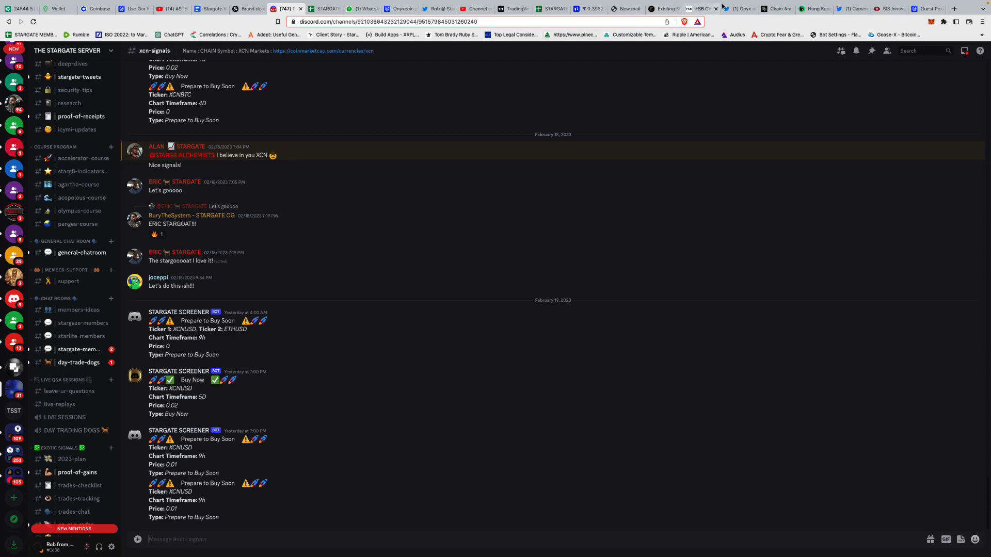
Return to the Chain Prime announcement article and read through its opening sections.
click(776, 8)
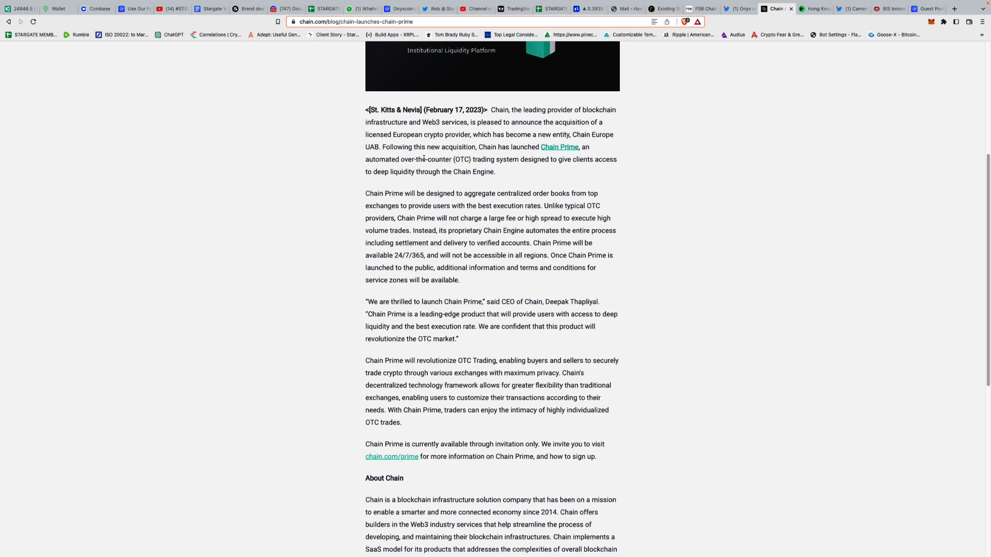
mouse_move(433, 167)
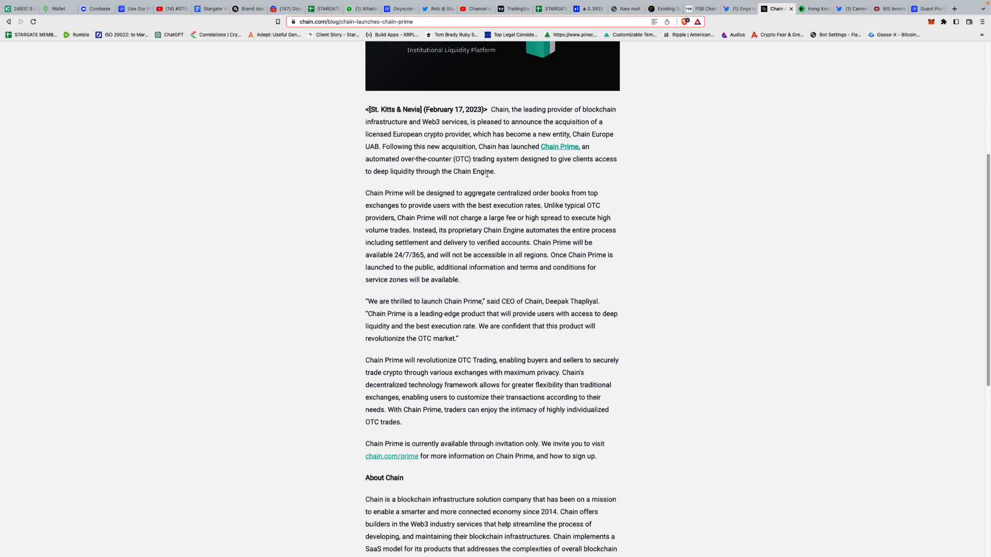
scroll(down, 3)
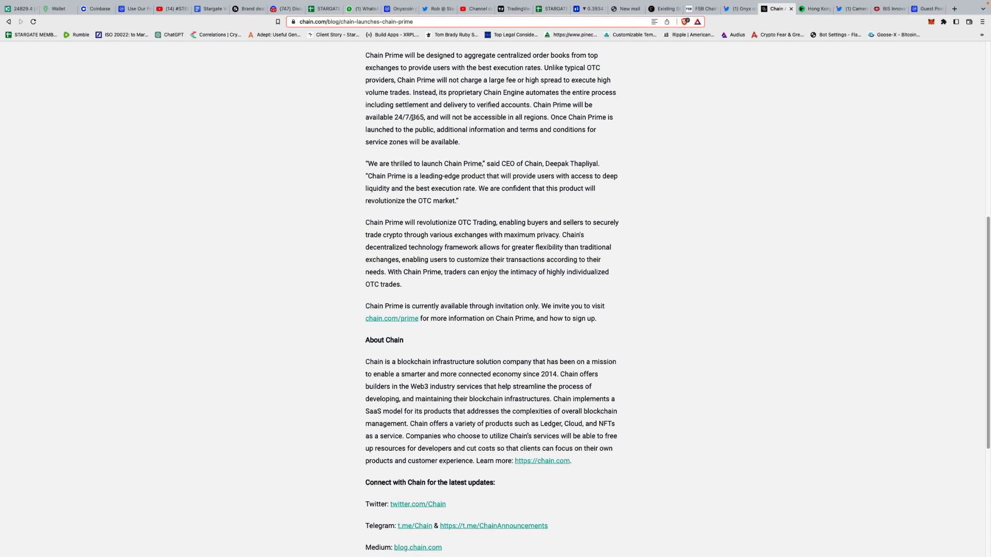
mouse_move(479, 126)
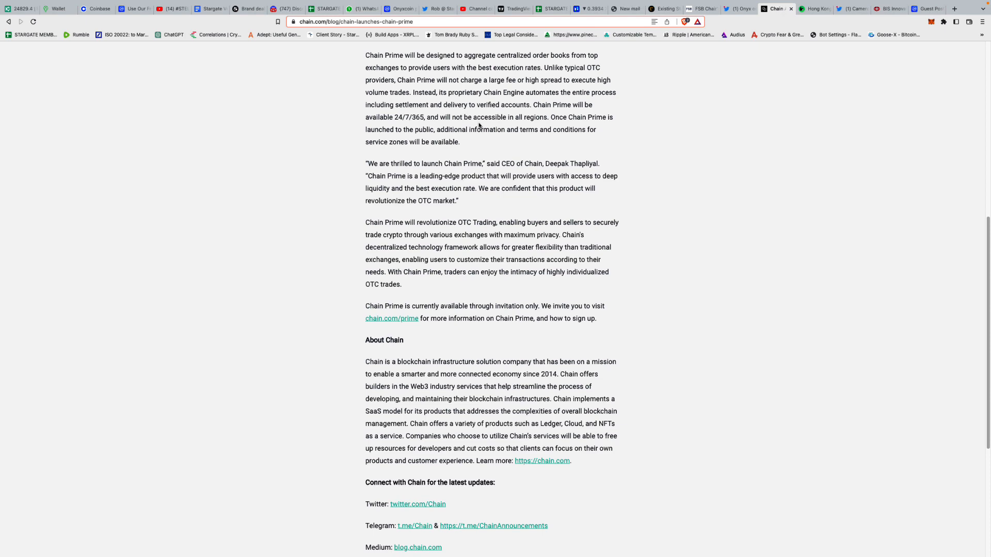
scroll(down, 3)
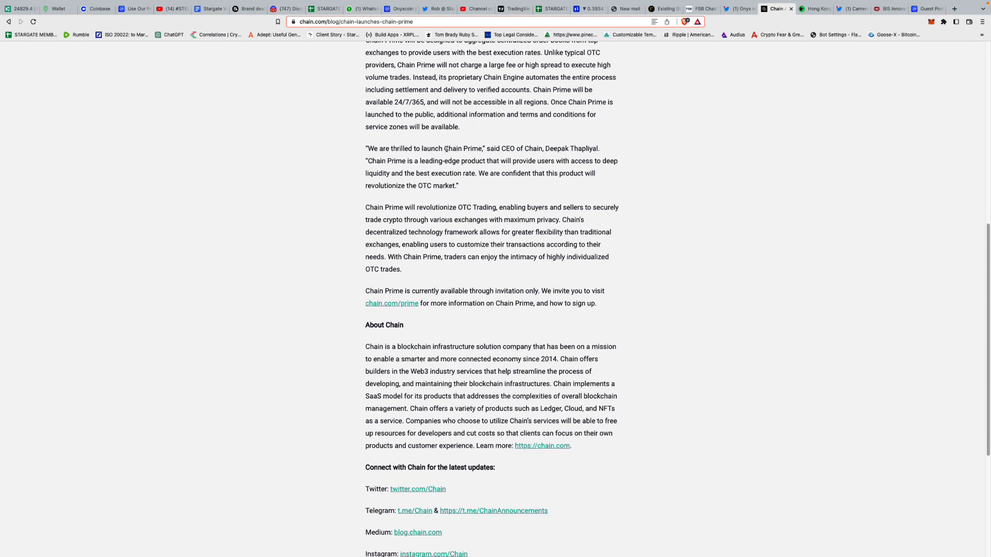
scroll(down, 3)
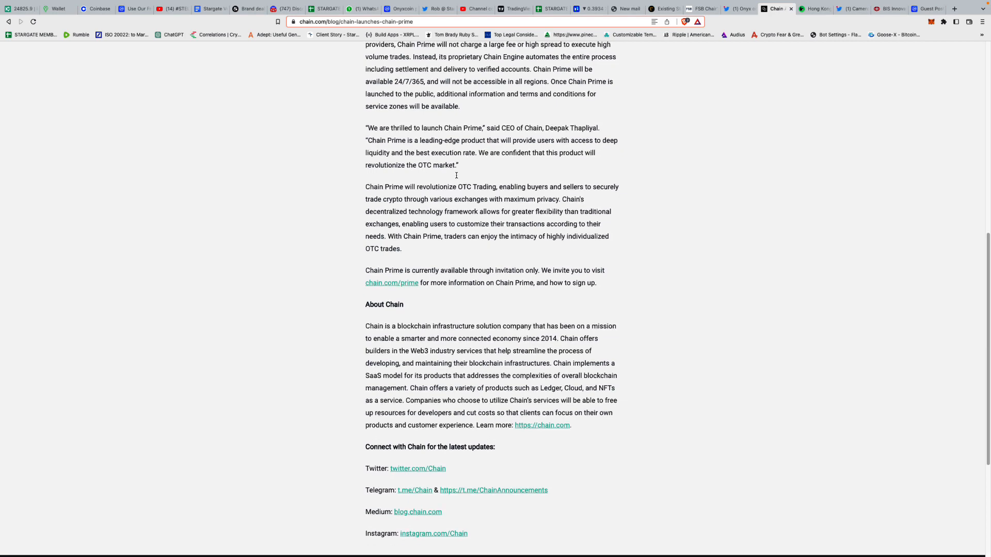
scroll(down, 3)
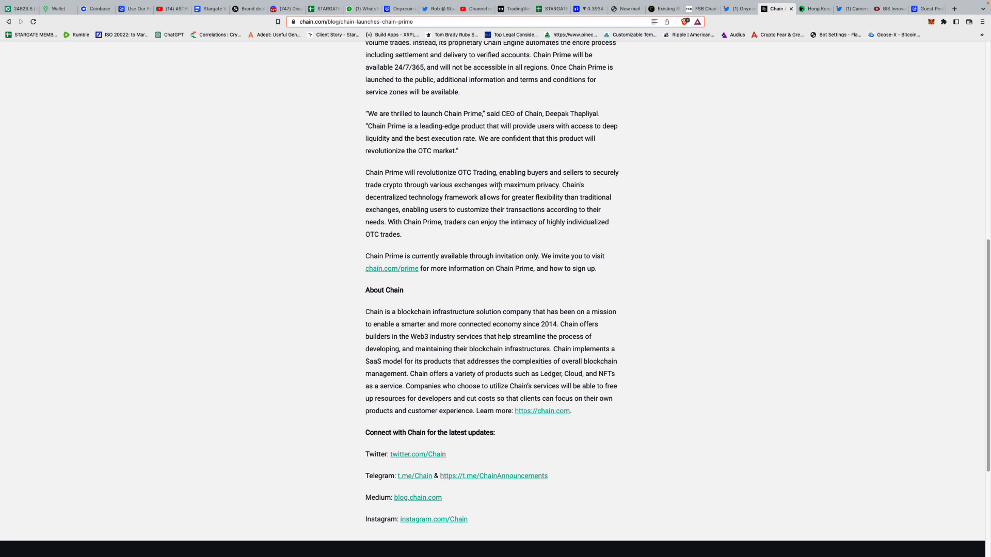
Read down to the sign-up paragraph and follow the chain.com/prime link.
scroll(down, 3)
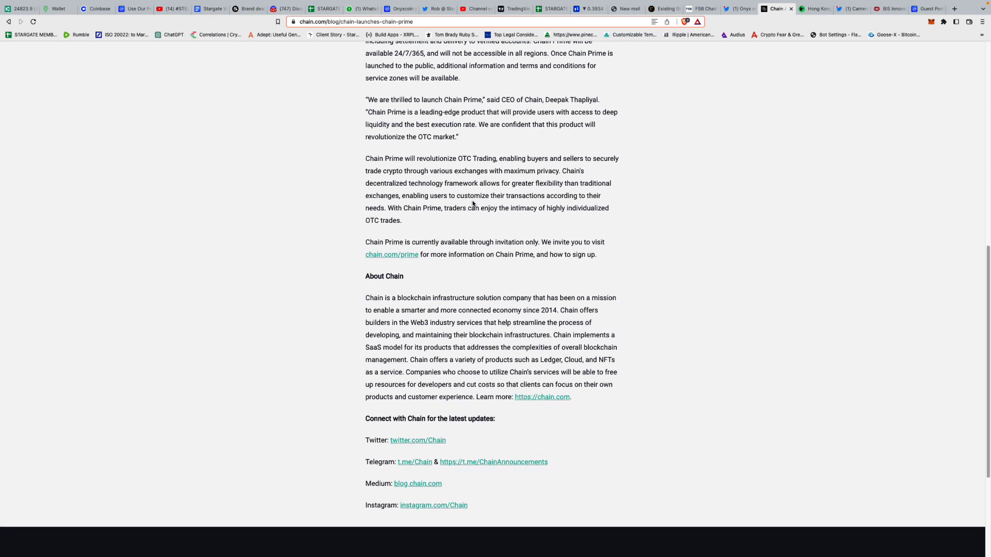
mouse_move(472, 200)
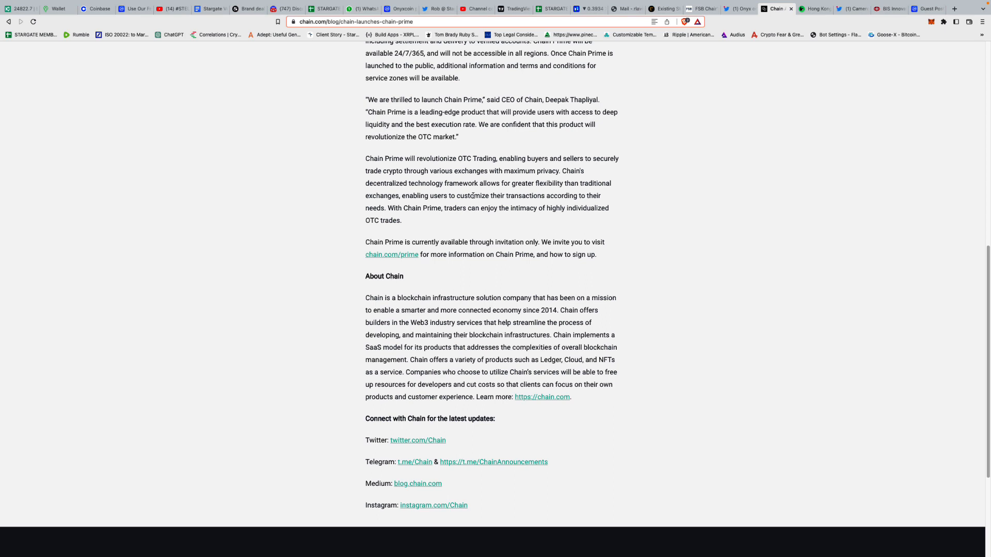
scroll(down, 3)
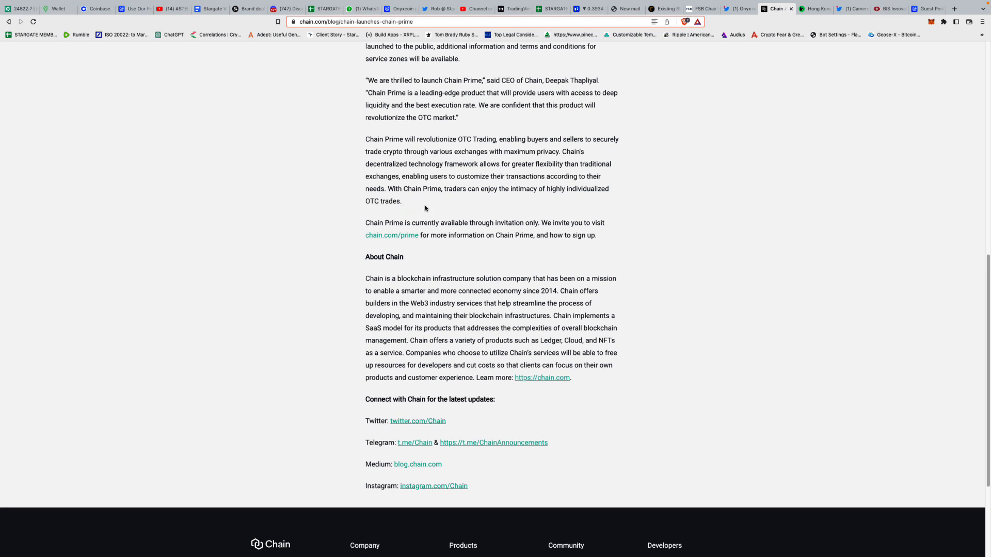
mouse_move(495, 218)
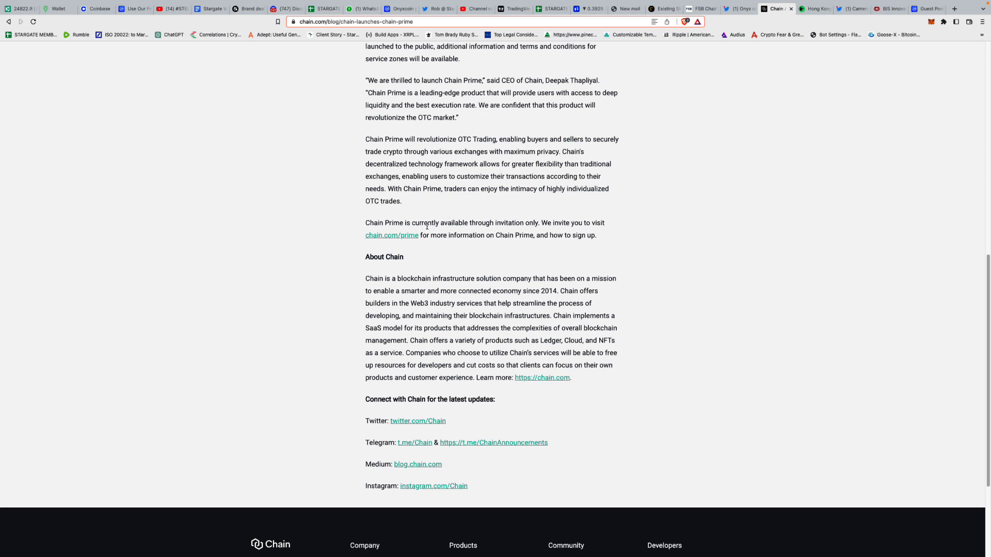
mouse_move(403, 244)
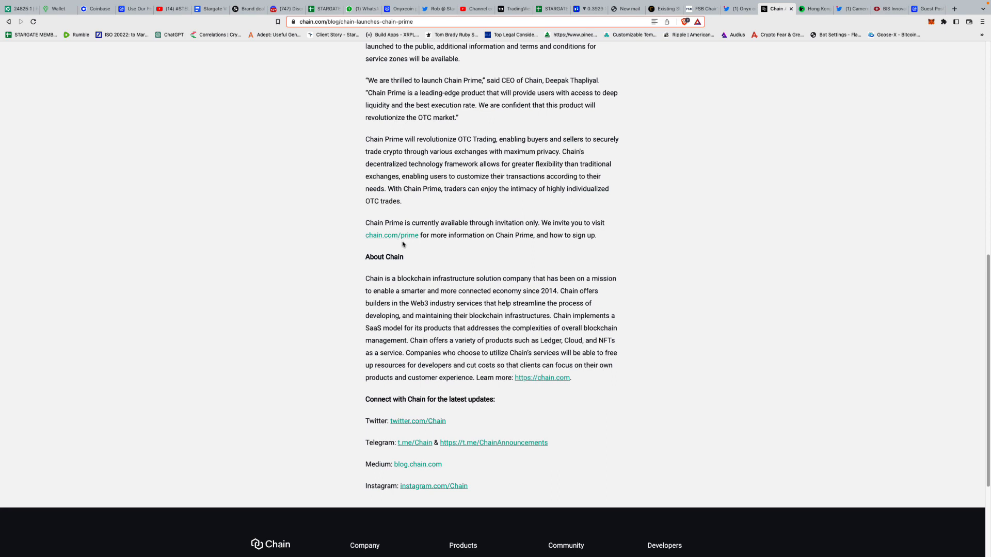
click(392, 236)
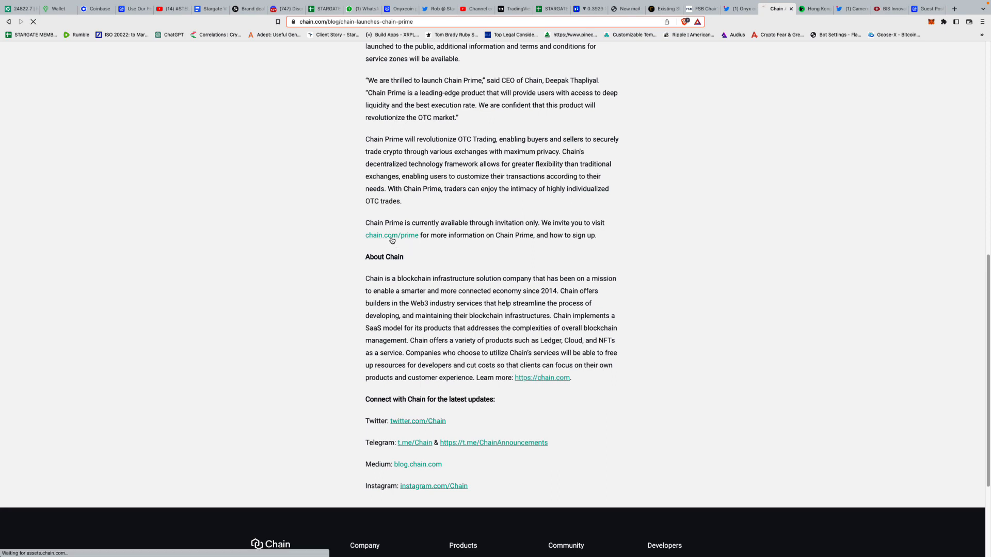
Jump to the Chain Prime launch updates section via Get Started and start the platform description.
click(391, 236)
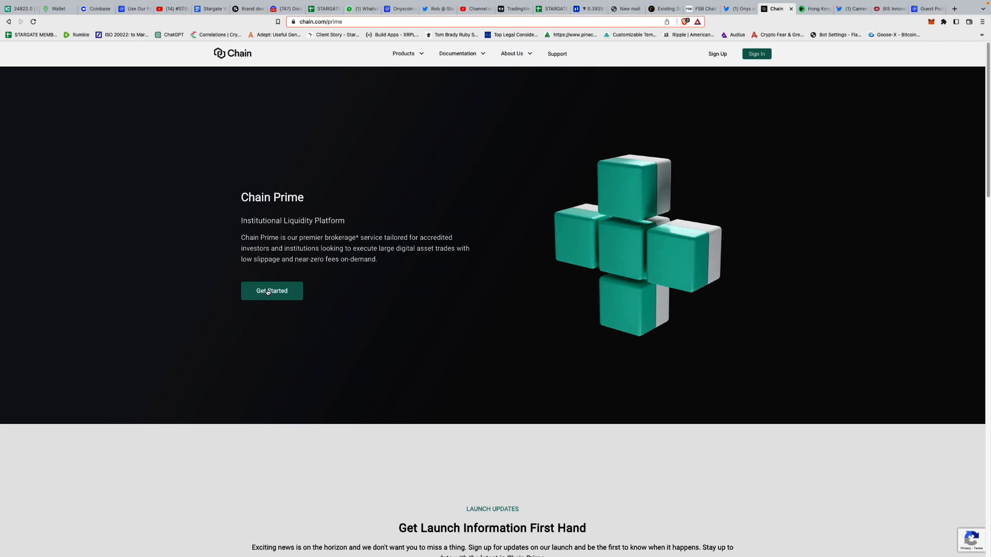
click(272, 291)
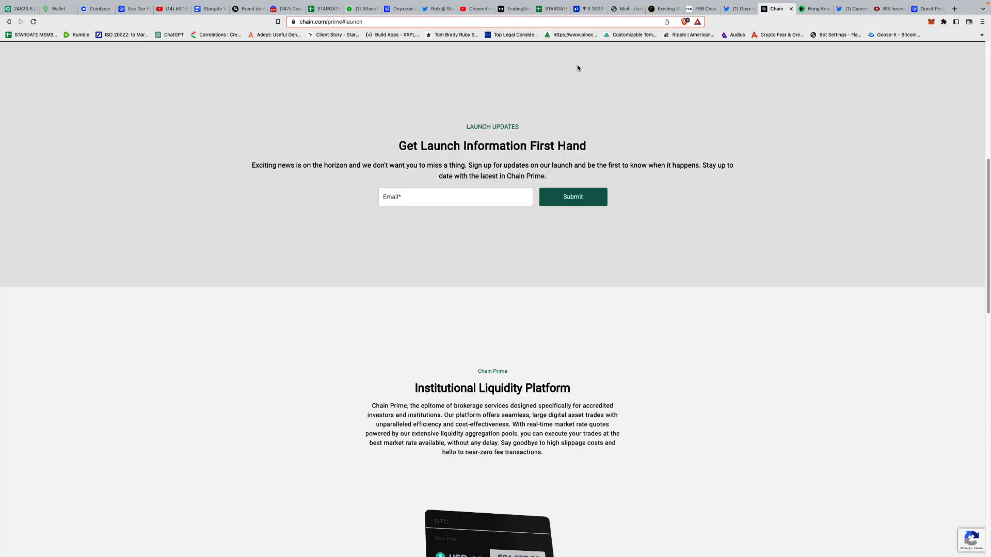
scroll(down, 3)
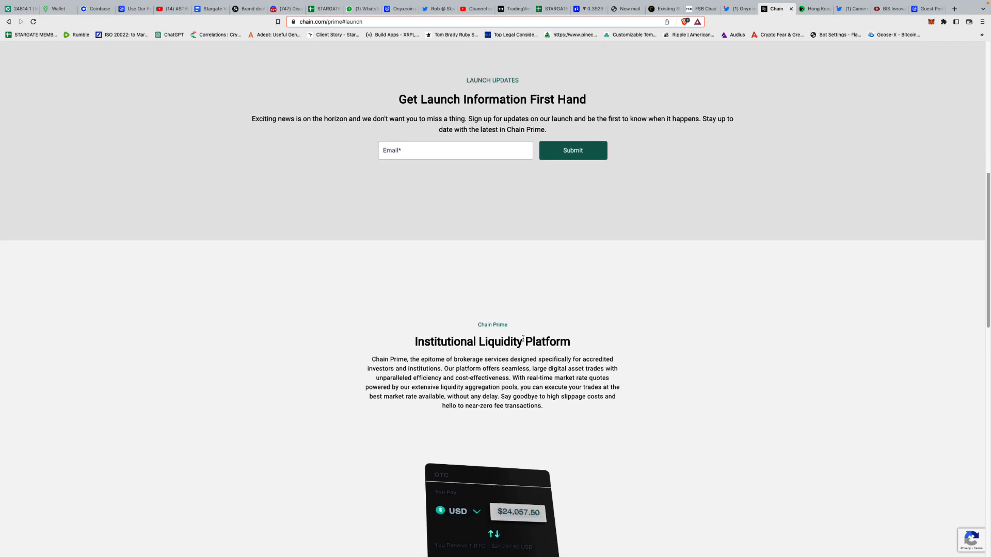
scroll(down, 3)
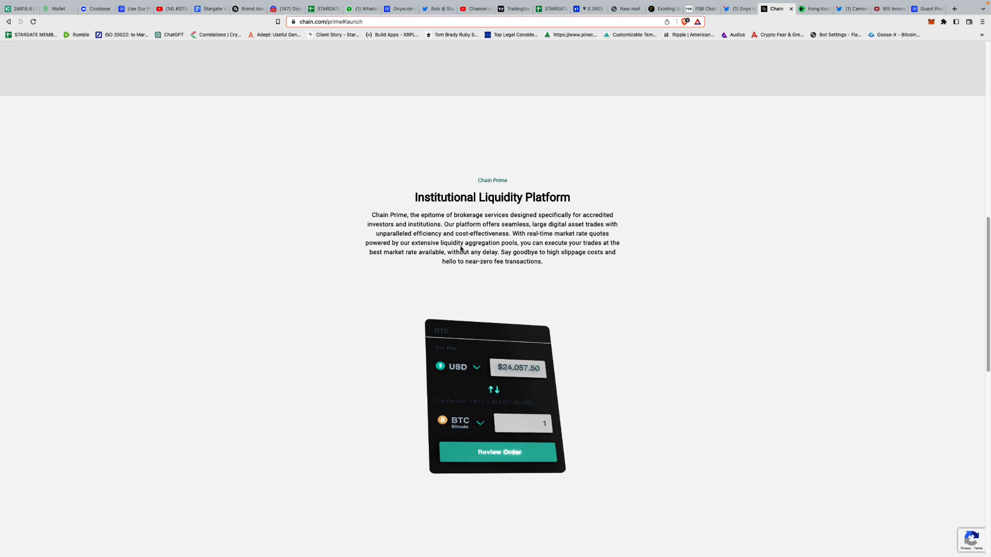
Read the OTC, fiat ramp, liquidity and exchange feature cards down to the footer.
scroll(down, 3)
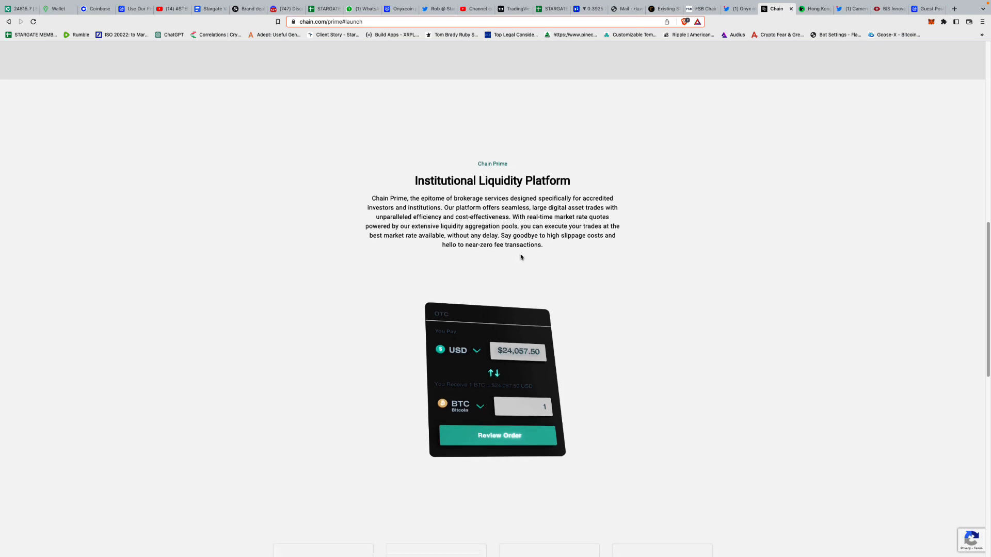
scroll(down, 3)
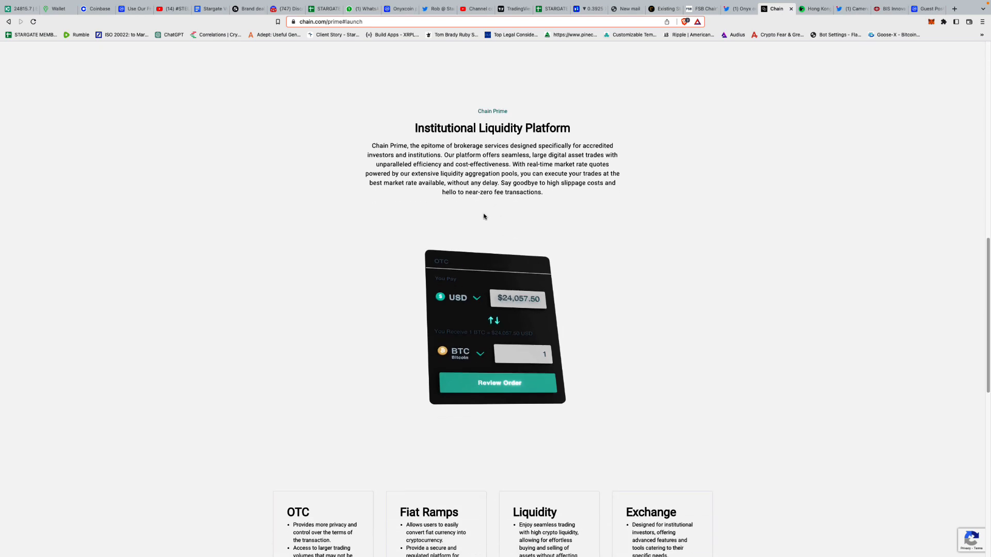
scroll(down, 3)
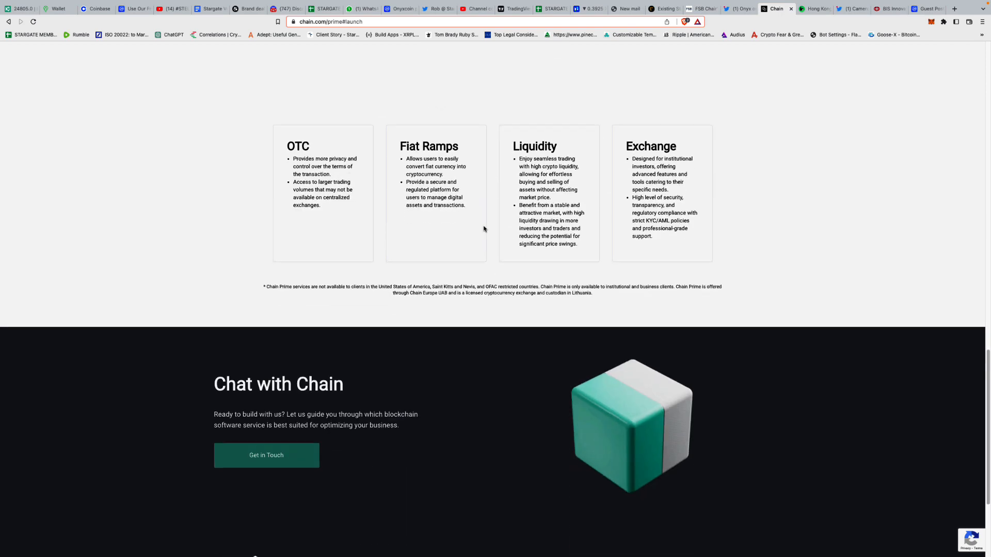
scroll(down, 3)
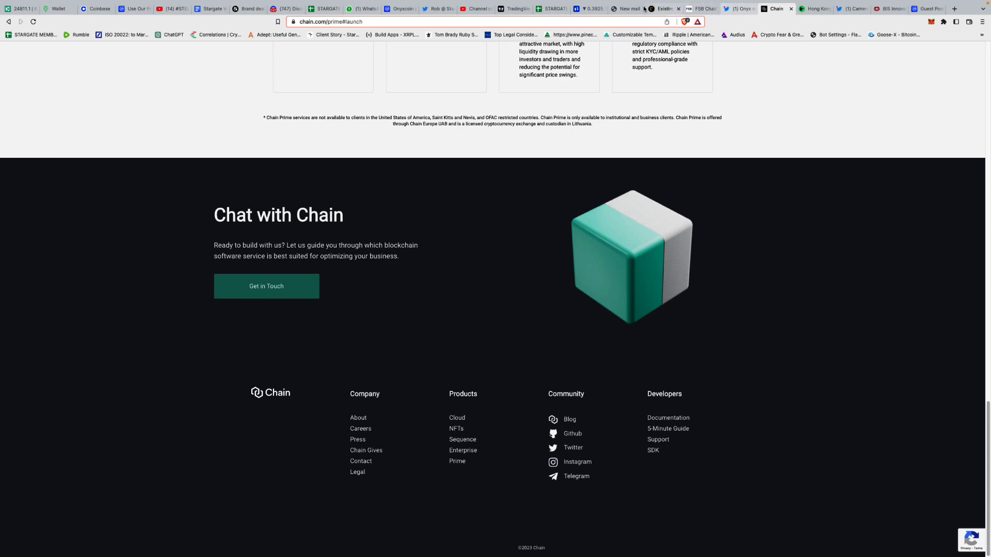
Return to the FSB Chair's letter and read its crypto-assets section from page 2 onward.
click(736, 9)
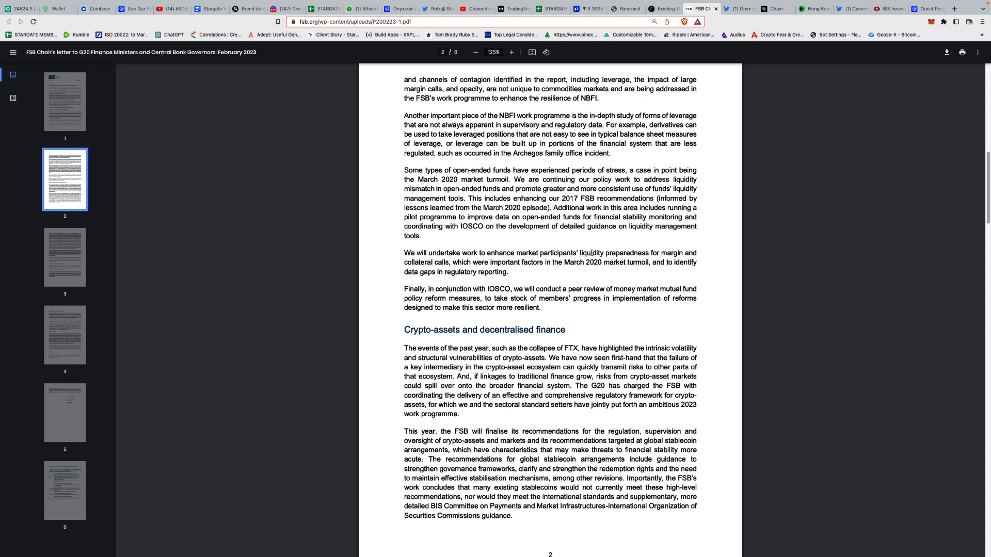
mouse_move(614, 246)
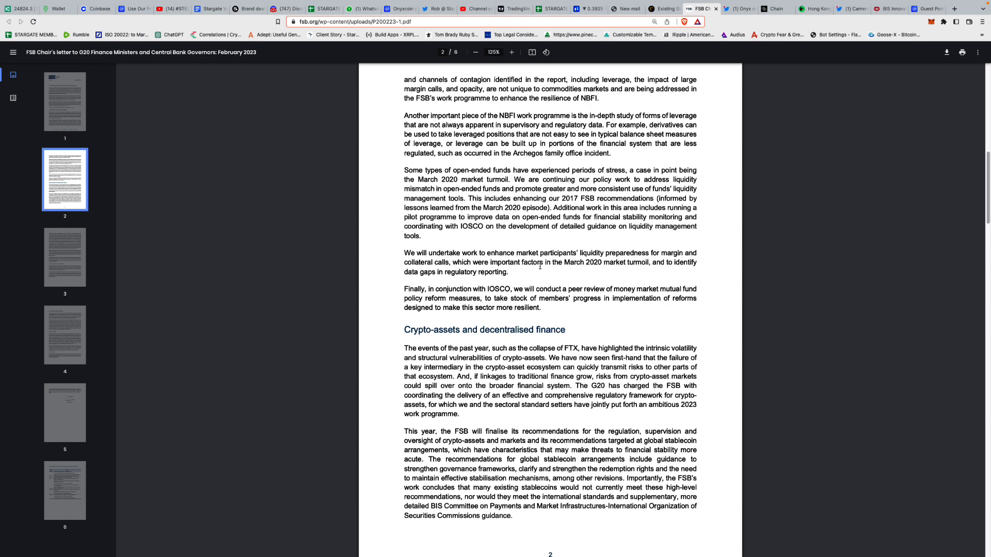
scroll(down, 3)
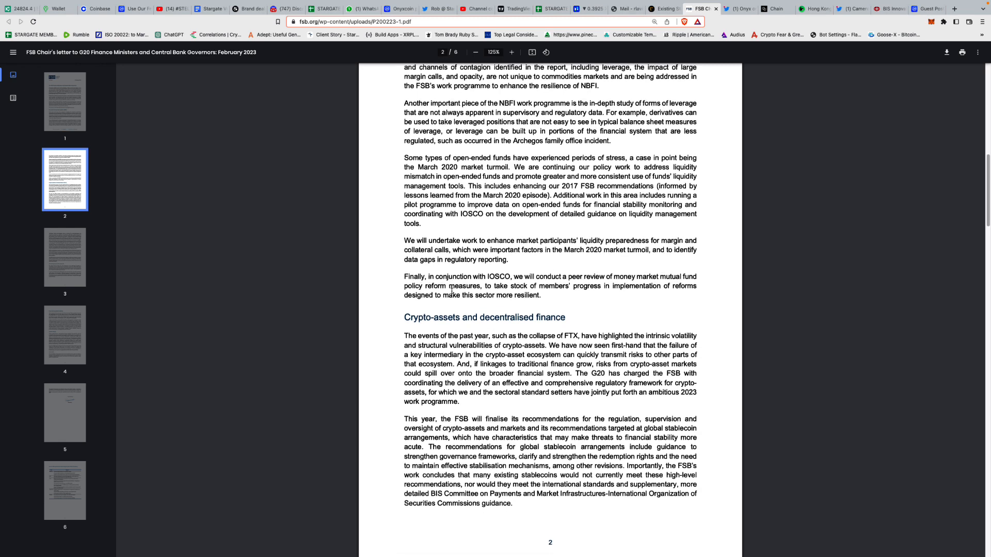
scroll(down, 3)
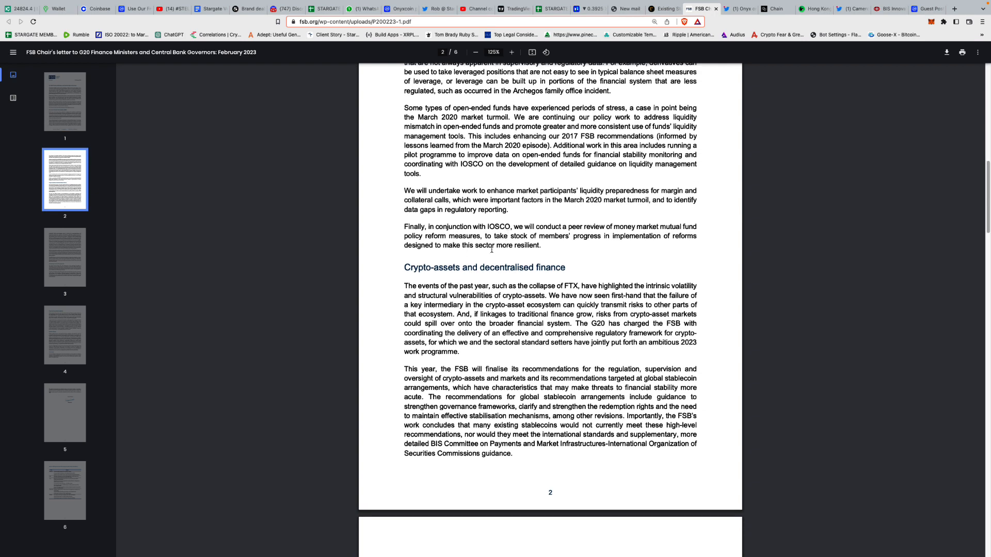
mouse_move(556, 230)
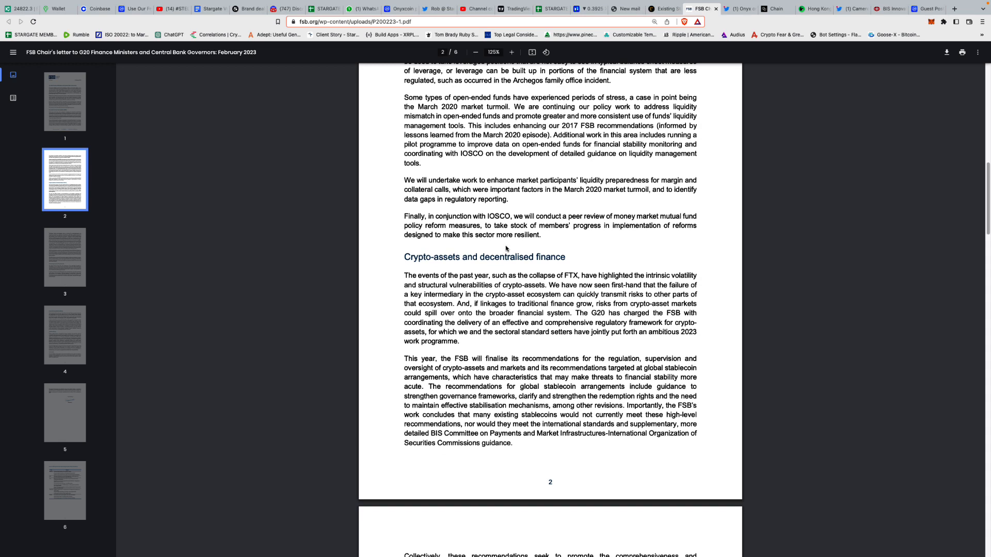
scroll(down, 3)
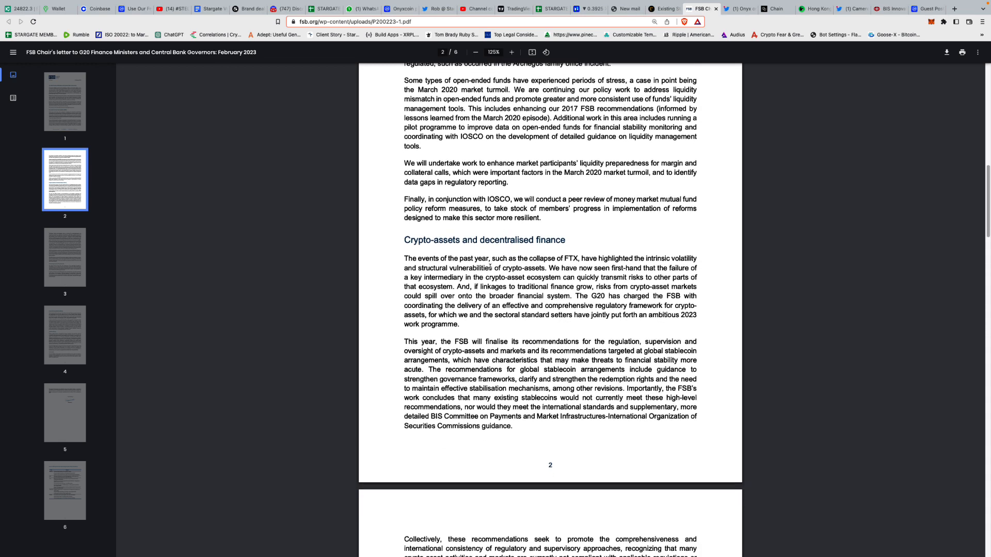
scroll(down, 3)
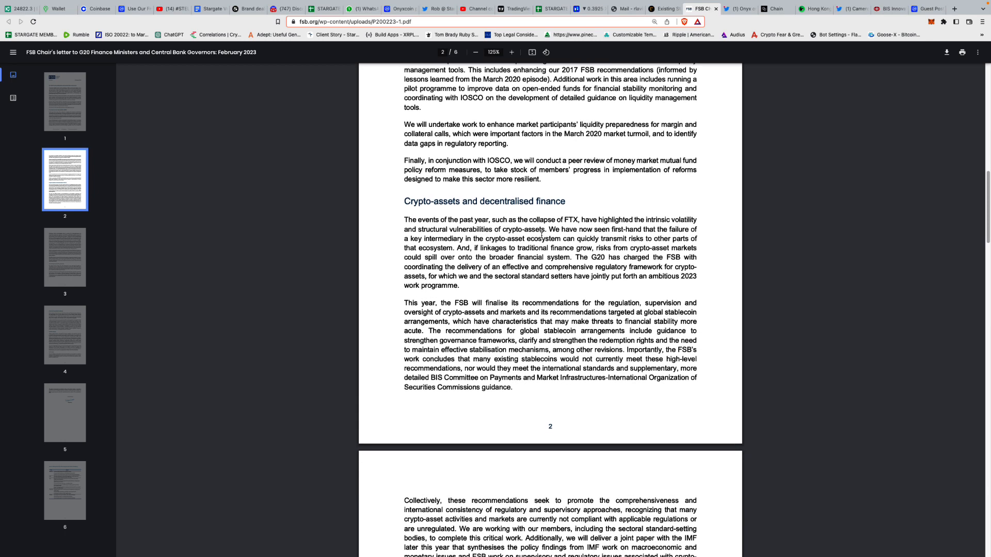
scroll(down, 3)
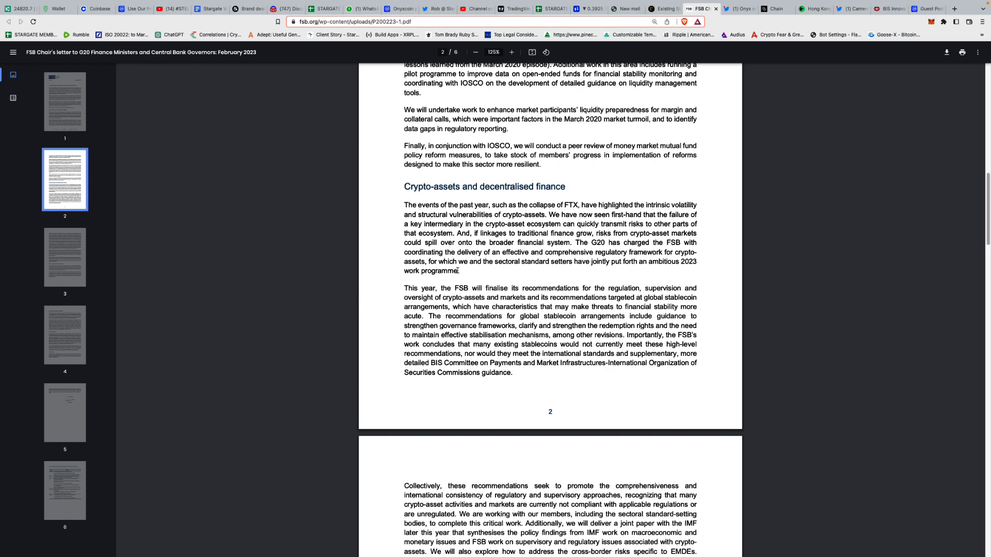
scroll(down, 3)
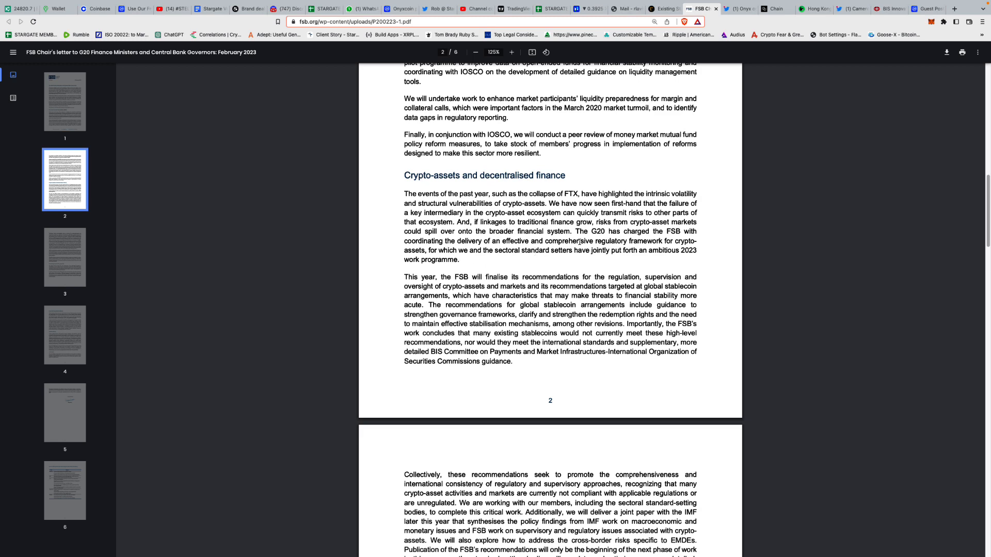
scroll(down, 3)
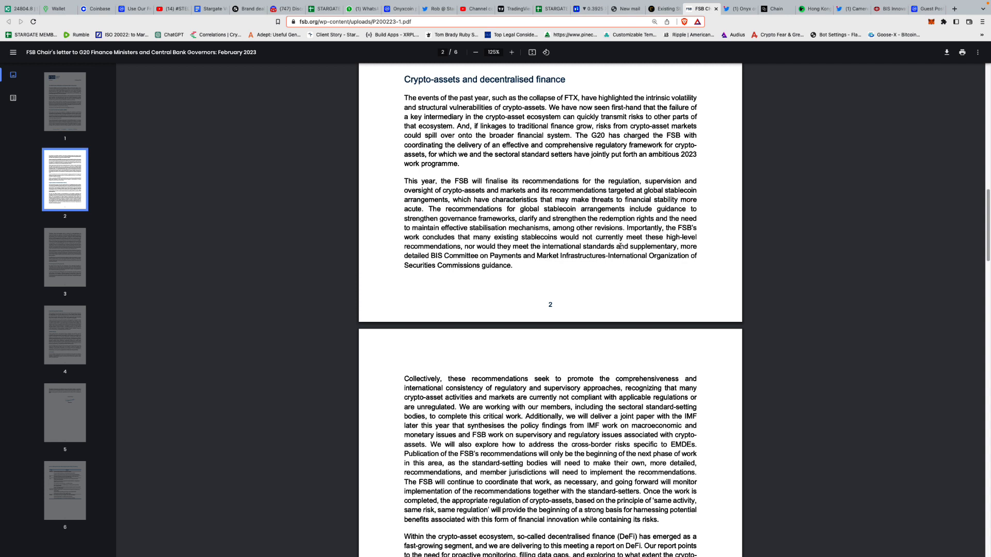
Read on through climate change to the conclusion on page 4, glancing at the BIS and Onyx tweet tabs.
scroll(down, 3)
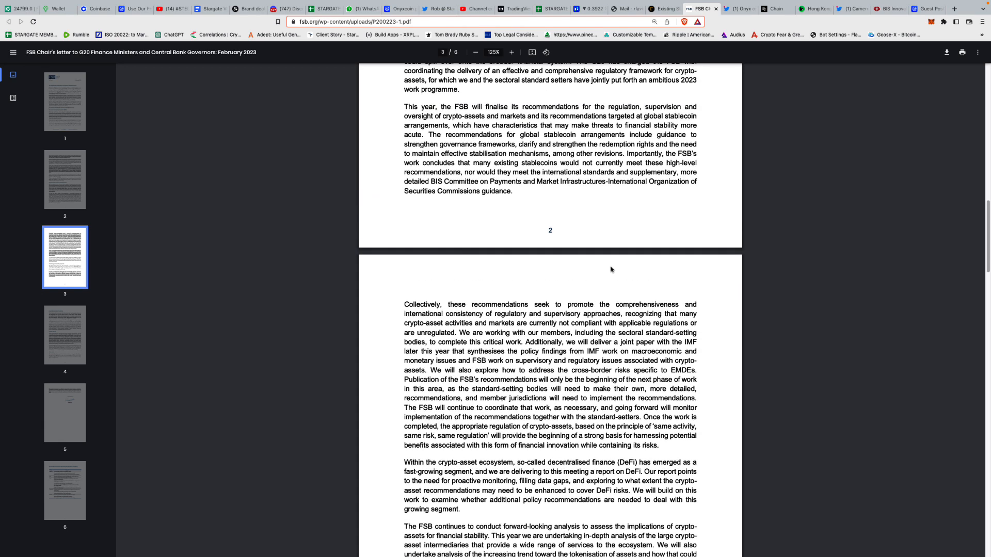
scroll(down, 3)
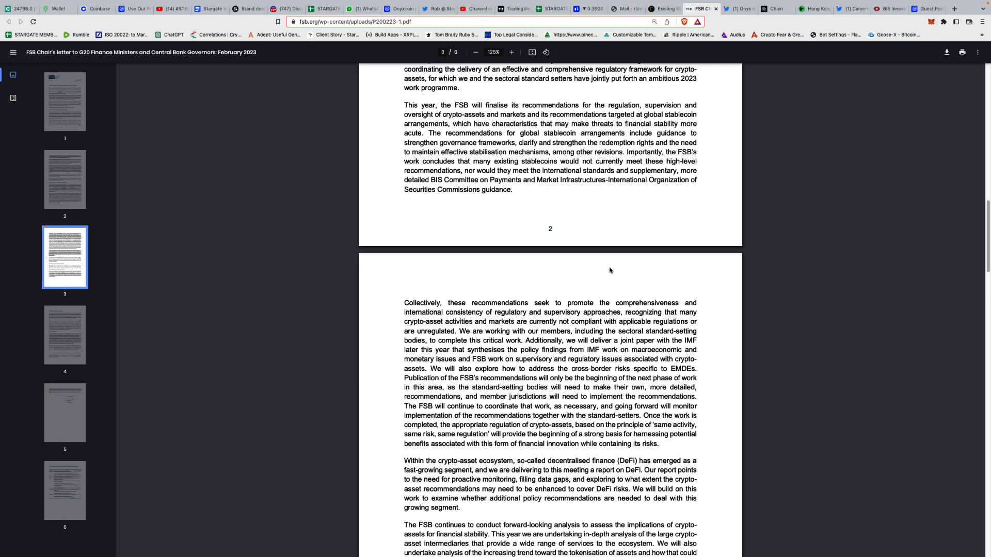
scroll(down, 3)
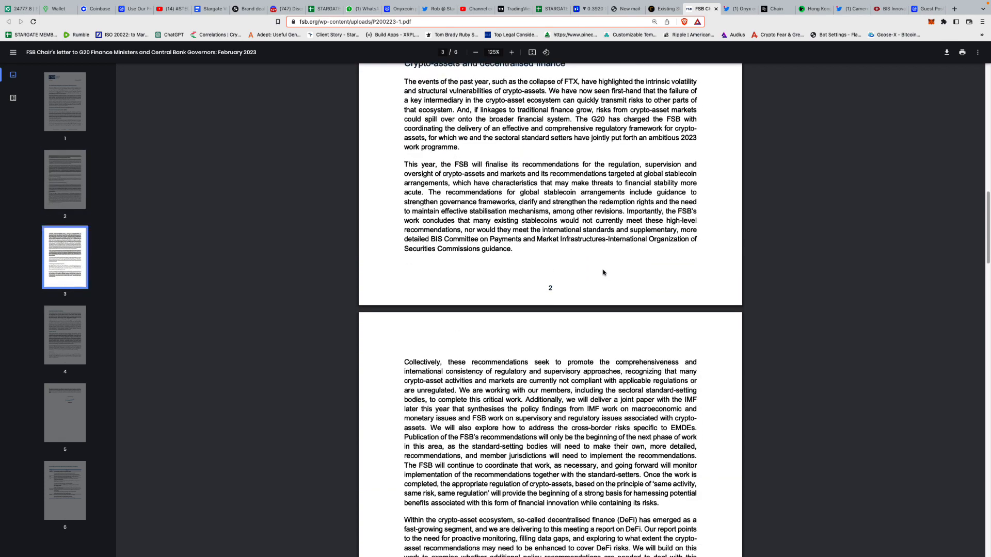
scroll(down, 3)
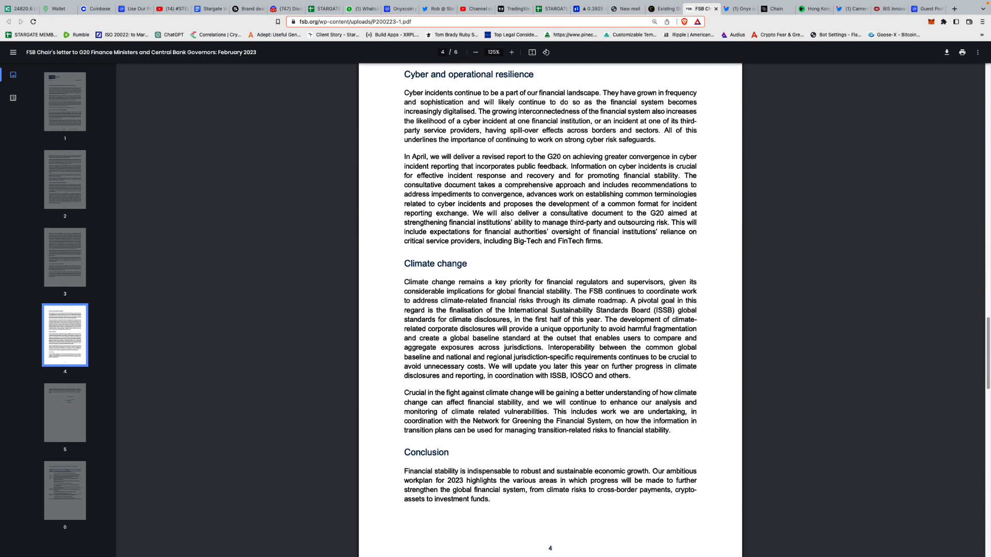
scroll(down, 3)
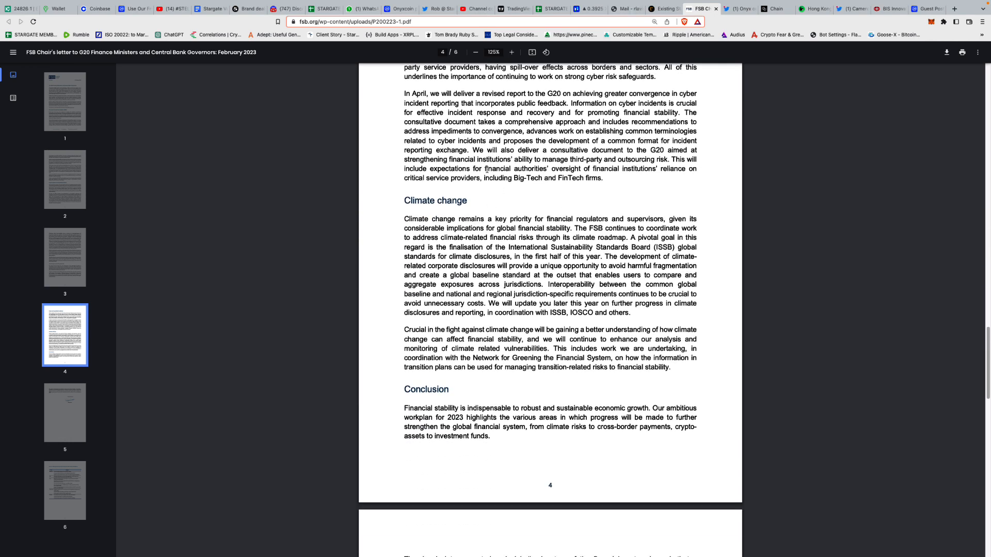
click(888, 9)
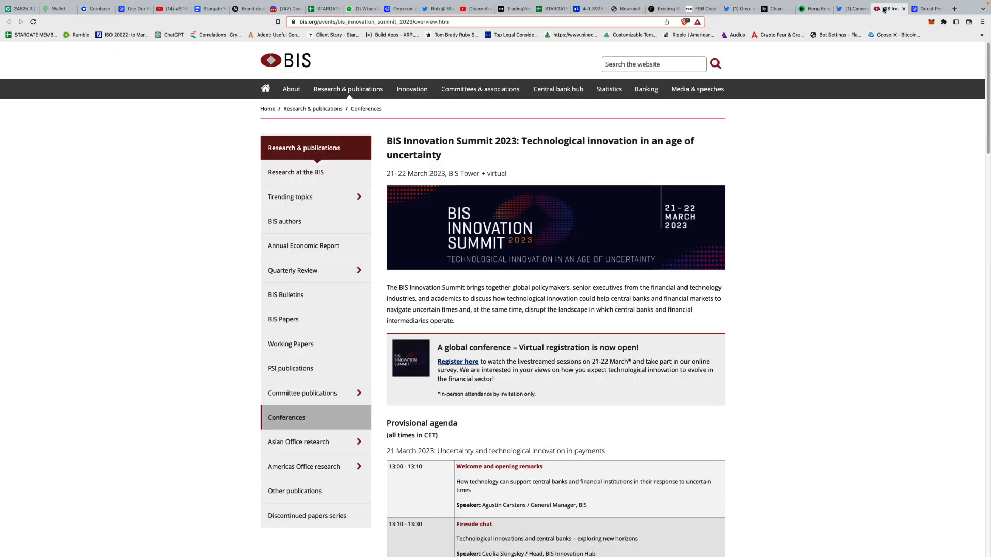
click(738, 8)
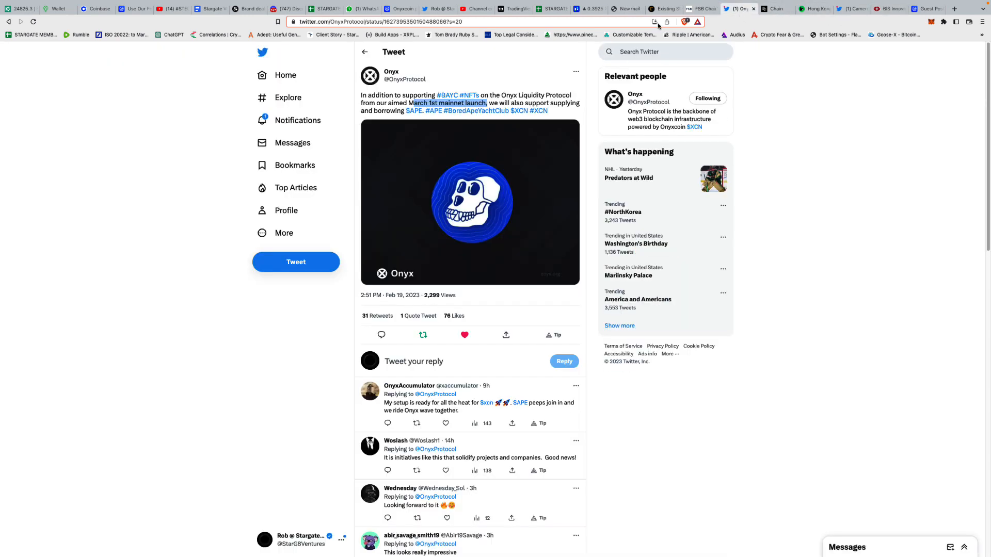
click(700, 8)
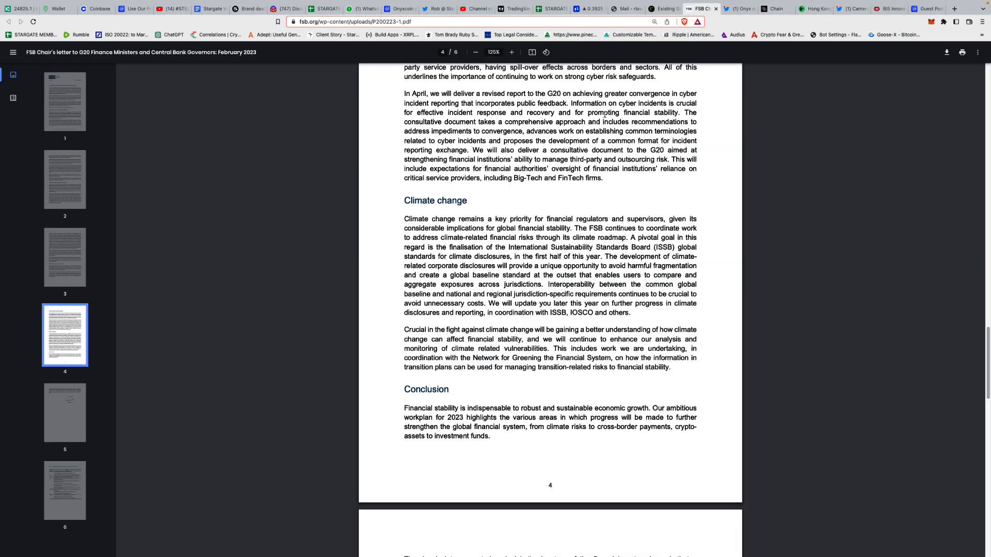
Scroll the FSB letter to page 5's closing paragraph and Klaas Knot's signature.
scroll(down, 3)
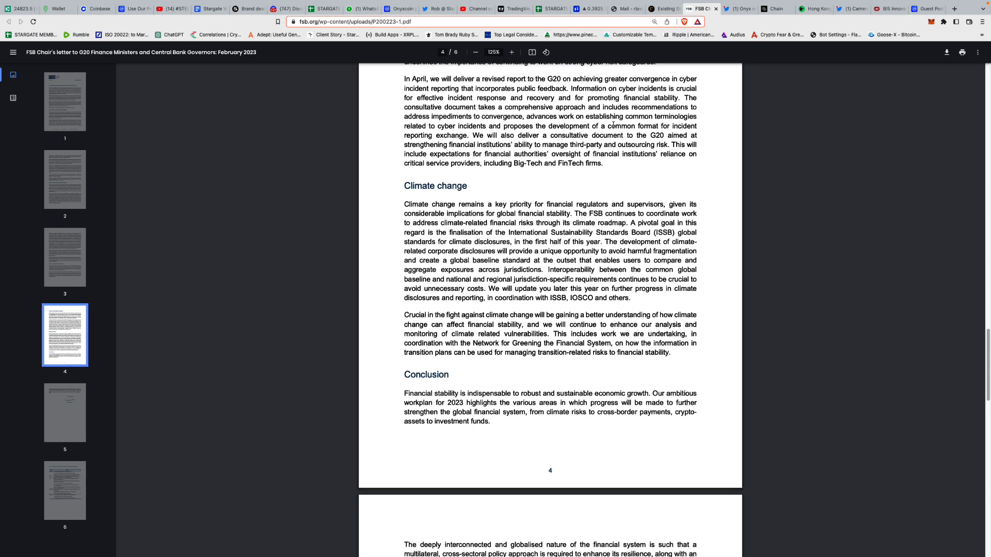
scroll(down, 3)
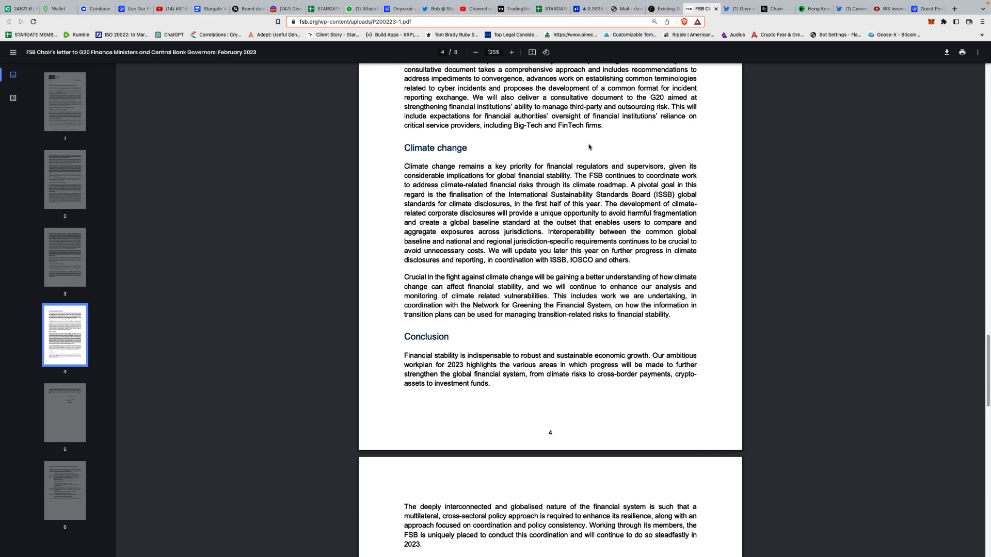
scroll(down, 3)
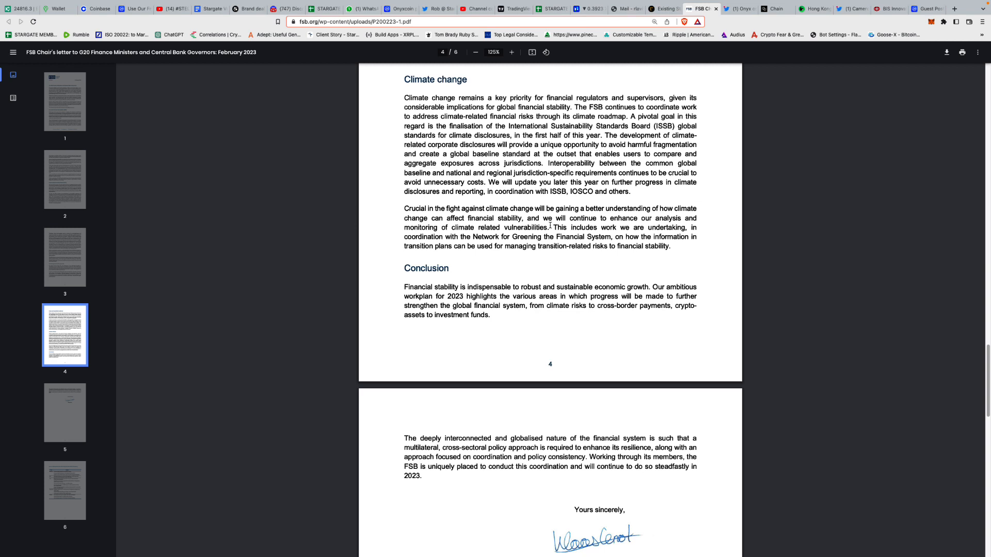
mouse_move(595, 265)
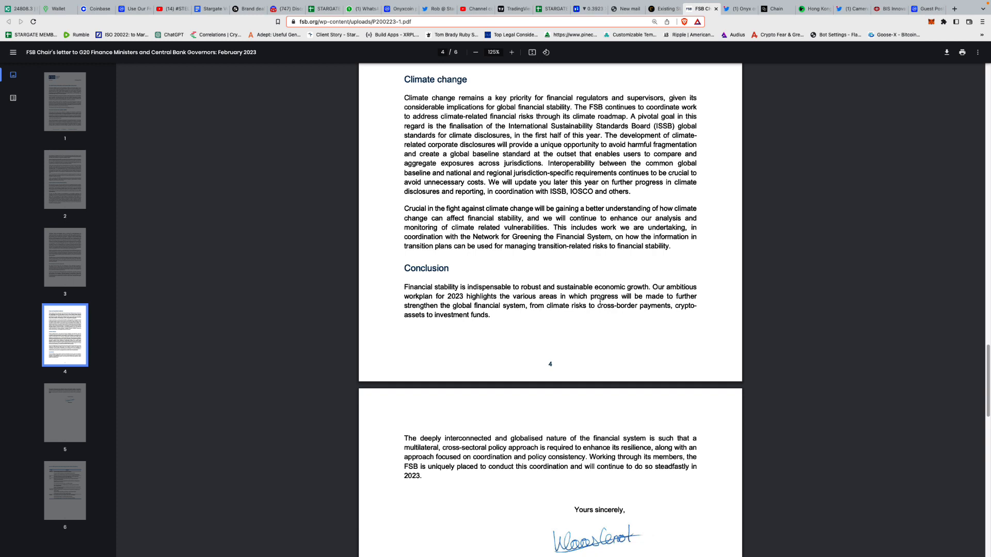
scroll(down, 3)
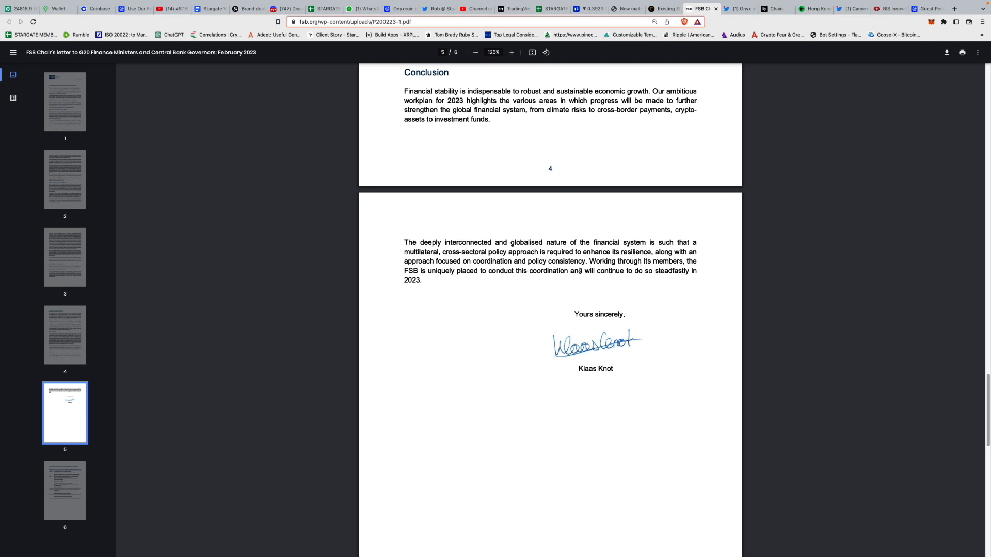
mouse_move(579, 272)
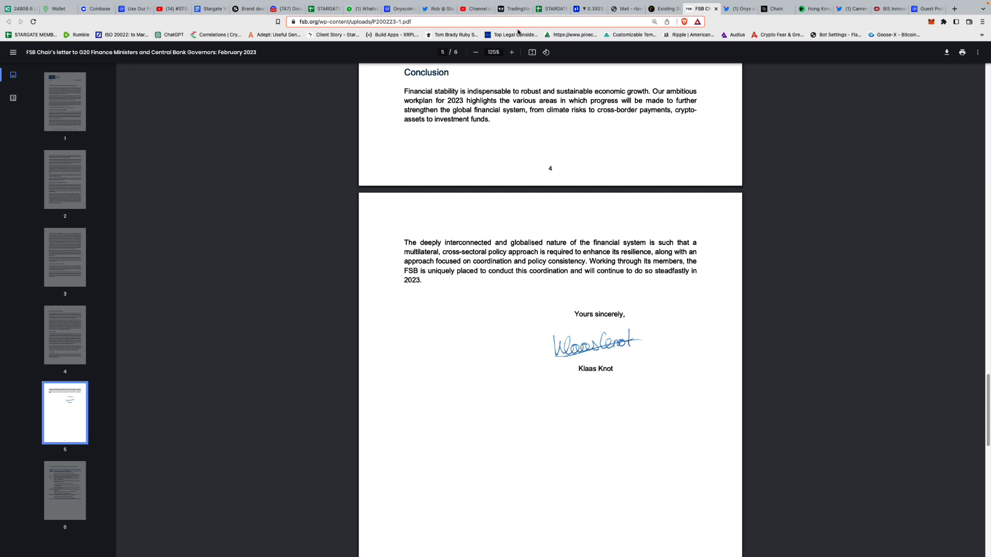
mouse_move(512, 35)
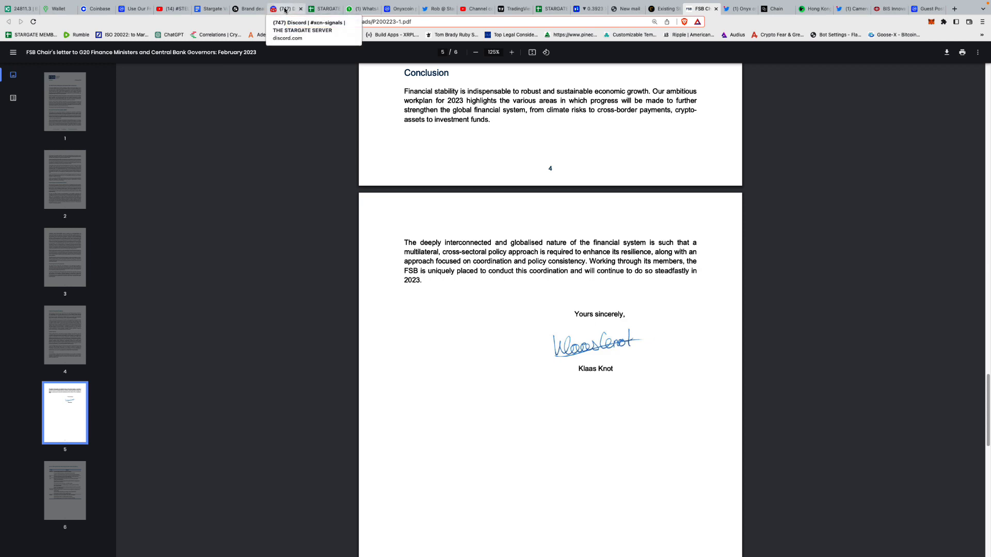
Switch to the Stargate Discord server's xcn-signals chat, then its announcements channel.
click(285, 8)
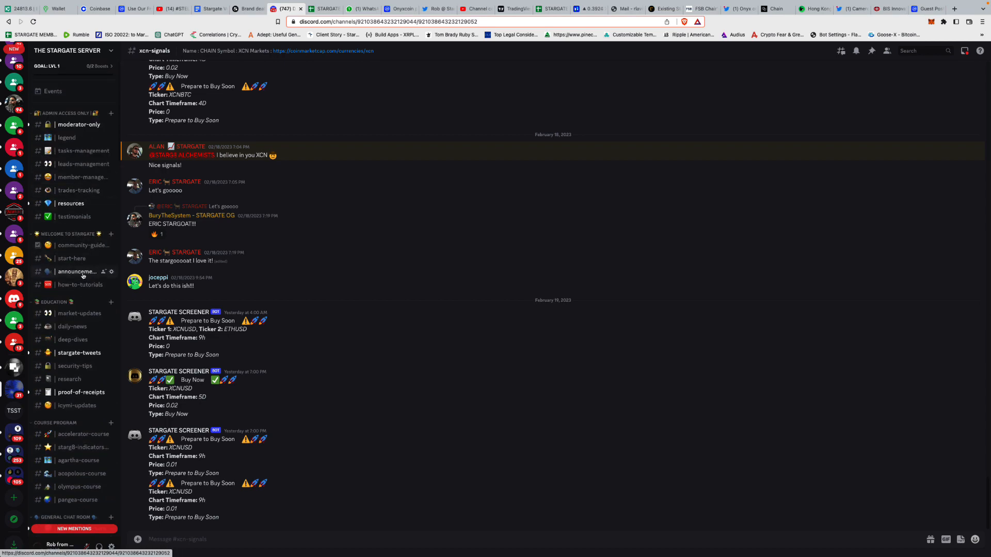
click(78, 258)
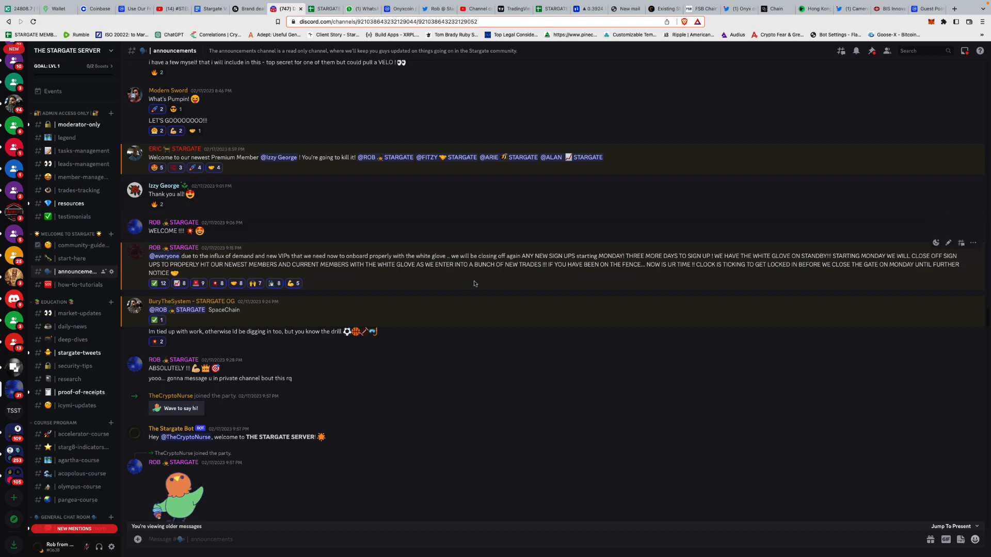
mouse_move(491, 279)
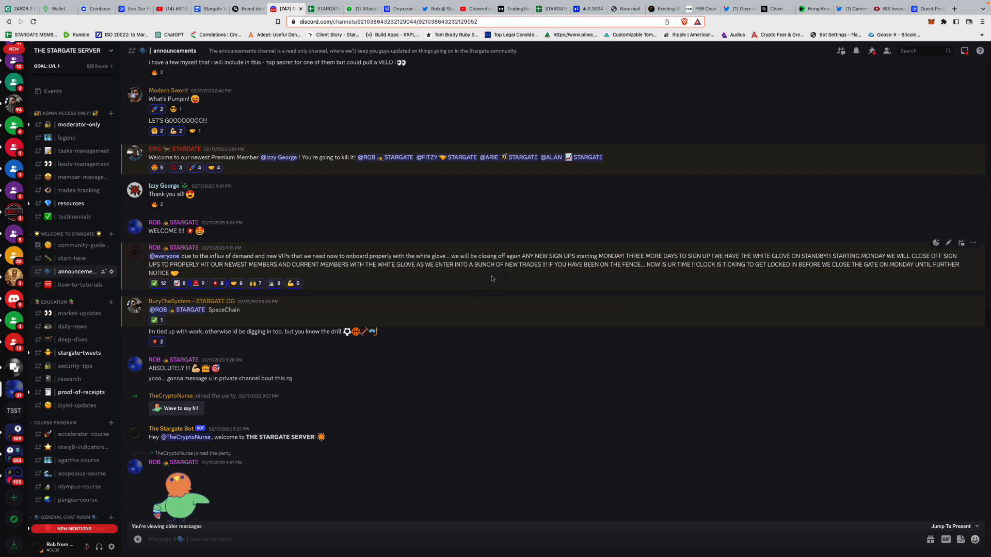